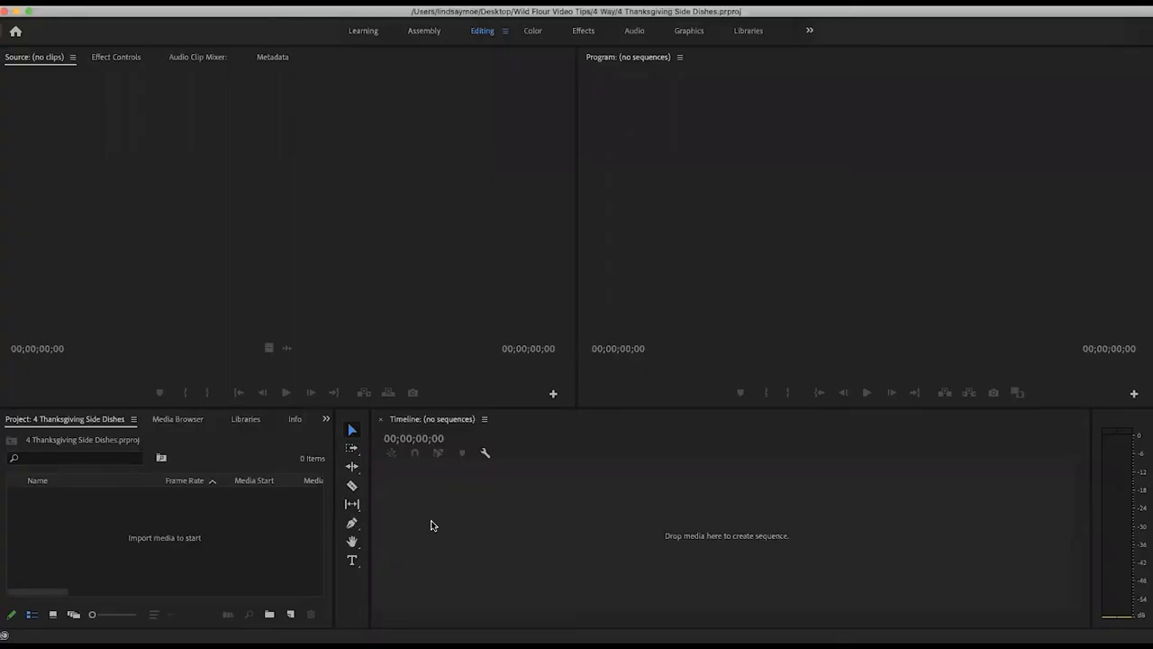
{"action": "mouse_move", "coordinate": [611, 521]}
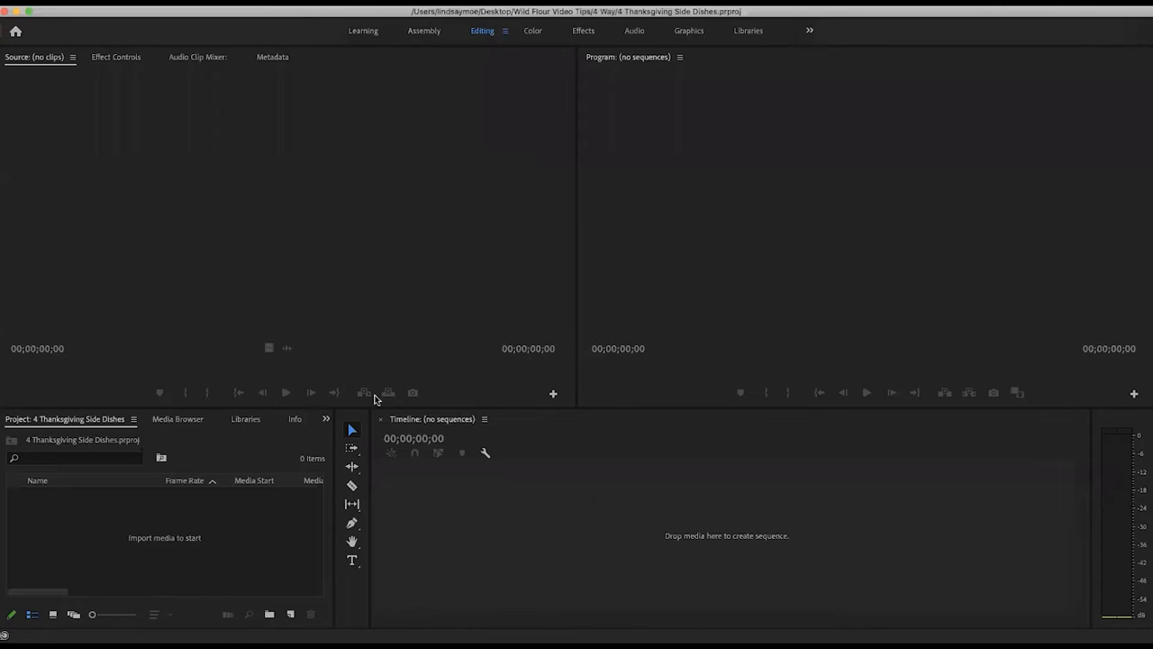
{"action": "mouse_move", "coordinate": [47, 427]}
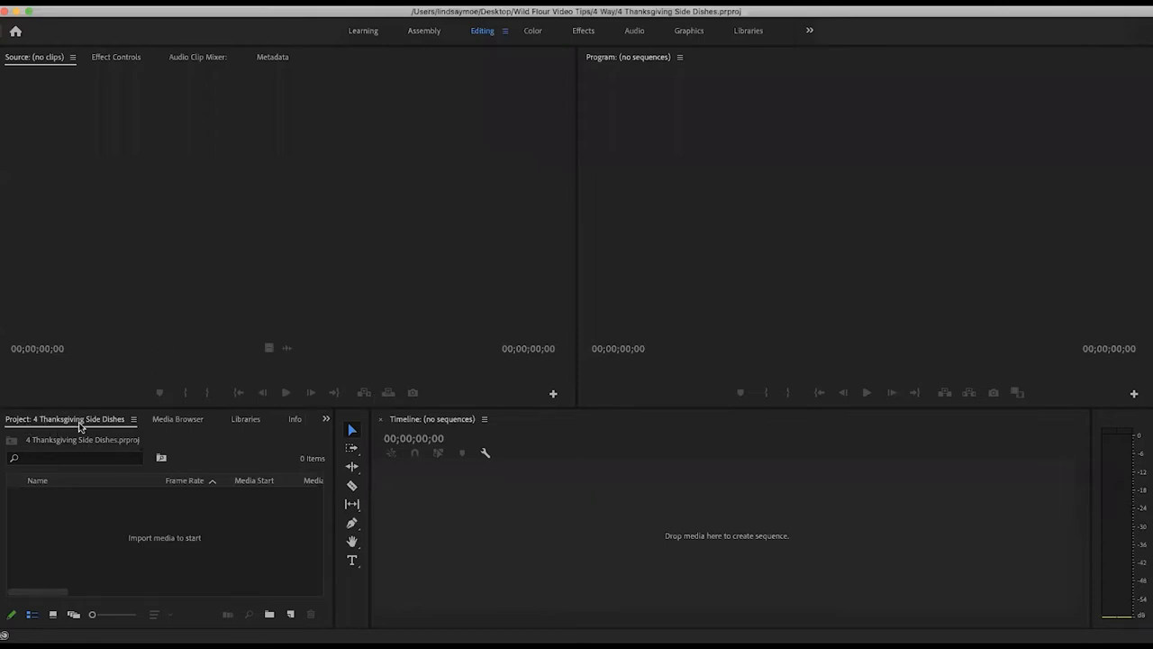
{"action": "mouse_move", "coordinate": [119, 423]}
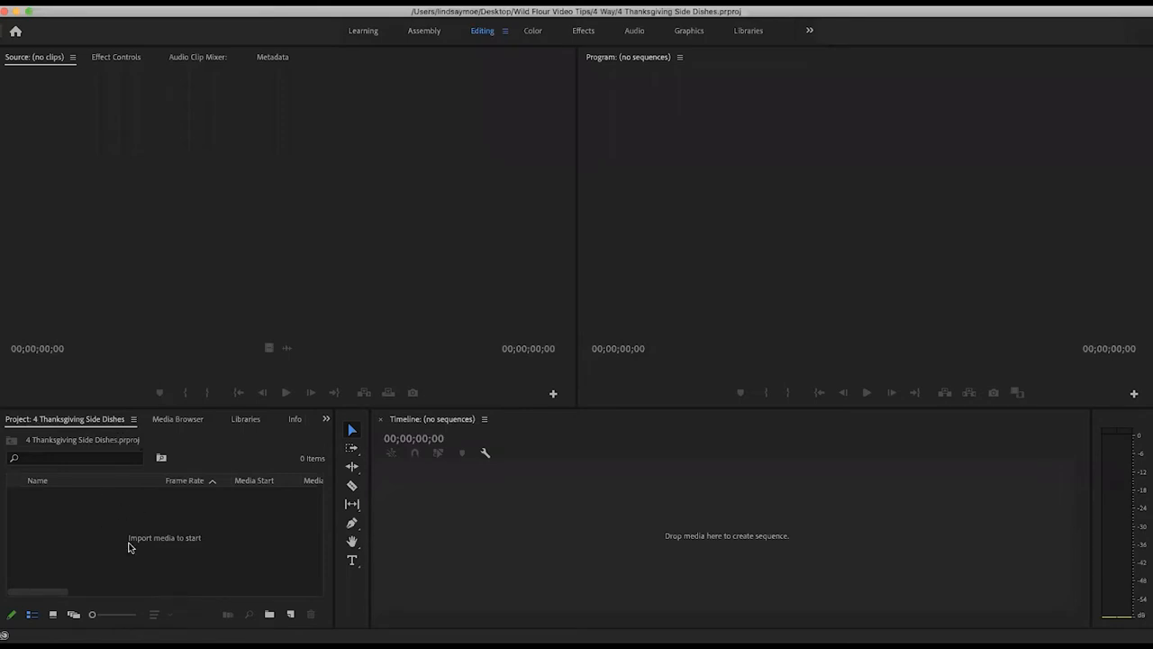
{"action": "mouse_move", "coordinate": [172, 520]}
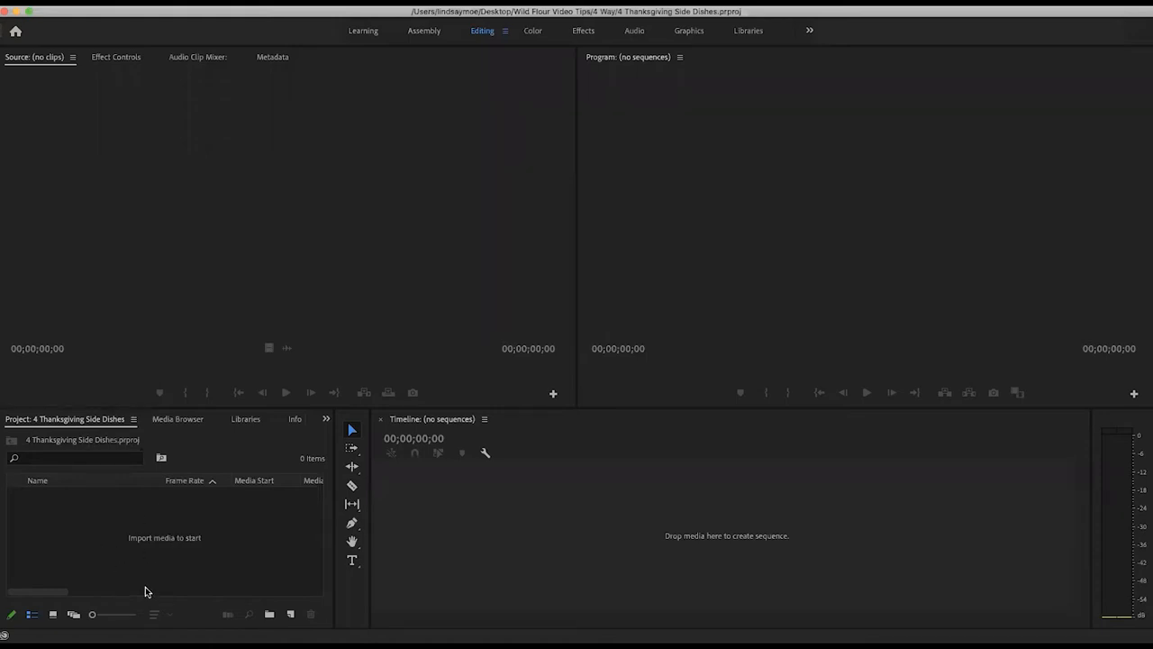
{"action": "mouse_move", "coordinate": [237, 550]}
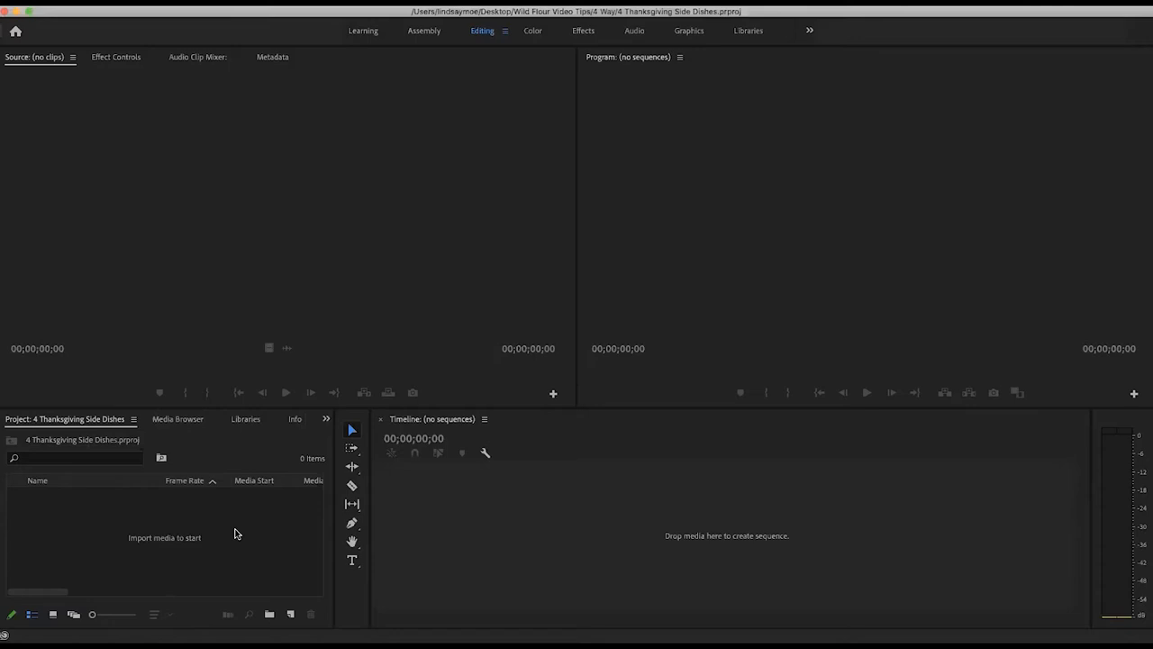
{"action": "mouse_move", "coordinate": [239, 530]}
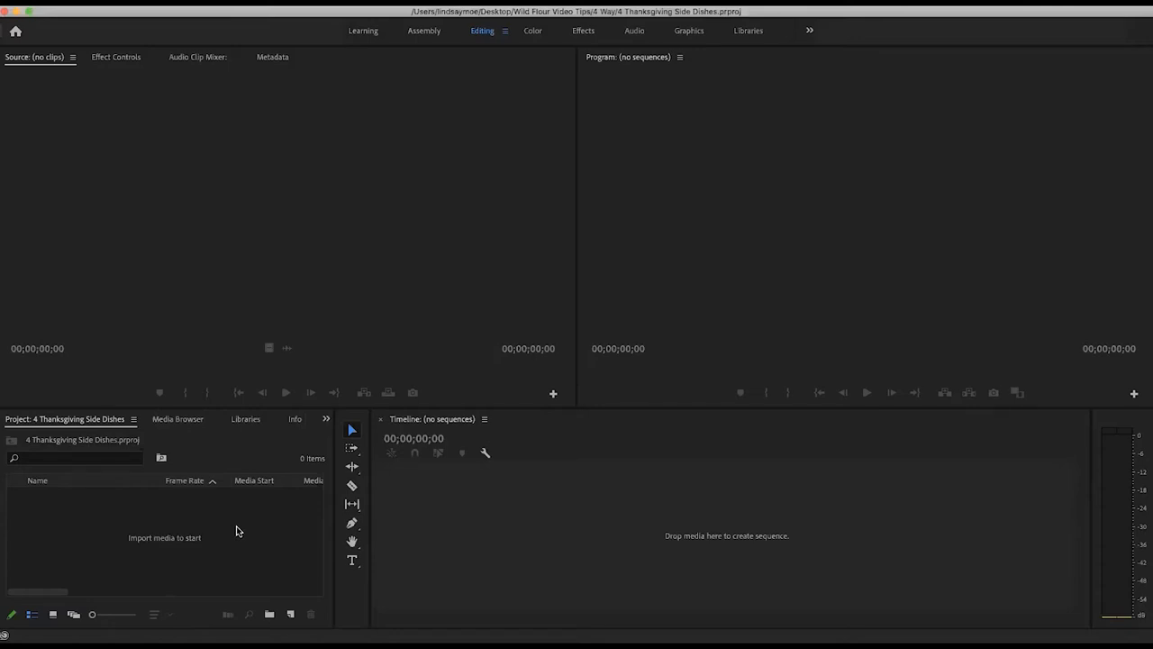
{"action": "mouse_move", "coordinate": [284, 493]}
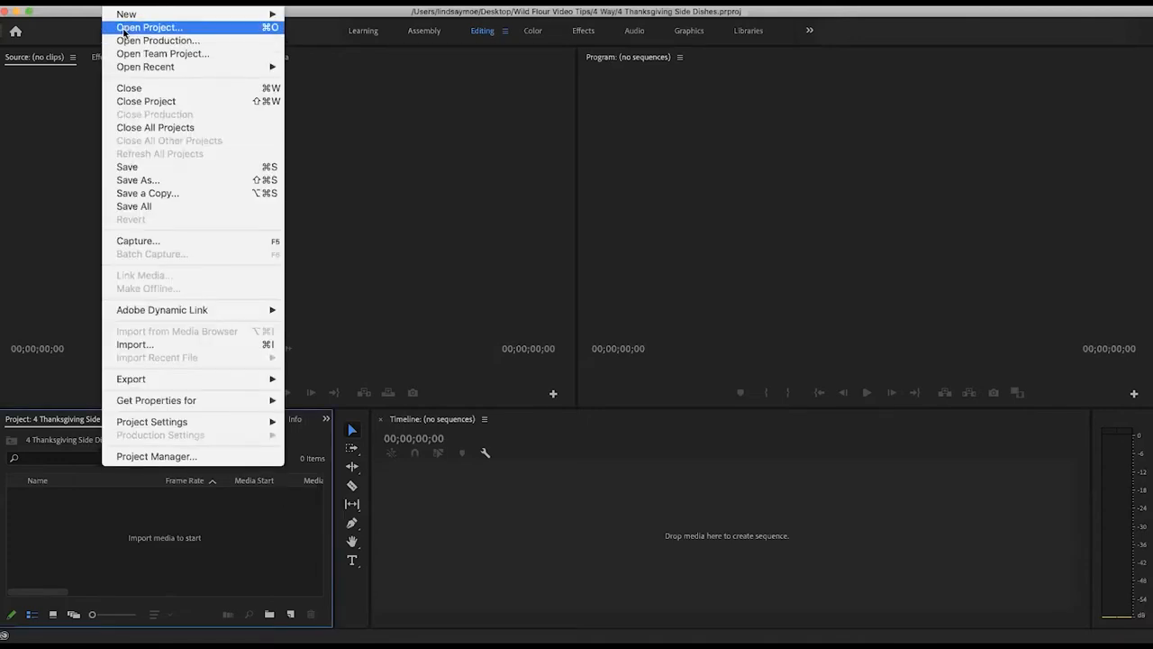
- Open the carrot, potato, Brussels sprouts and stuffing recipe projects, then return to the Thanksgiving project
{"action": "left_click", "coordinate": [150, 27]}
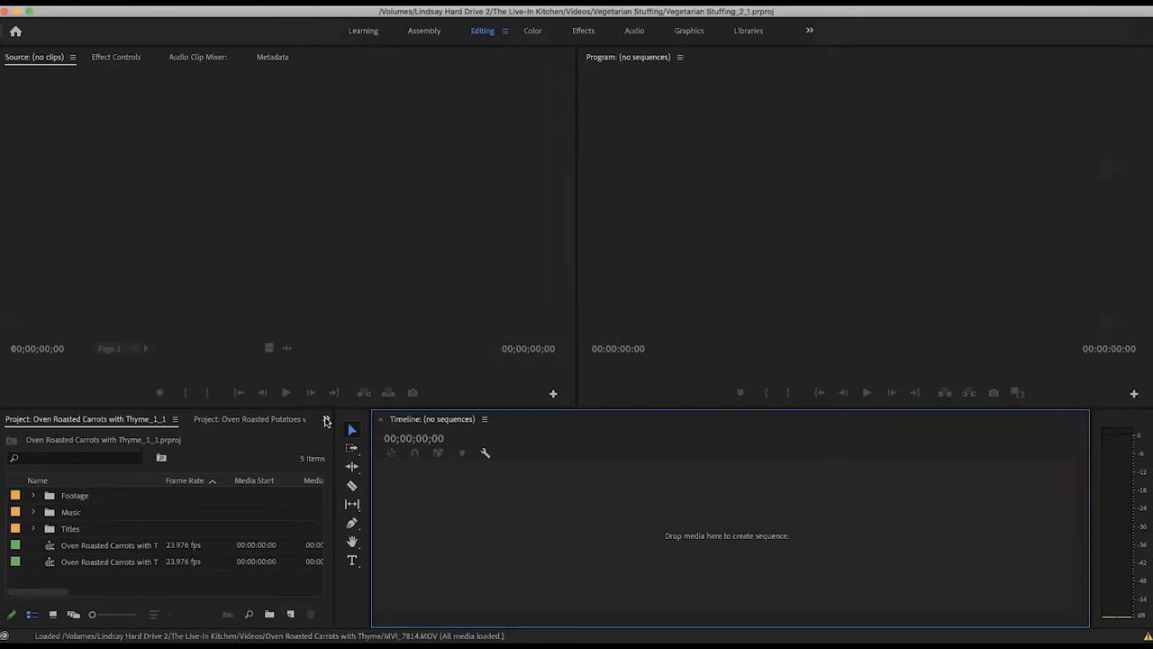
{"action": "left_click", "coordinate": [326, 419]}
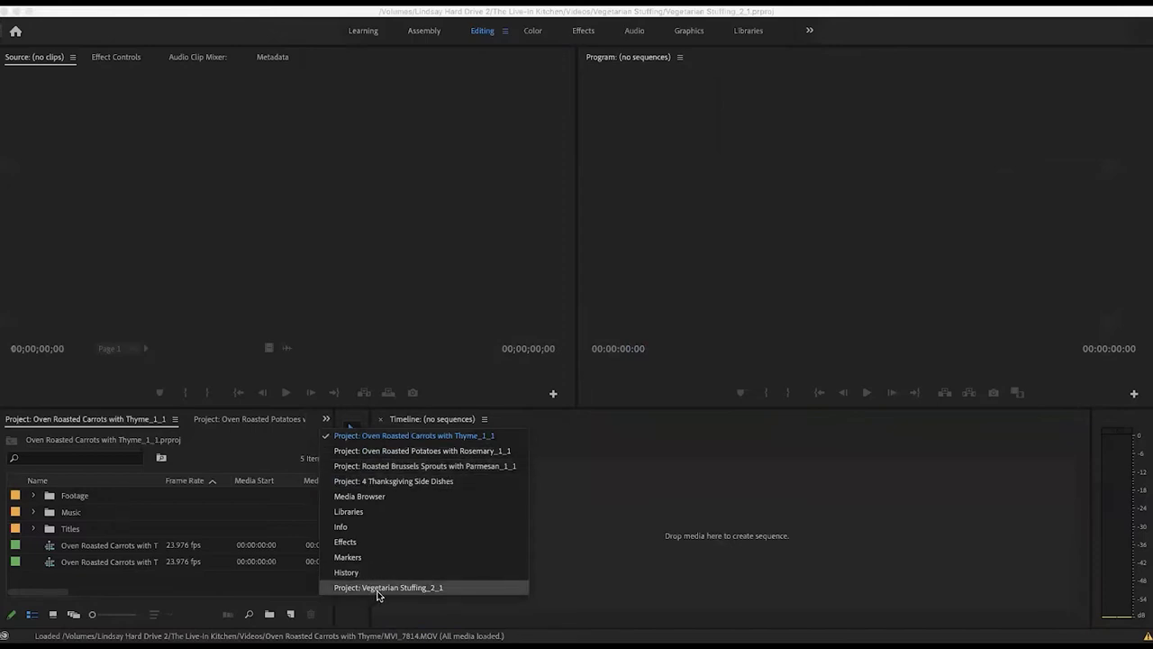
{"action": "mouse_move", "coordinate": [376, 481]}
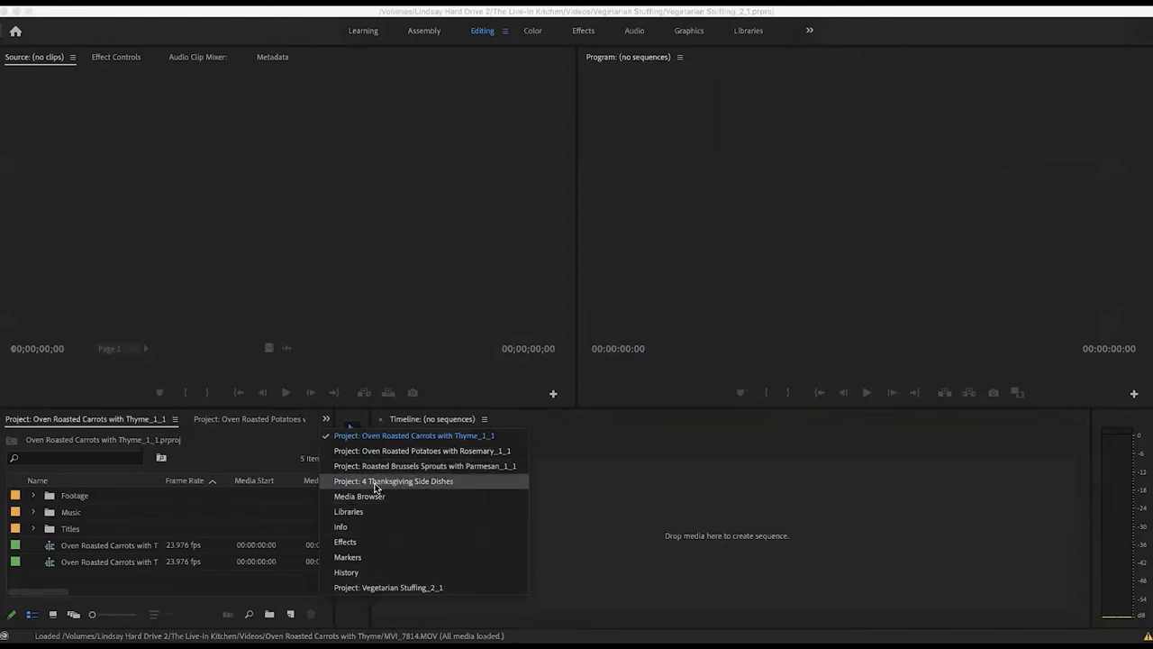
{"action": "mouse_move", "coordinate": [413, 435]}
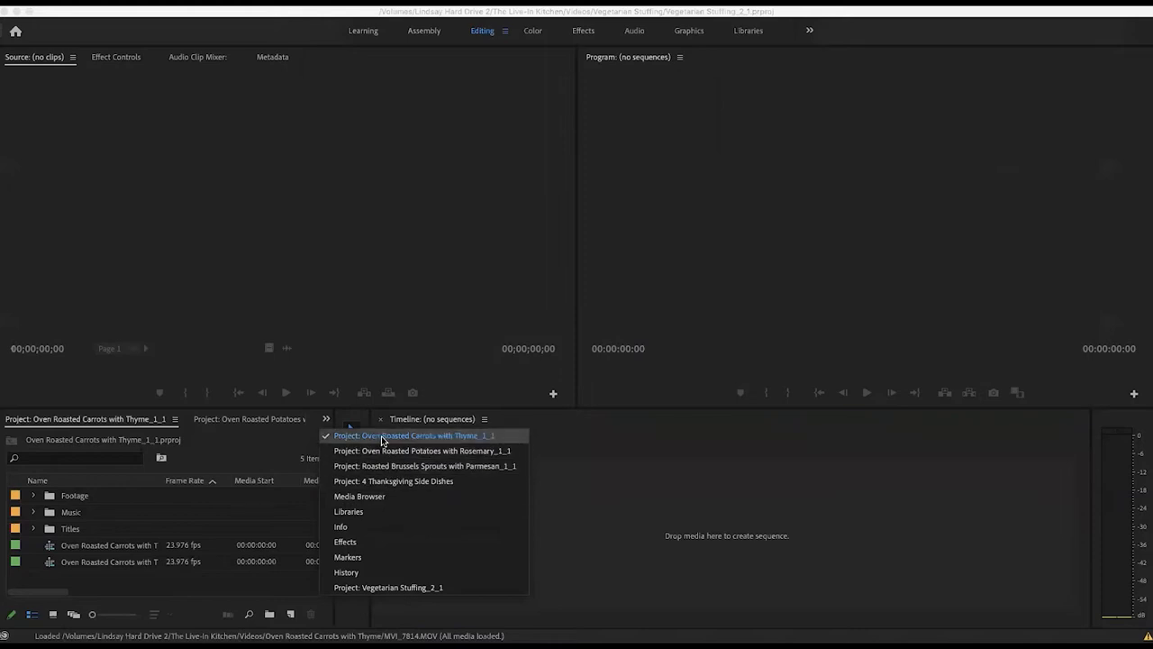
{"action": "mouse_move", "coordinate": [346, 572]}
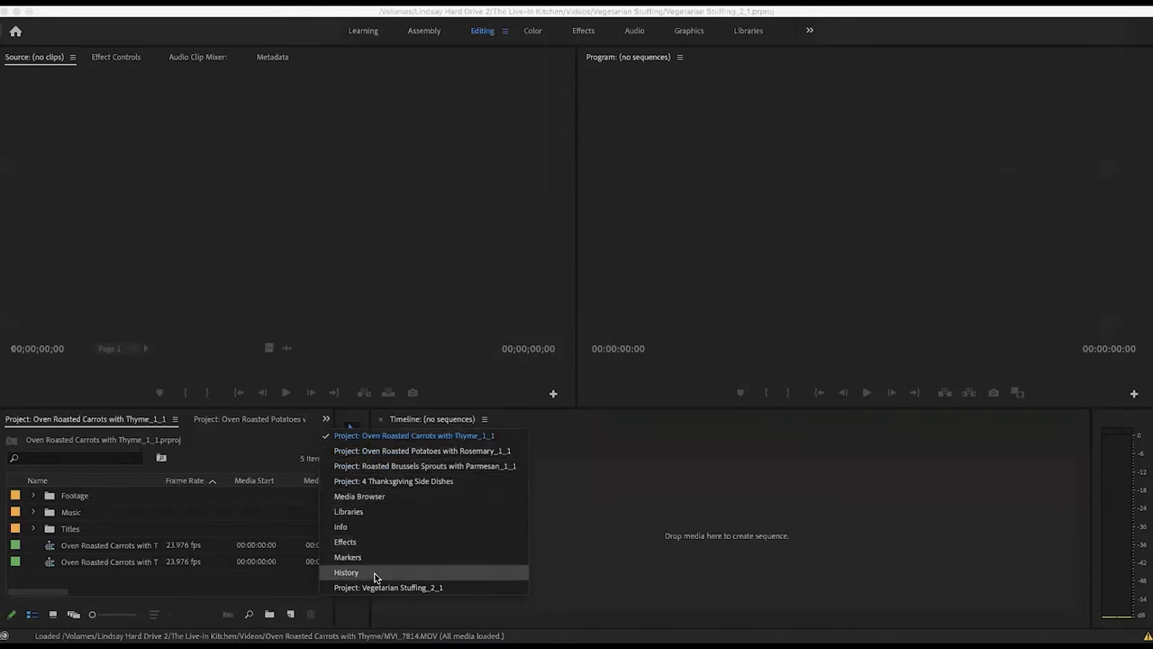
{"action": "mouse_move", "coordinate": [354, 480]}
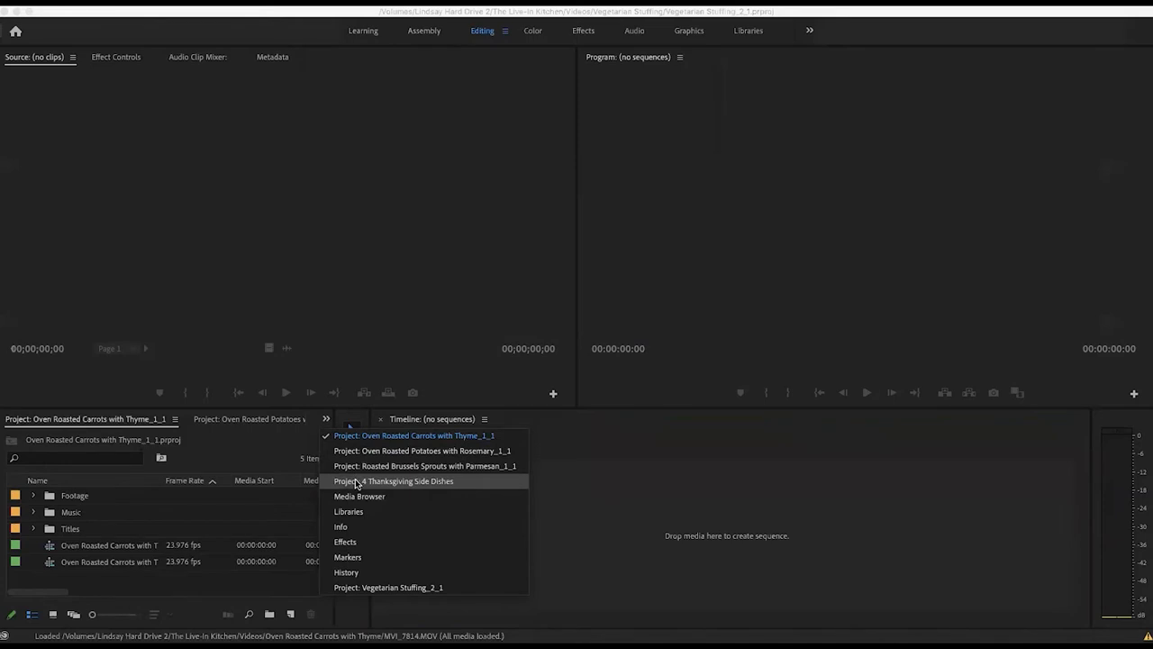
{"action": "left_click", "coordinate": [393, 480]}
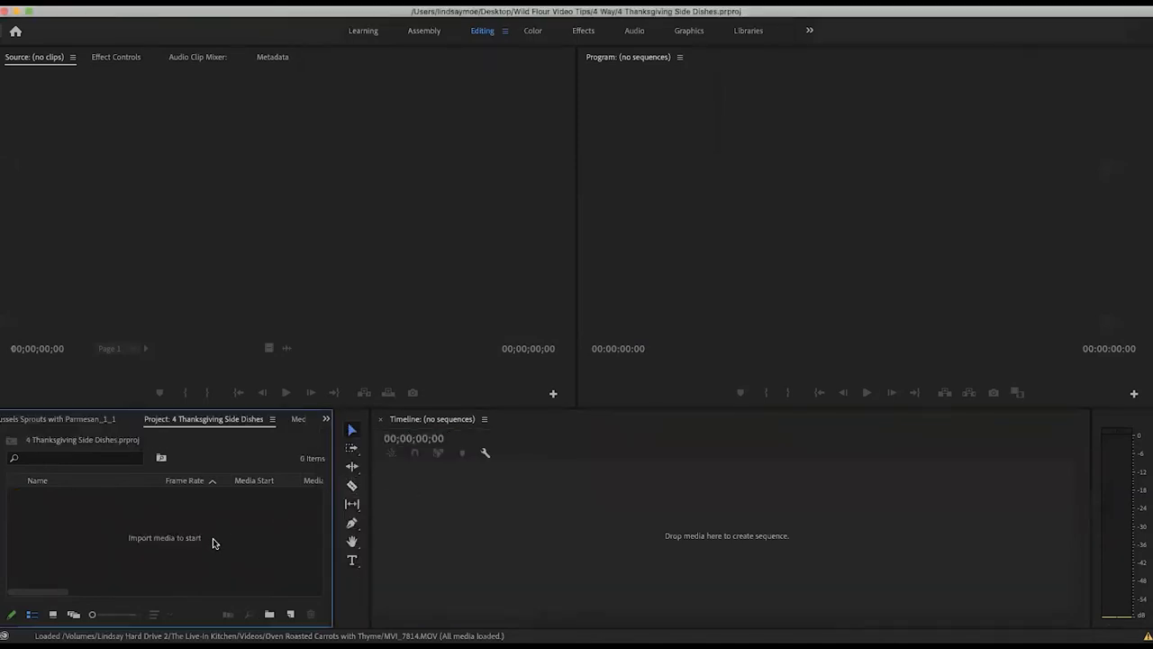
- Create the '4 Thanksgiving Side Dishes' sequence, then switch to the Oven Roasted Carrots project
{"action": "left_click", "coordinate": [290, 613]}
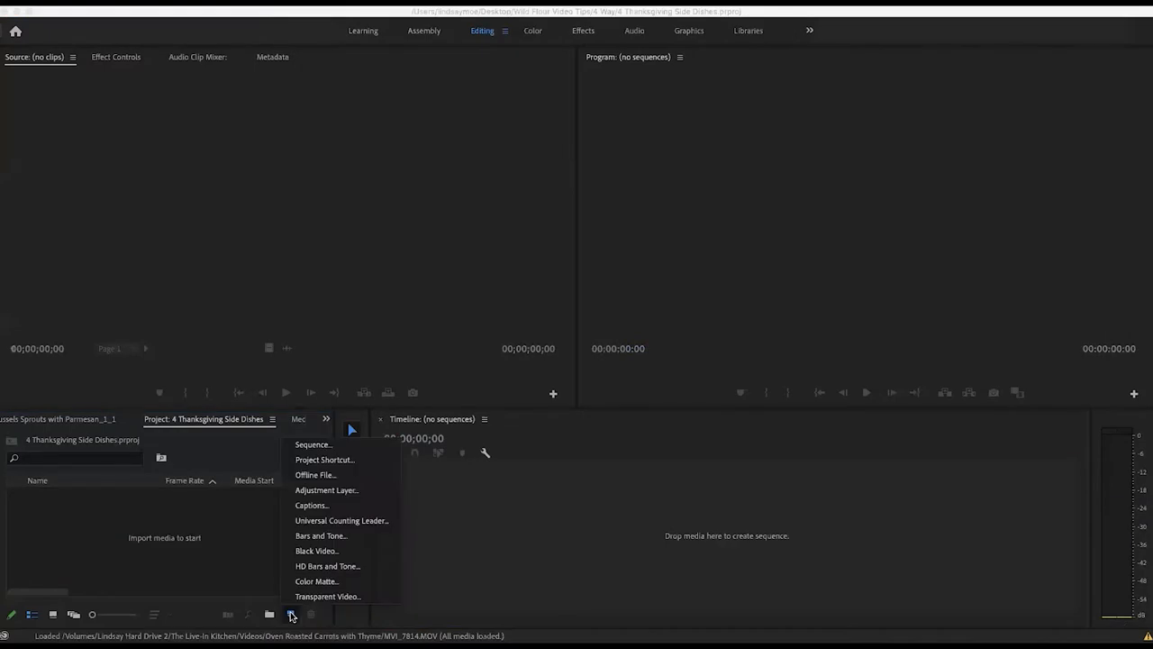
{"action": "mouse_move", "coordinate": [292, 615]}
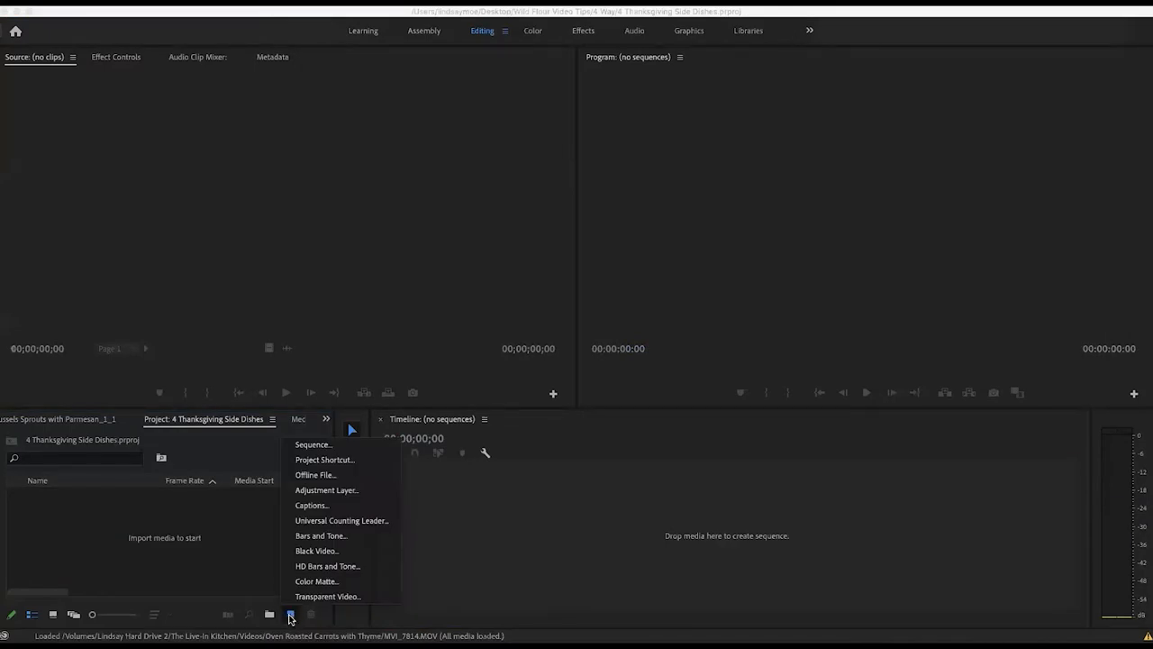
{"action": "mouse_move", "coordinate": [313, 444]}
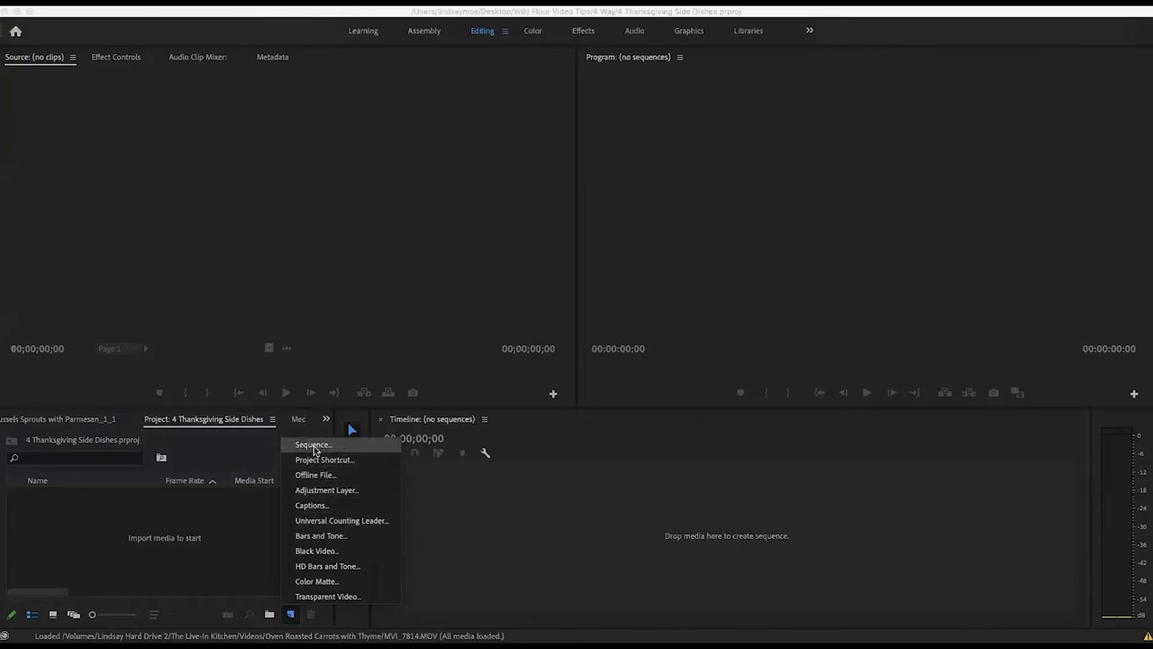
{"action": "left_click", "coordinate": [312, 444]}
{"action": "type", "text": "4 Thanksgiving Side Dishes"}
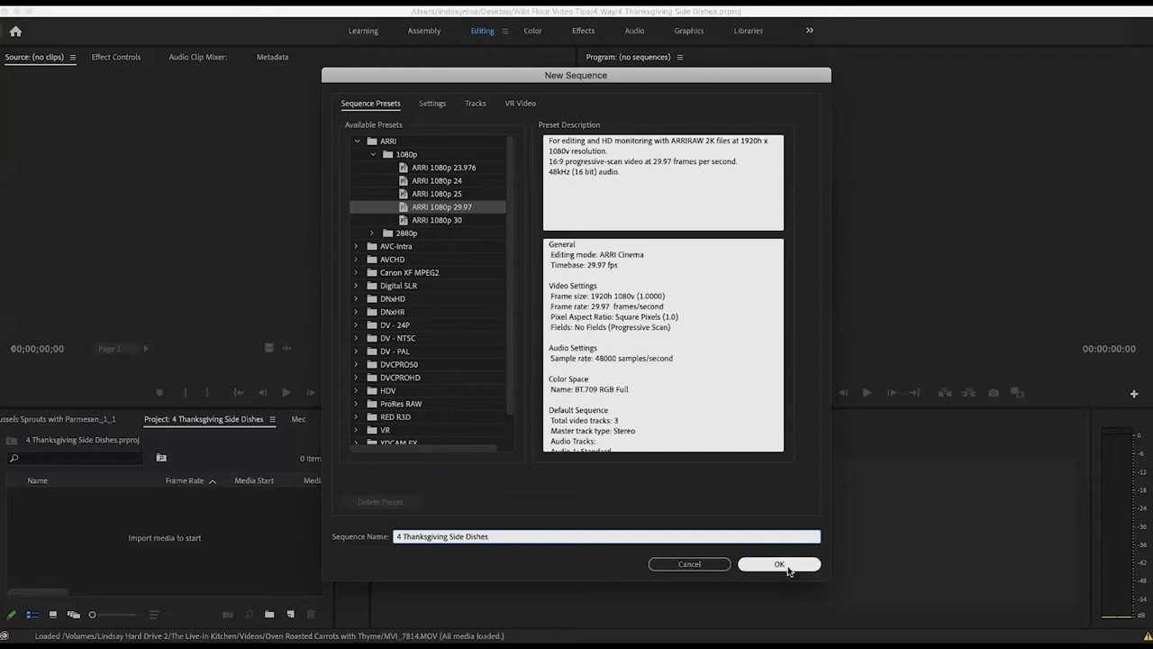
{"action": "left_click", "coordinate": [779, 563]}
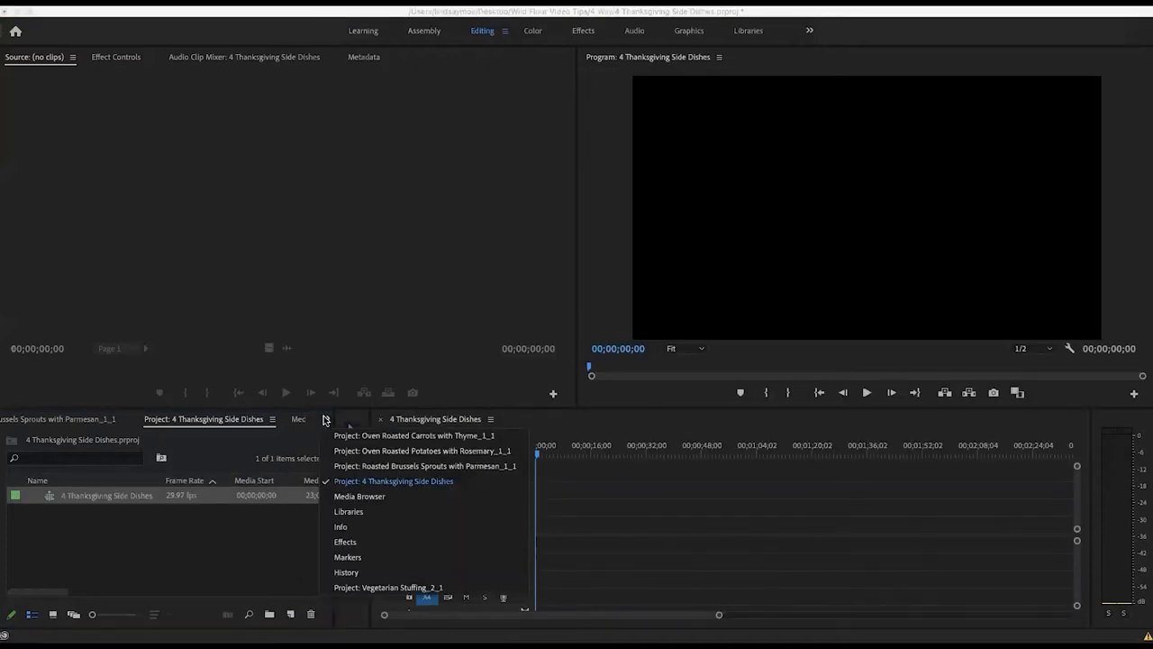
{"action": "left_click", "coordinate": [422, 435]}
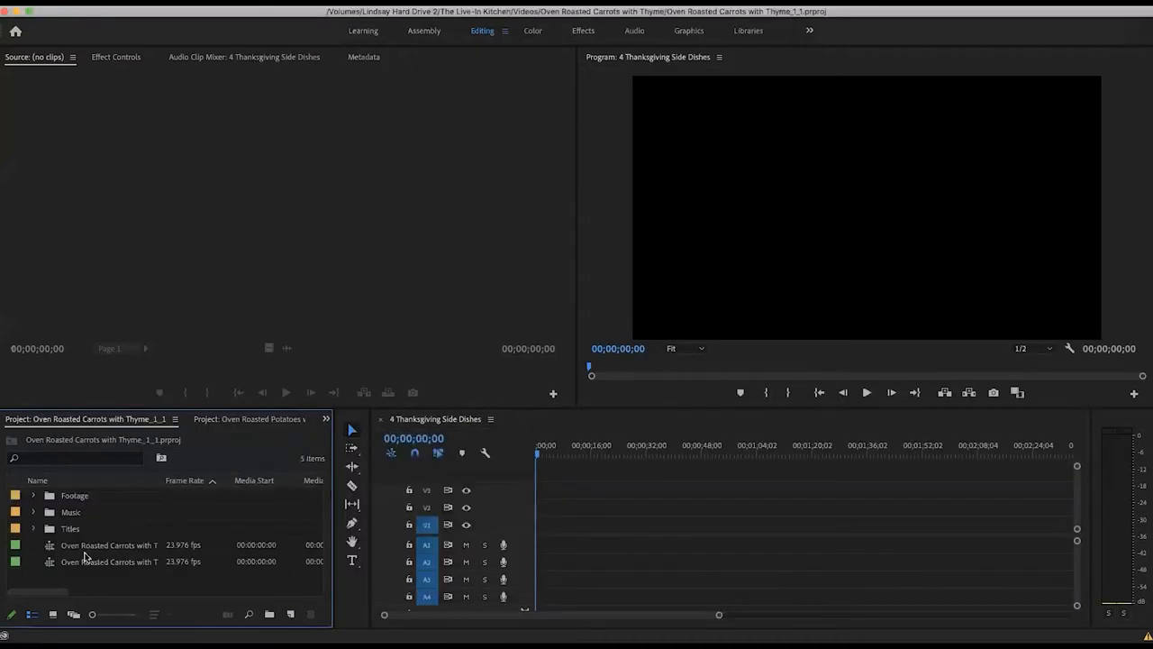
- Copy the Oven Roasted Carrots with Thyme clips and paste them into the Thanksgiving sequence
{"action": "double_click", "coordinate": [108, 544]}
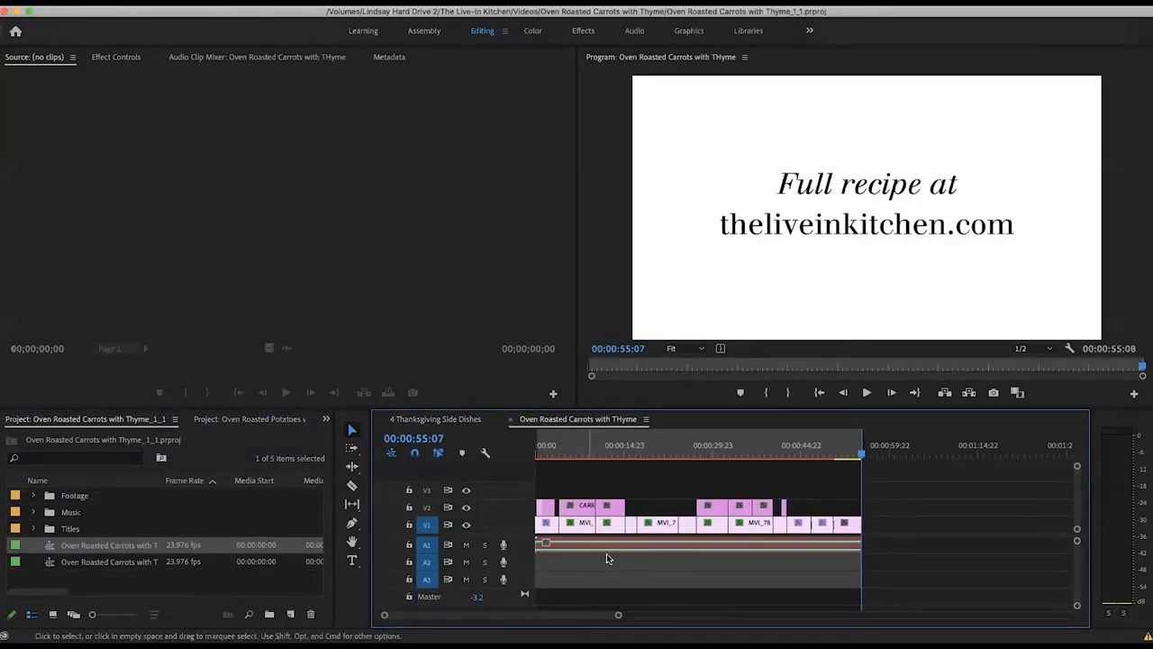
{"action": "mouse_move", "coordinate": [820, 501]}
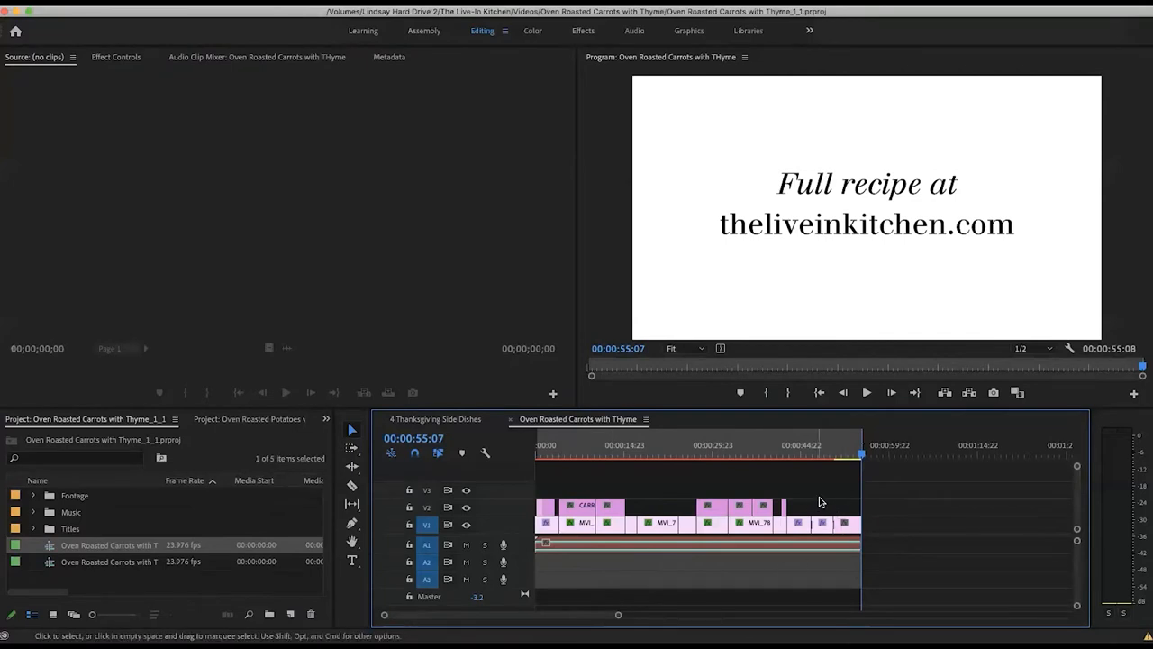
{"action": "left_click", "coordinate": [766, 504]}
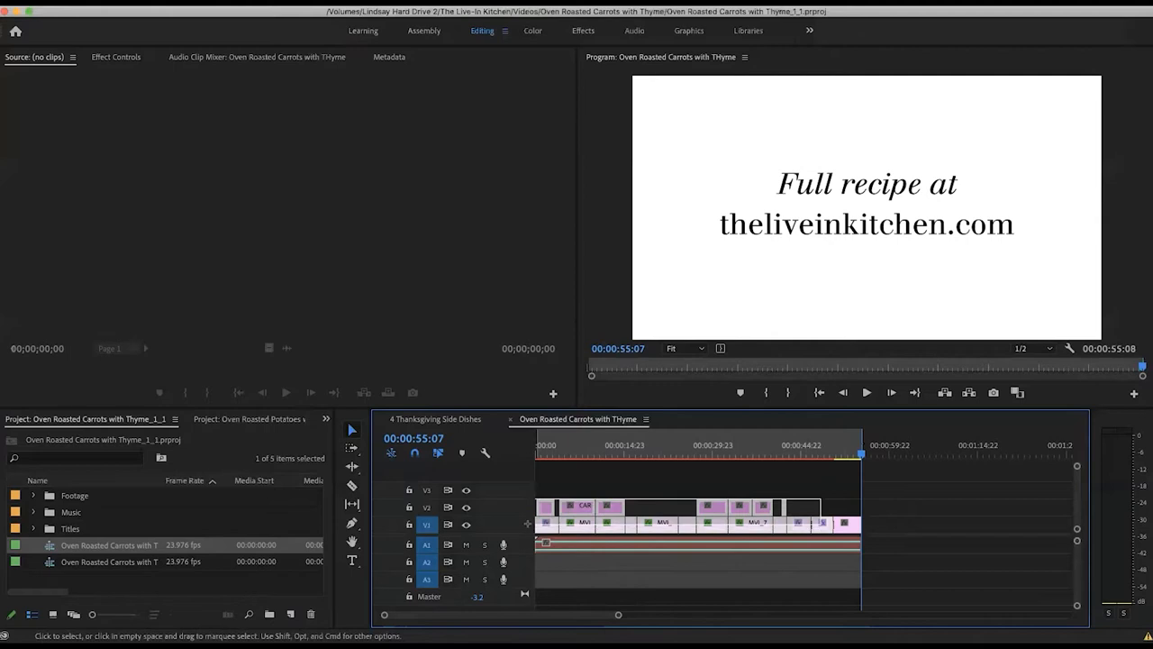
{"action": "key", "text": "cmd+c"}
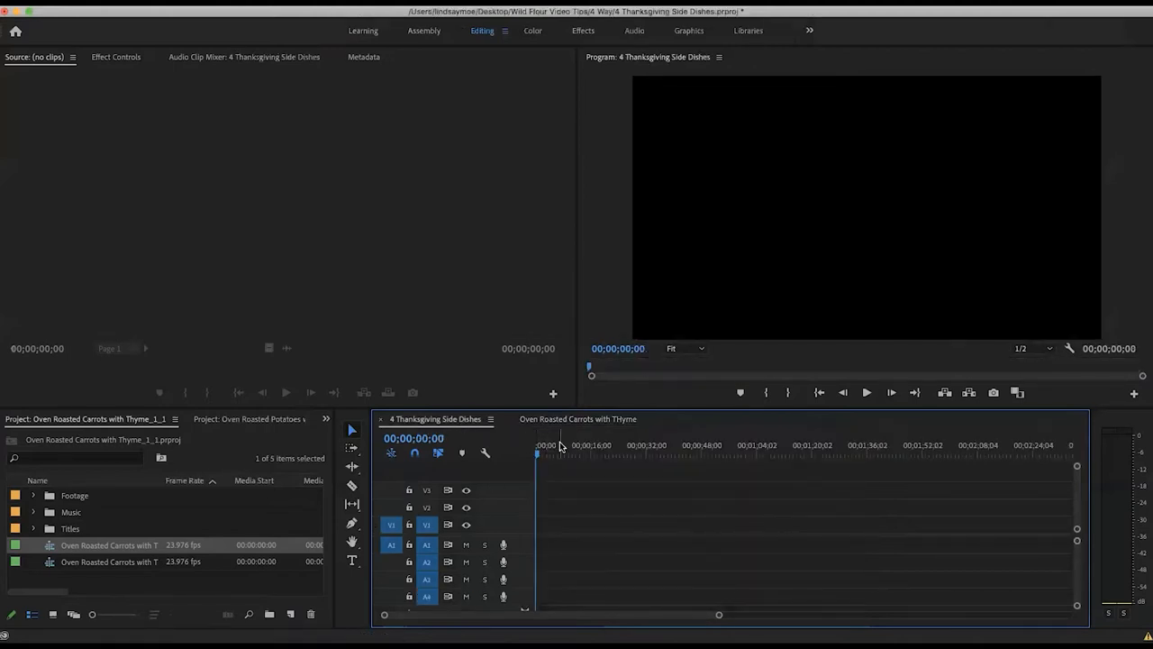
{"action": "key", "text": "cmd+v"}
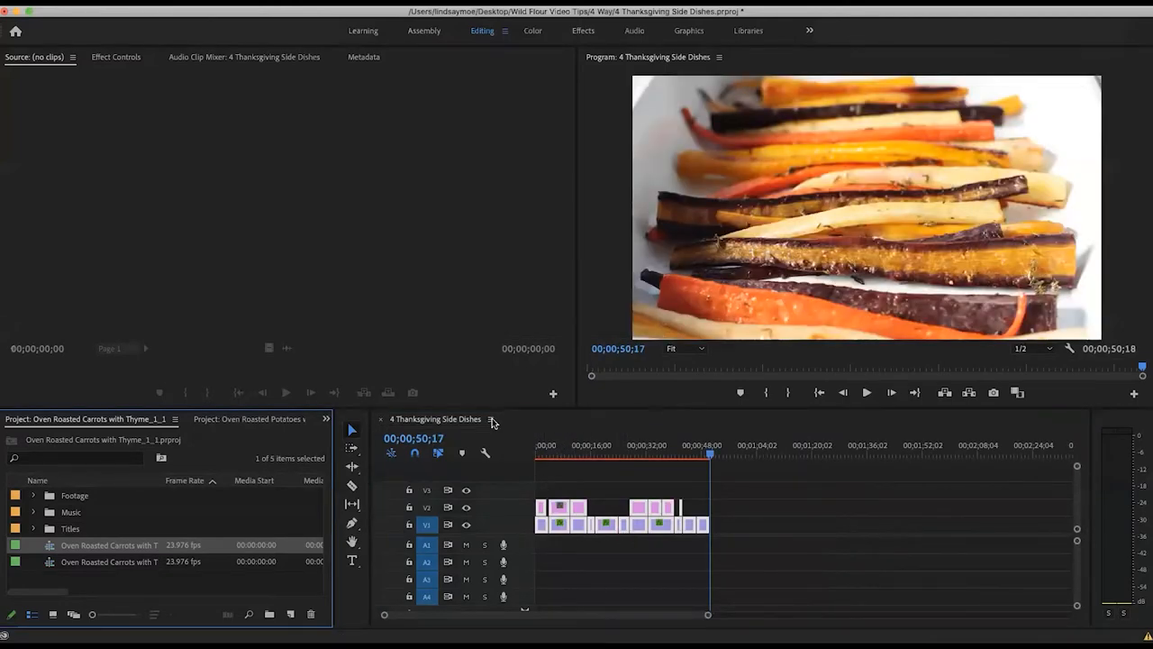
{"action": "left_click", "coordinate": [248, 418]}
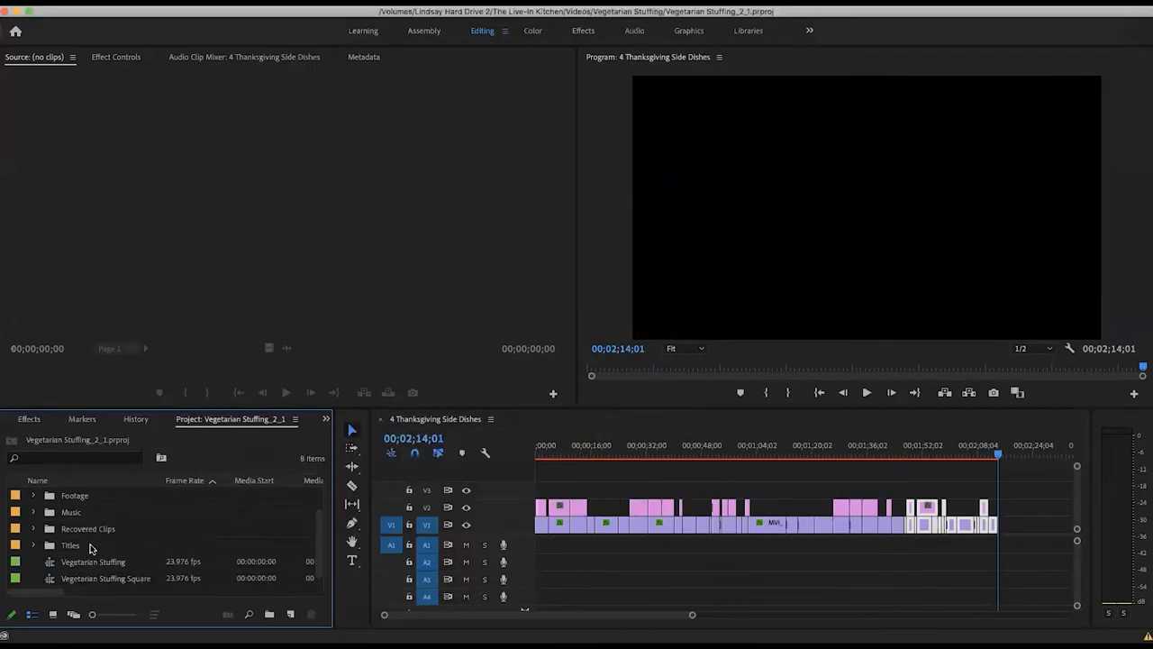
{"action": "double_click", "coordinate": [93, 561]}
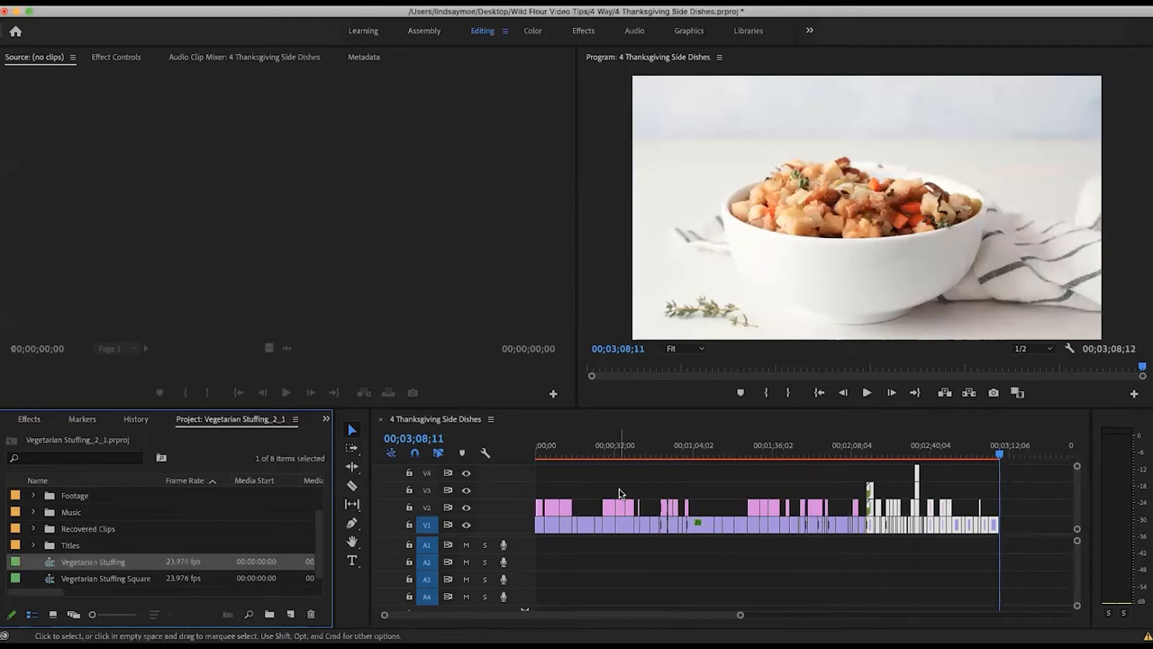
{"action": "left_click", "coordinate": [543, 450]}
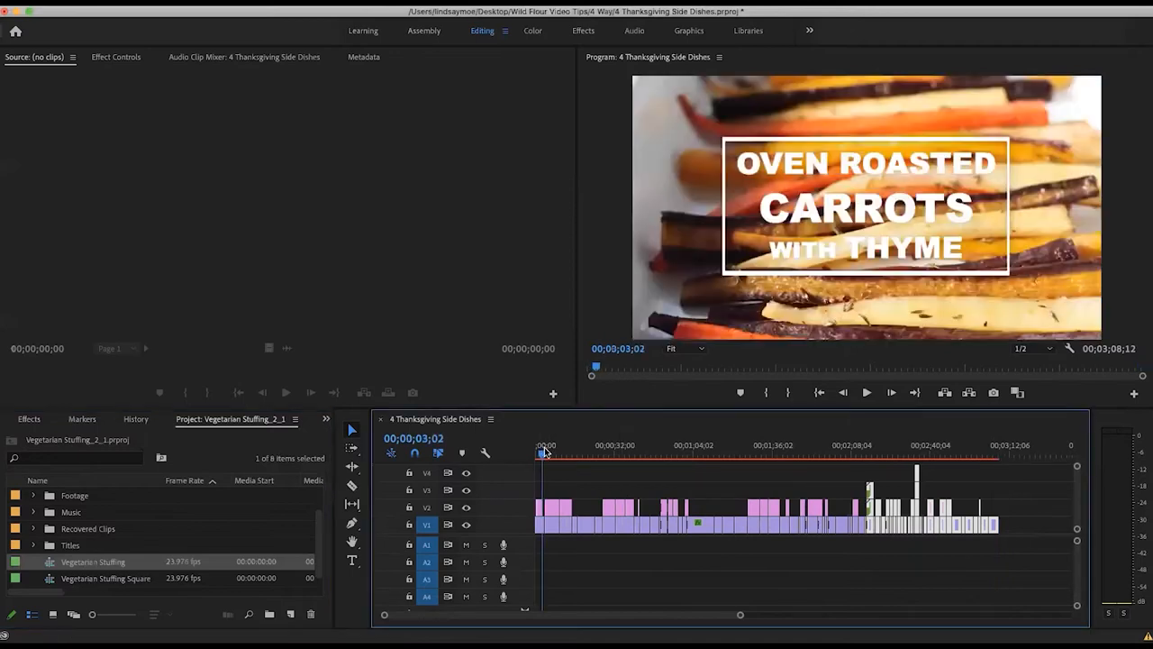
{"action": "left_click_drag", "start_coordinate": [544, 454], "coordinate": [594, 454]}
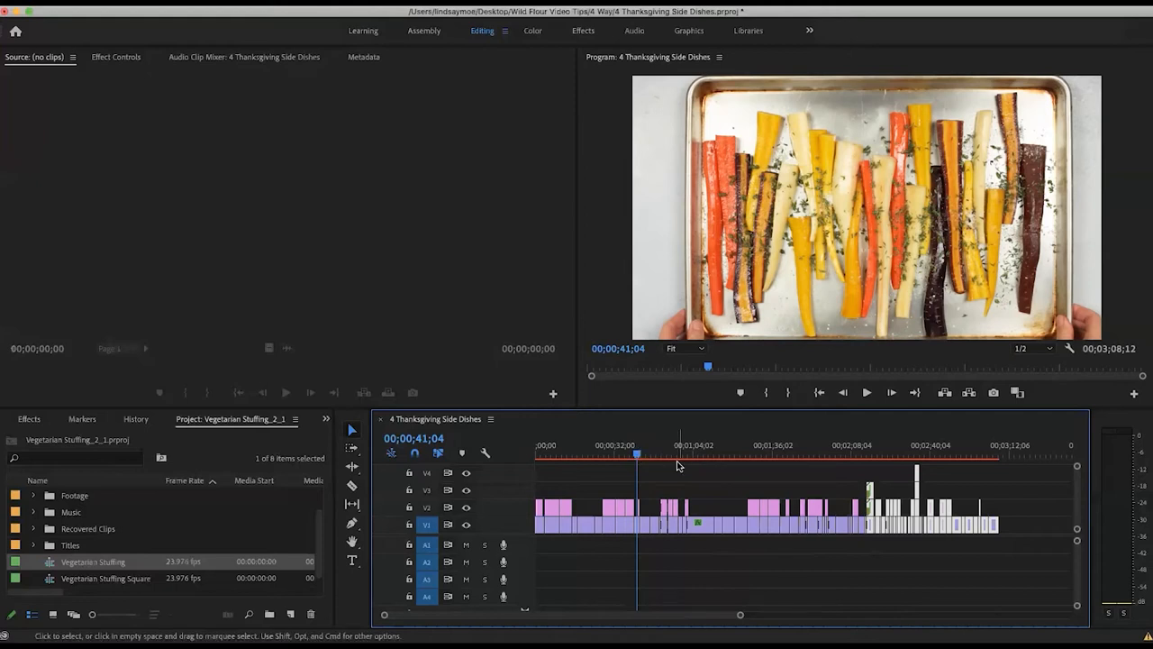
{"action": "mouse_move", "coordinate": [583, 460]}
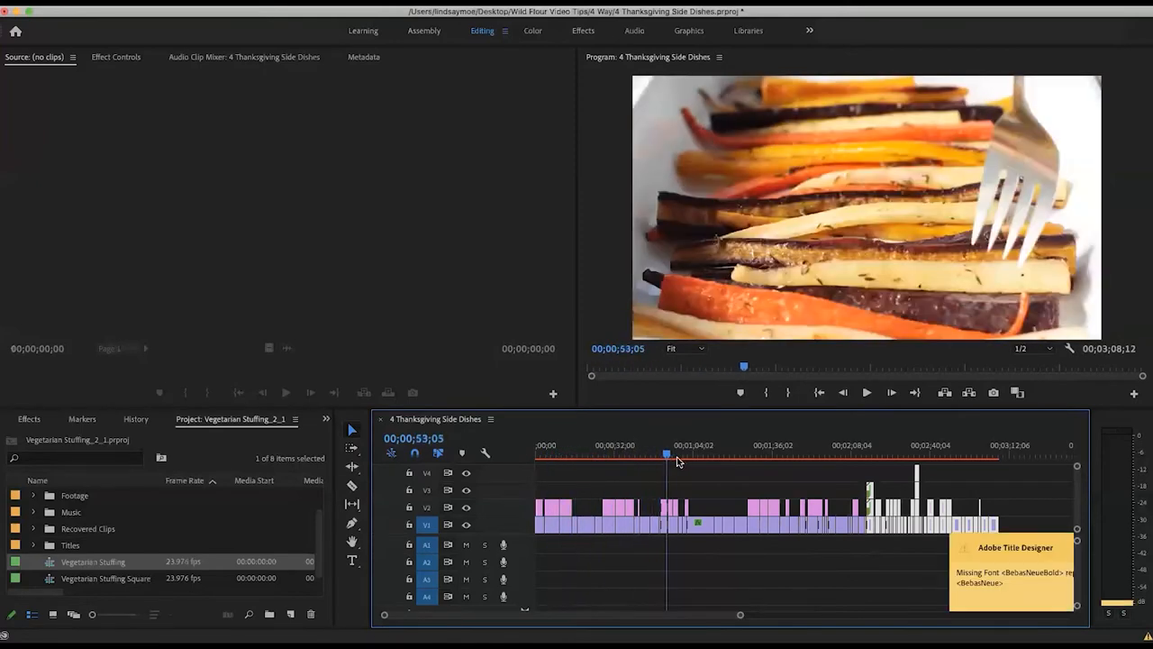
{"action": "left_click", "coordinate": [708, 455]}
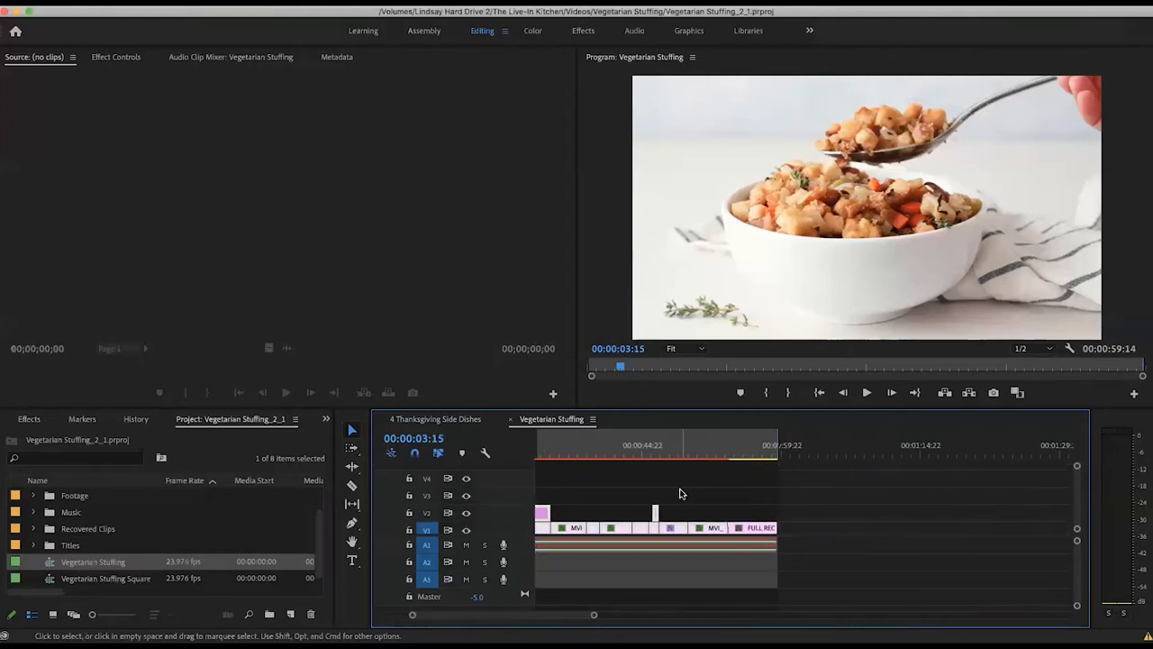
- Preview the stuffing footage, then open and scrub the Roasted Brussels Sprouts with Parmesan sequence
{"action": "left_click", "coordinate": [694, 457]}
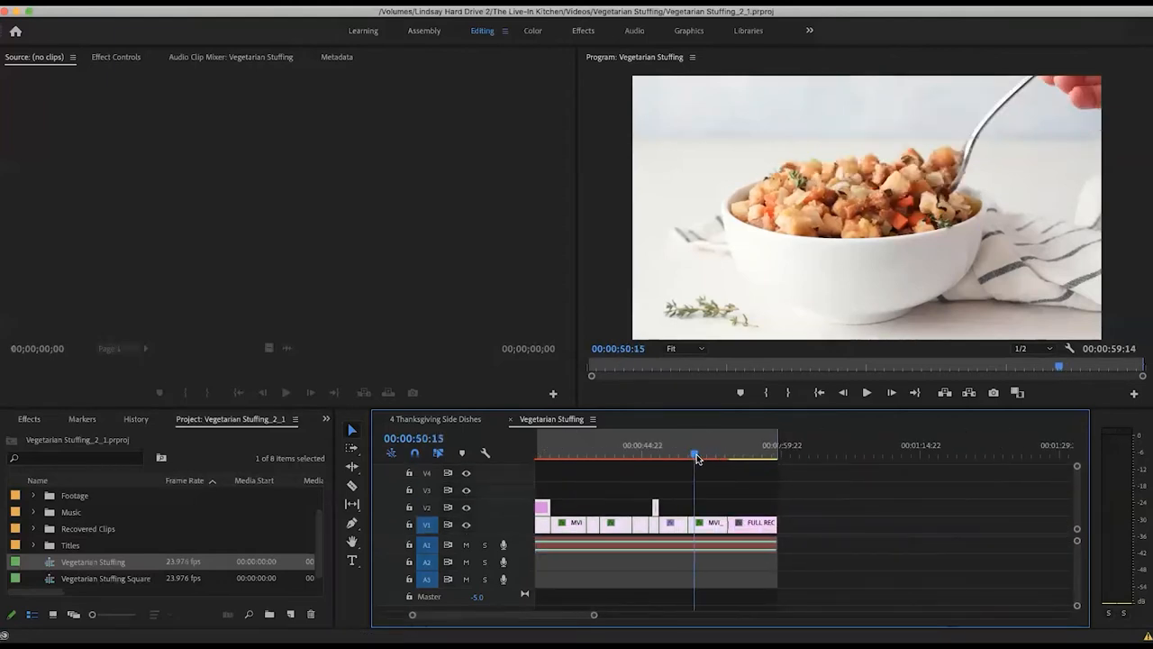
{"action": "left_click_drag", "start_coordinate": [695, 455], "coordinate": [662, 455]}
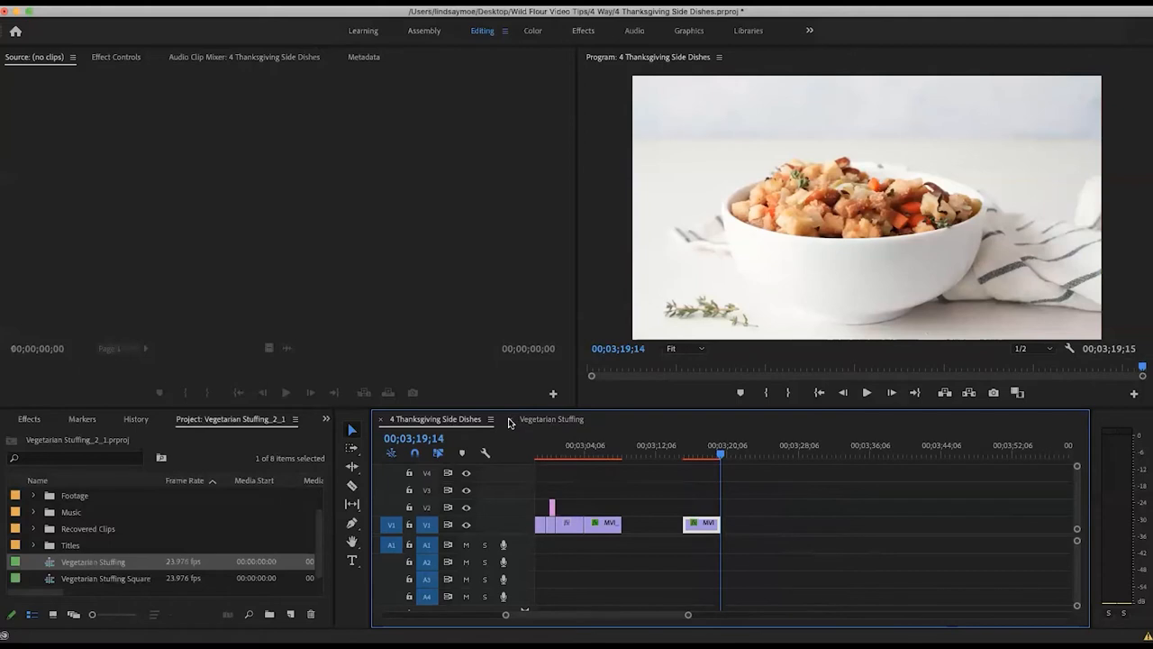
{"action": "left_click", "coordinate": [326, 421]}
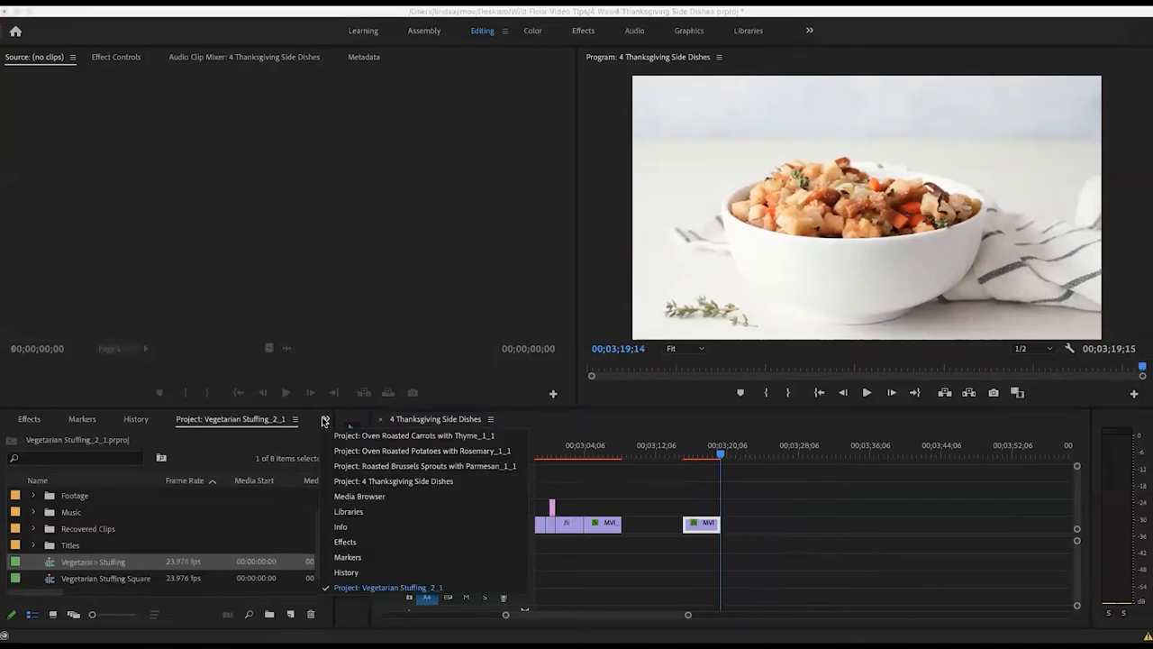
{"action": "mouse_move", "coordinate": [424, 466]}
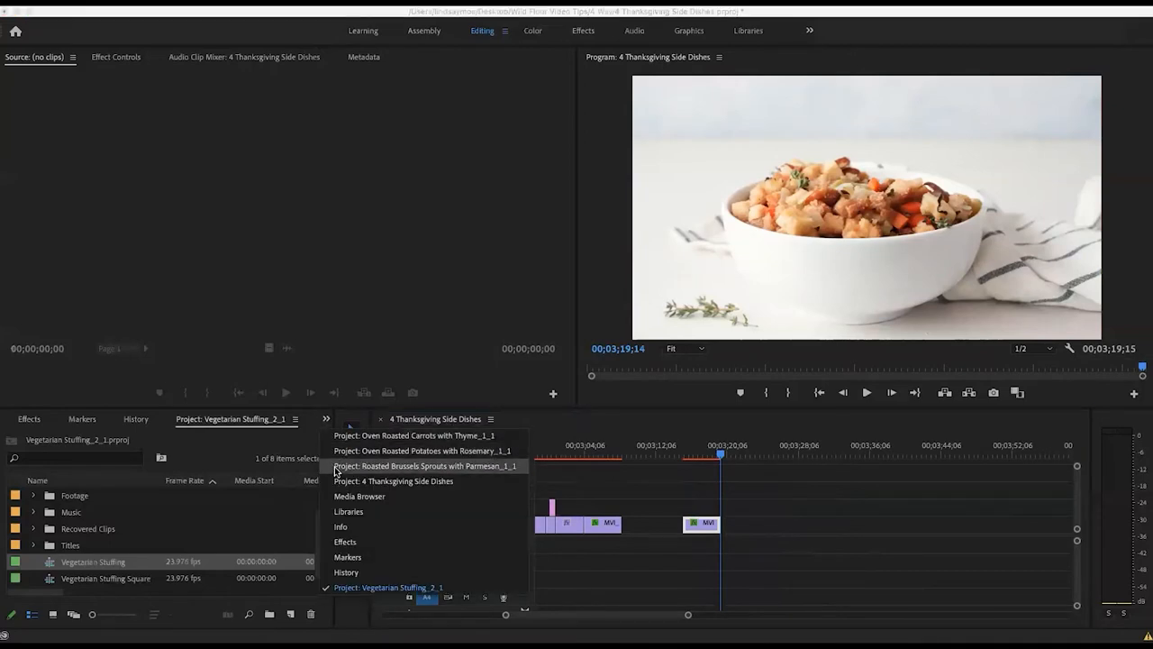
{"action": "left_click", "coordinate": [423, 466]}
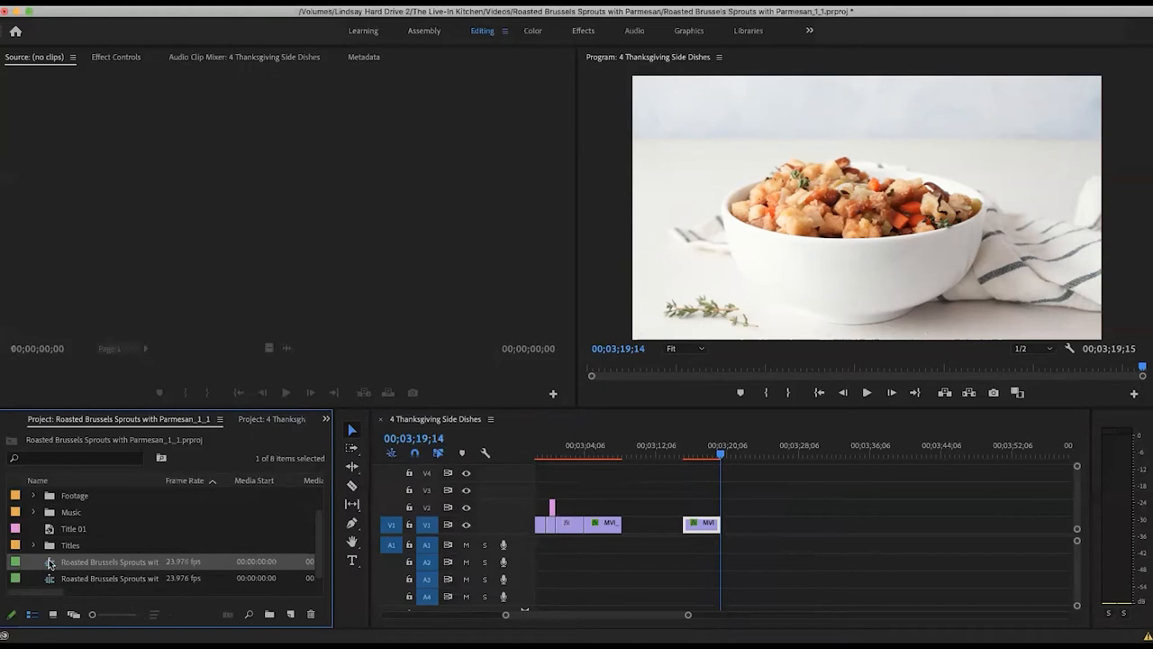
{"action": "left_click", "coordinate": [588, 419]}
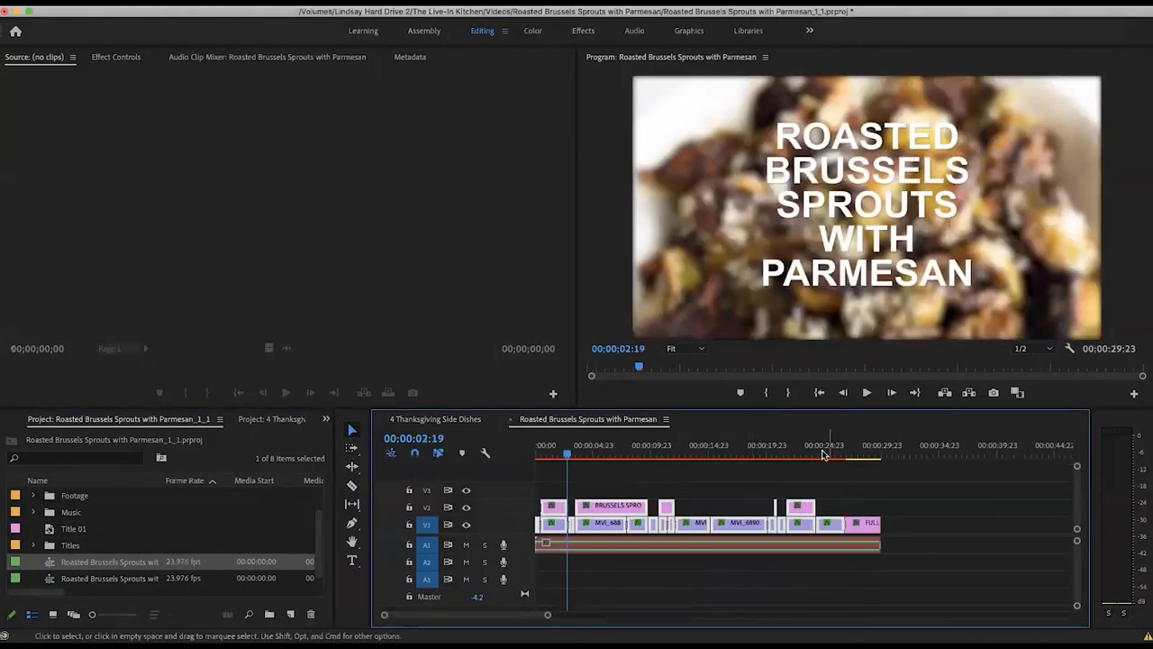
{"action": "left_click", "coordinate": [809, 453]}
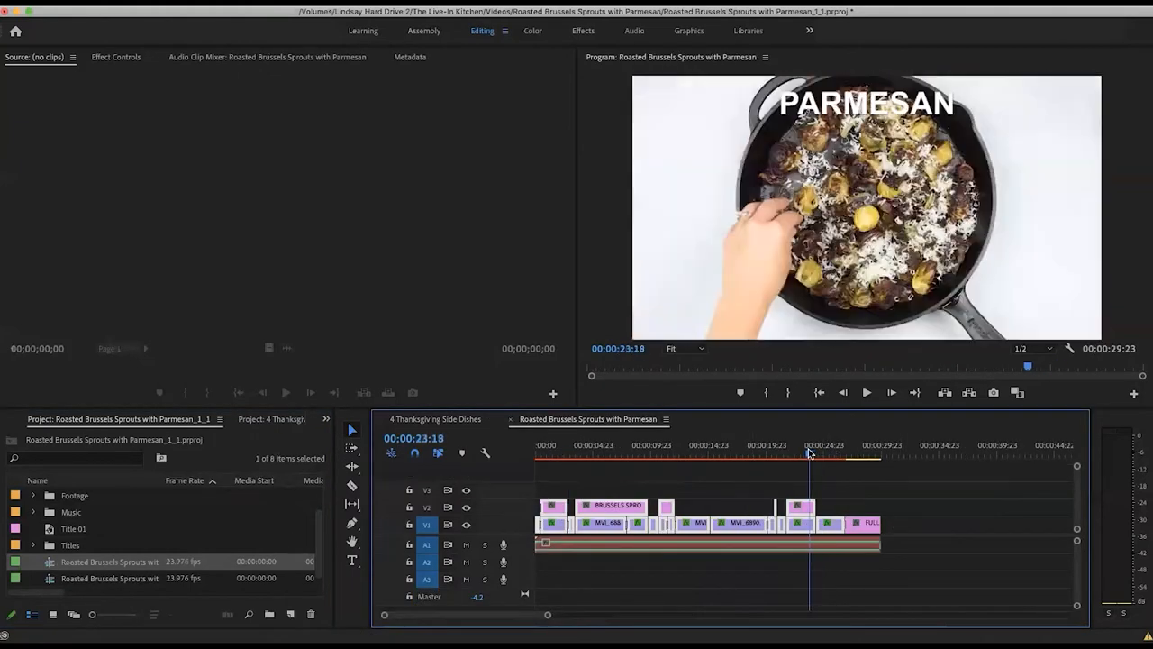
{"action": "left_click", "coordinate": [818, 454]}
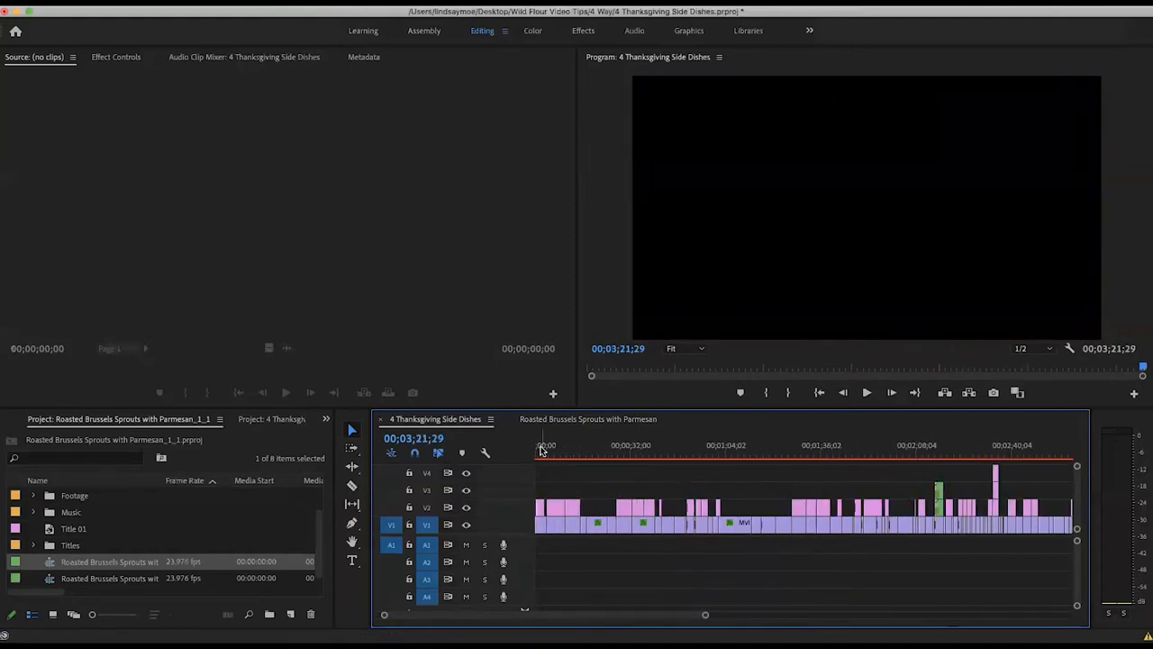
- Scrub through the combined Thanksgiving sequence toward its end, then open the carrots sequence
{"action": "left_click", "coordinate": [568, 444]}
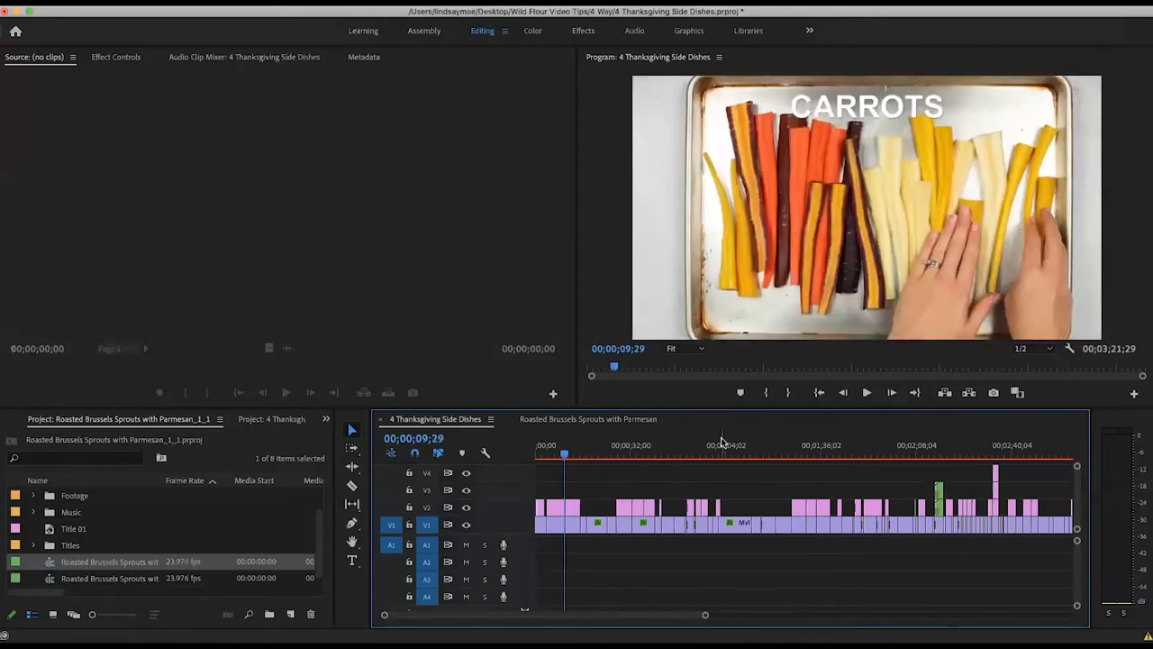
{"action": "left_click", "coordinate": [790, 453]}
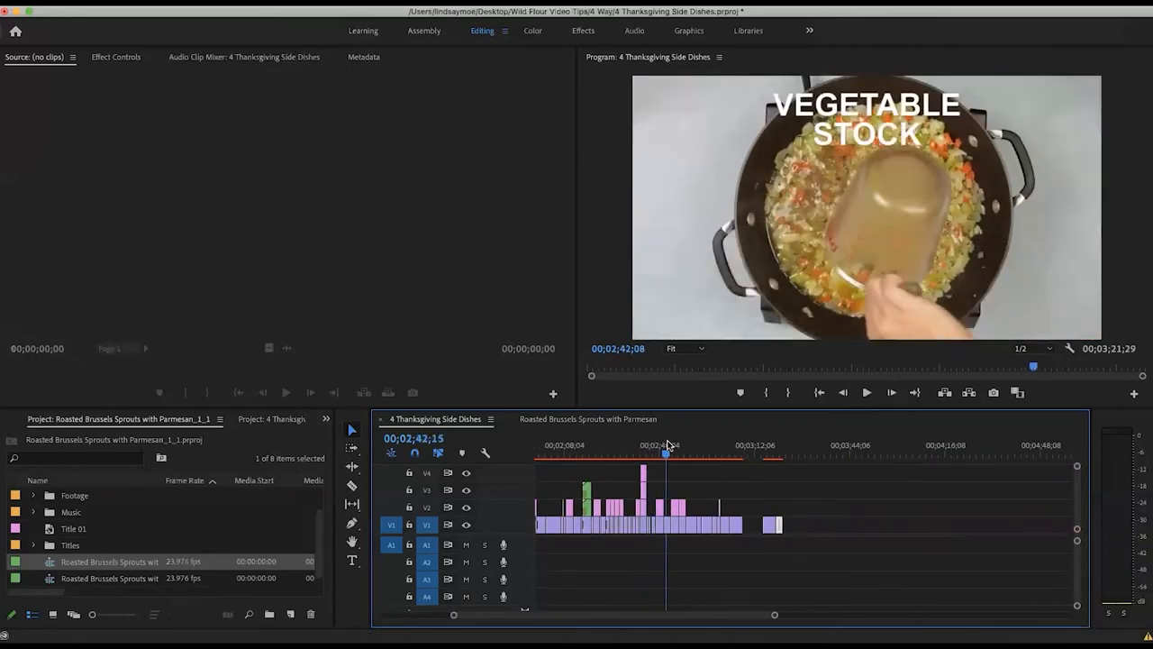
{"action": "left_click", "coordinate": [695, 452]}
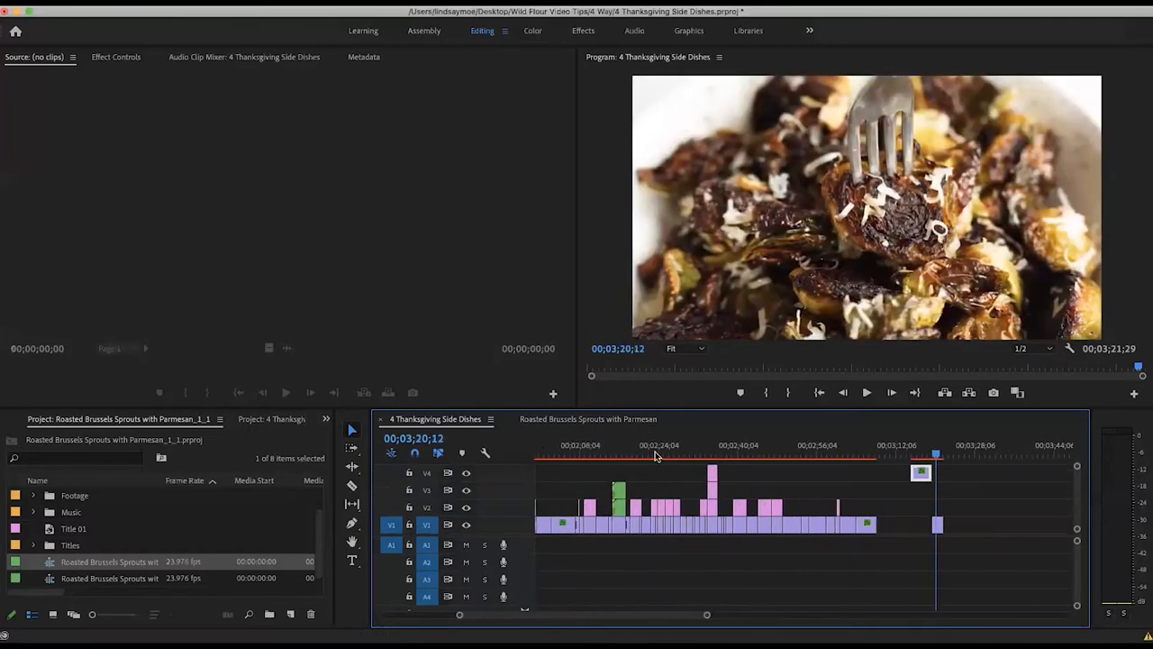
{"action": "left_click", "coordinate": [648, 454]}
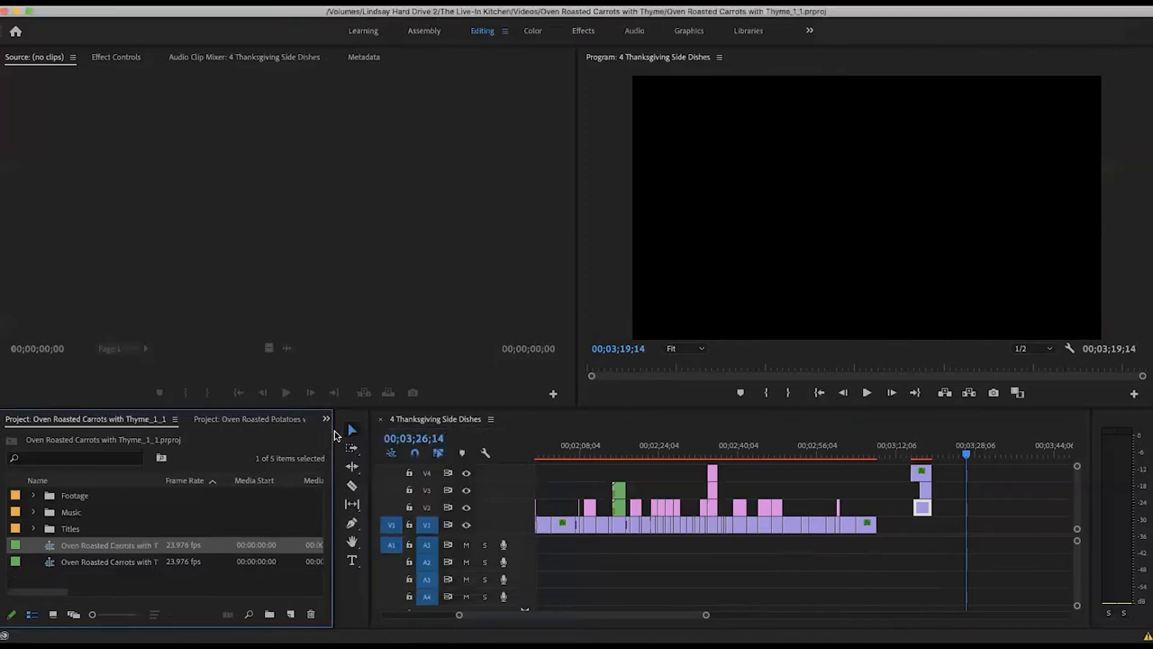
{"action": "left_click", "coordinate": [577, 418]}
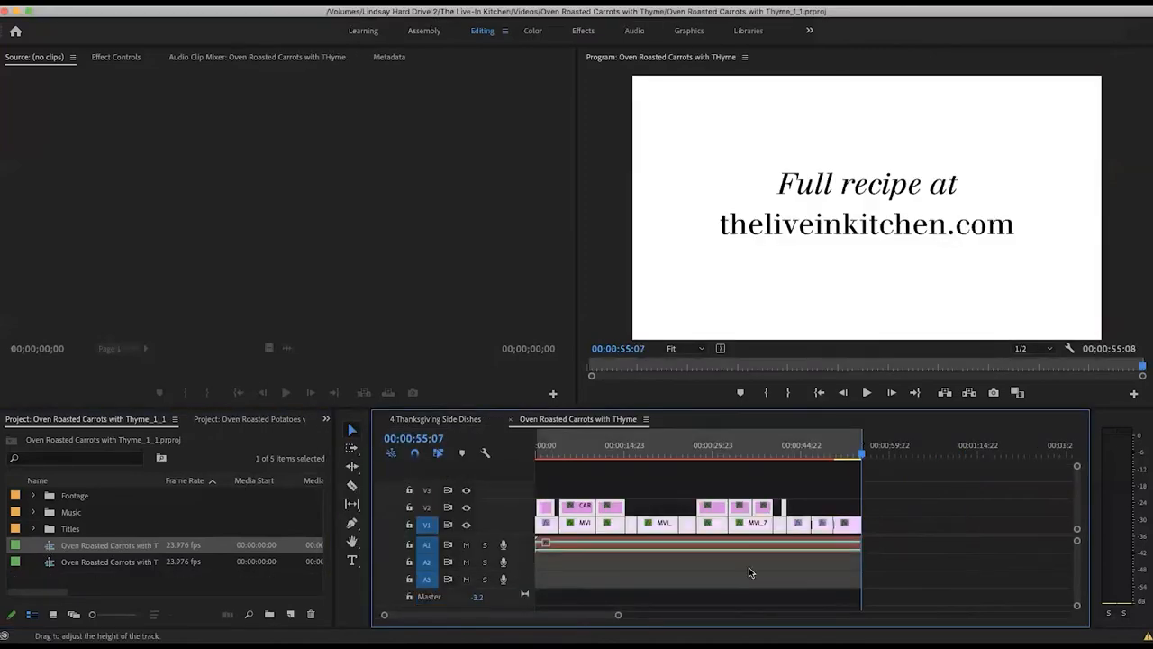
{"action": "left_click", "coordinate": [818, 454]}
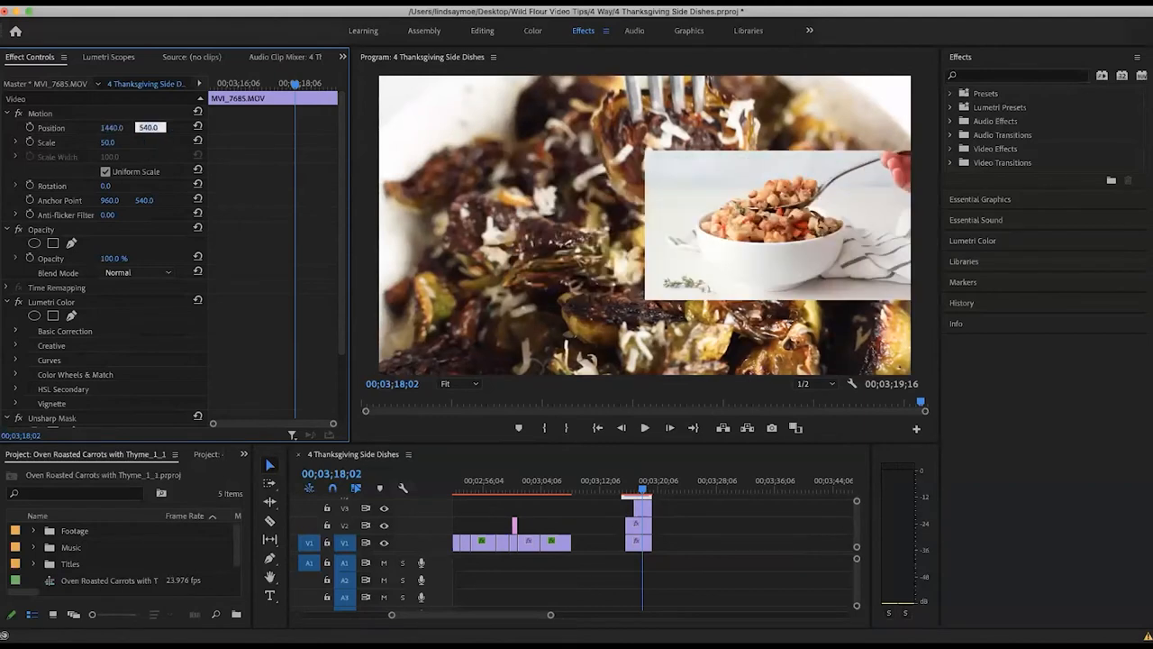
- Set one clip's vertical position to 810, then the next to scale 50 at position 1440, 270
{"action": "type", "text": "810"}
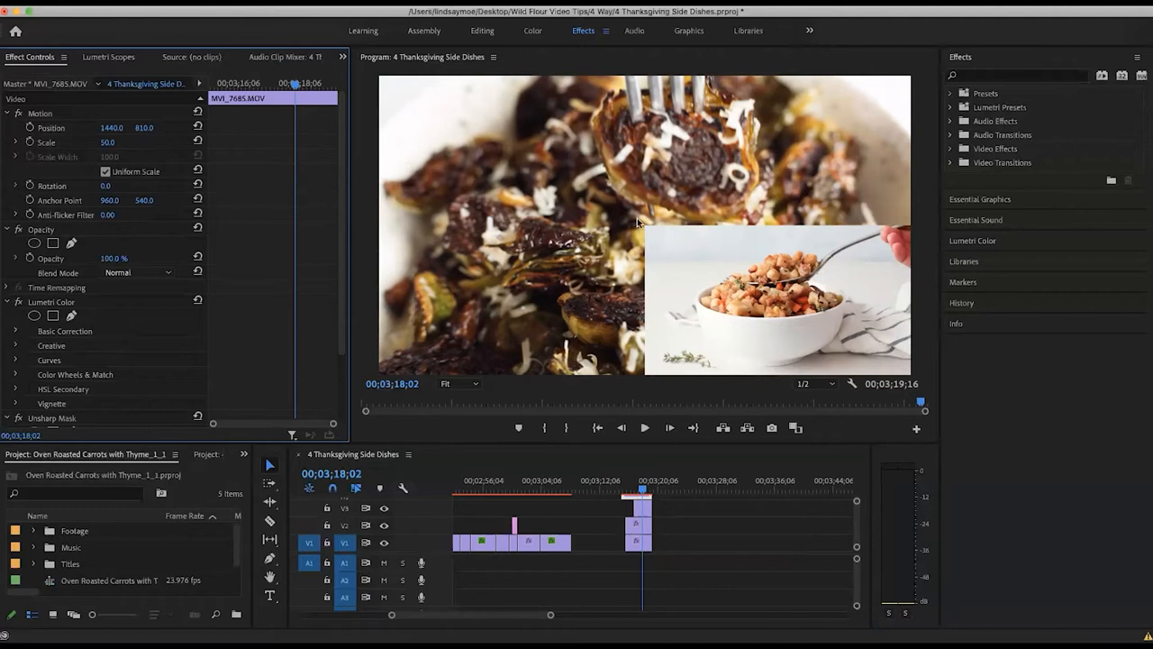
{"action": "mouse_move", "coordinate": [526, 309]}
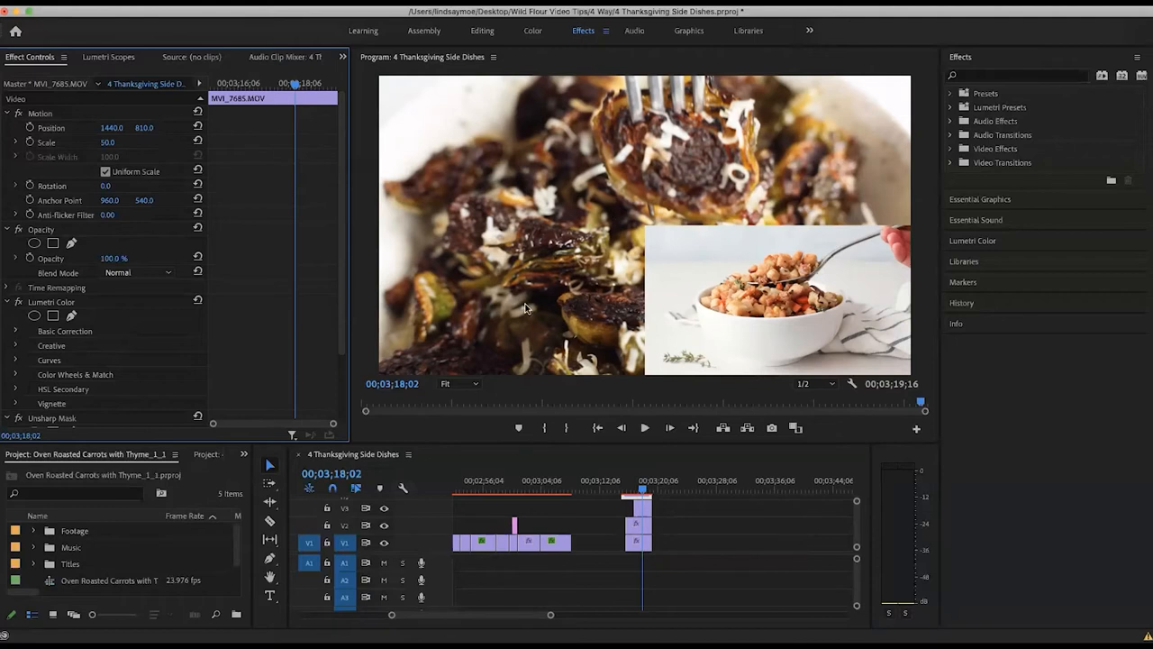
{"action": "mouse_move", "coordinate": [646, 306]}
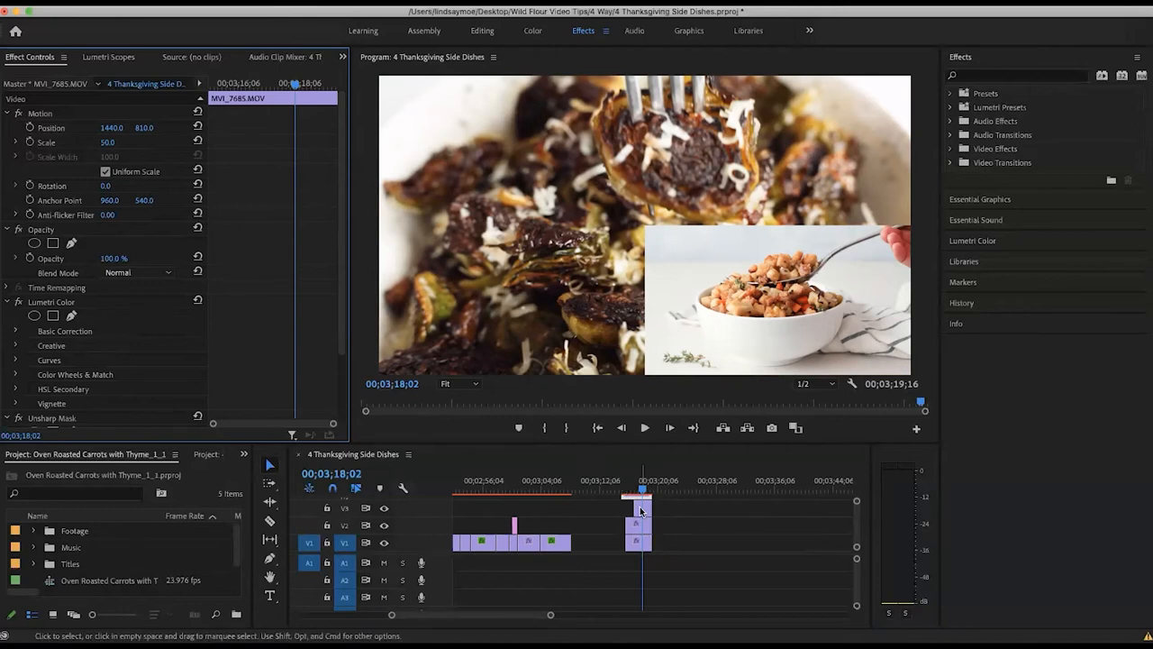
{"action": "left_click", "coordinate": [637, 511]}
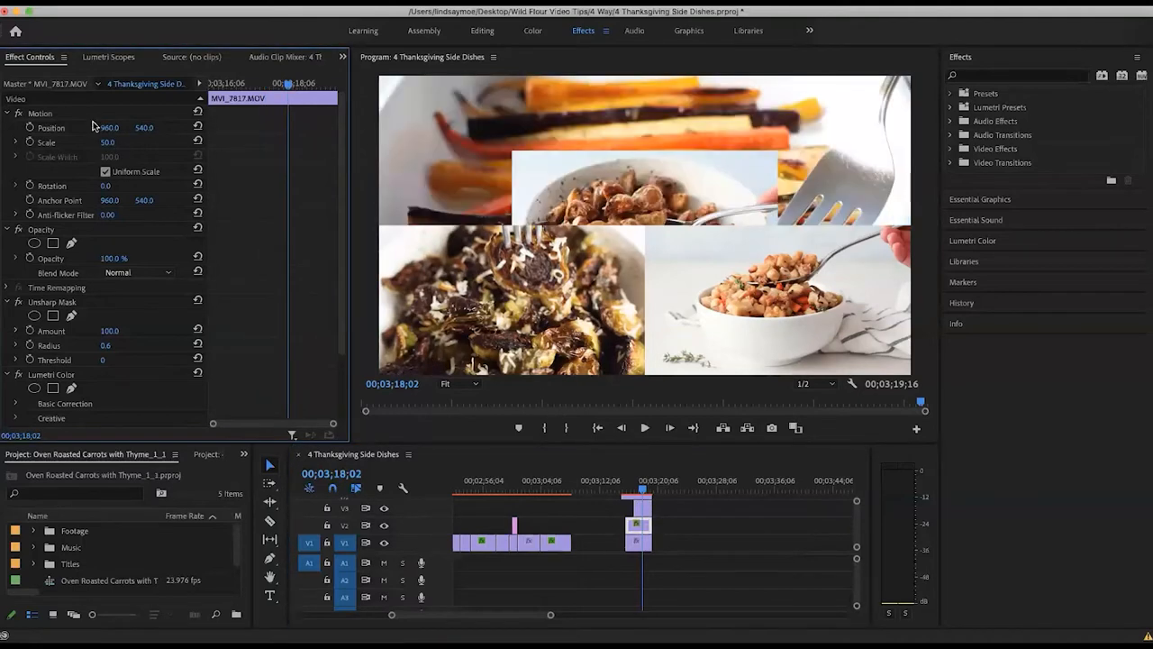
{"action": "left_click", "coordinate": [115, 127]}
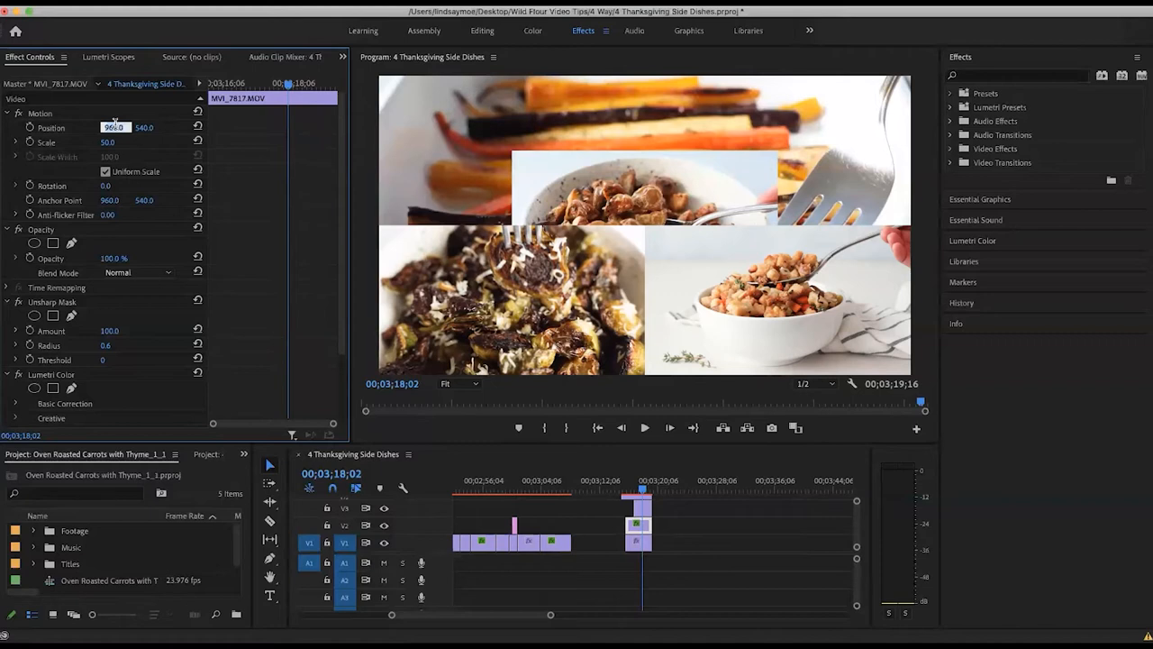
{"action": "type", "text": "1440"}
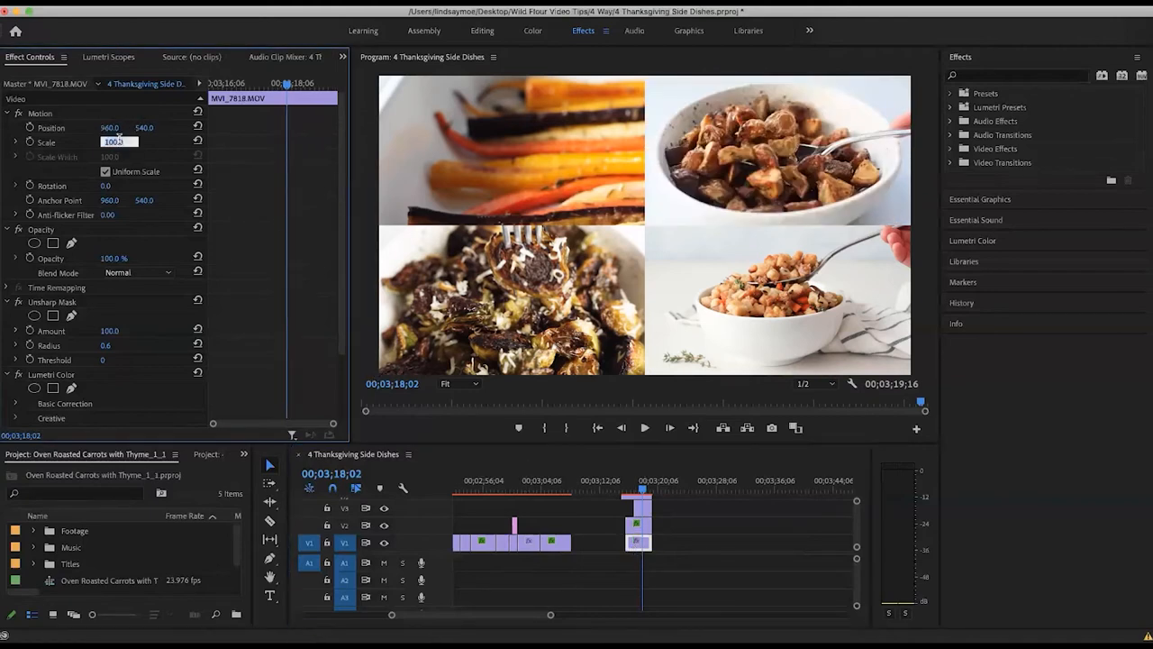
{"action": "type", "text": "50.0"}
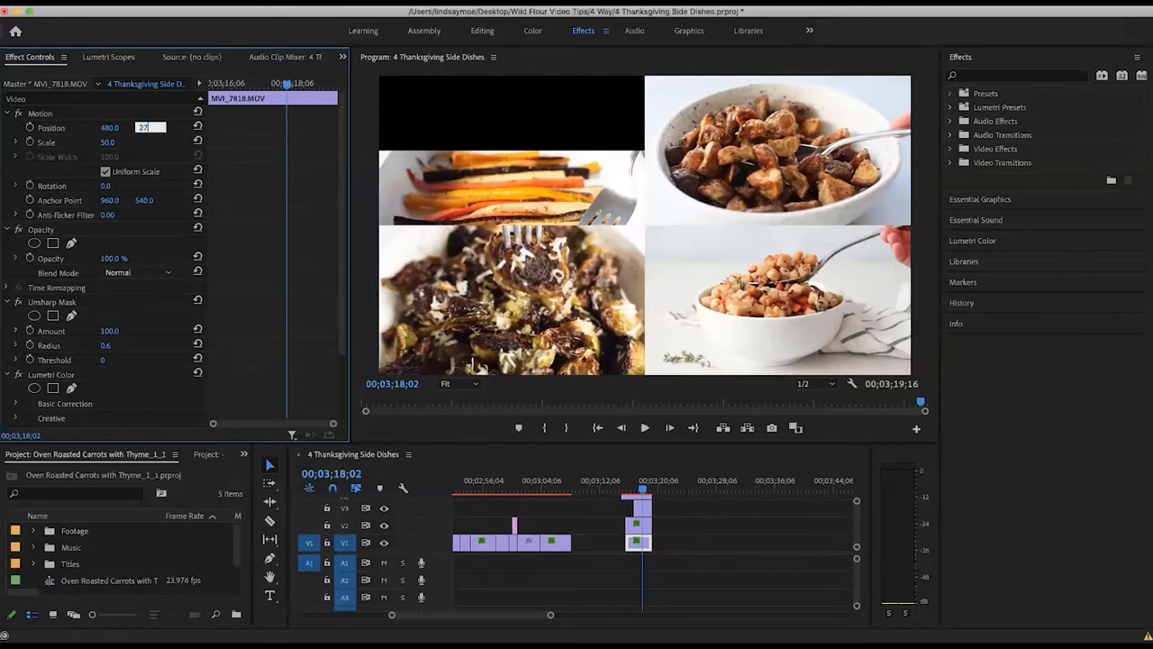
{"action": "type", "text": "270"}
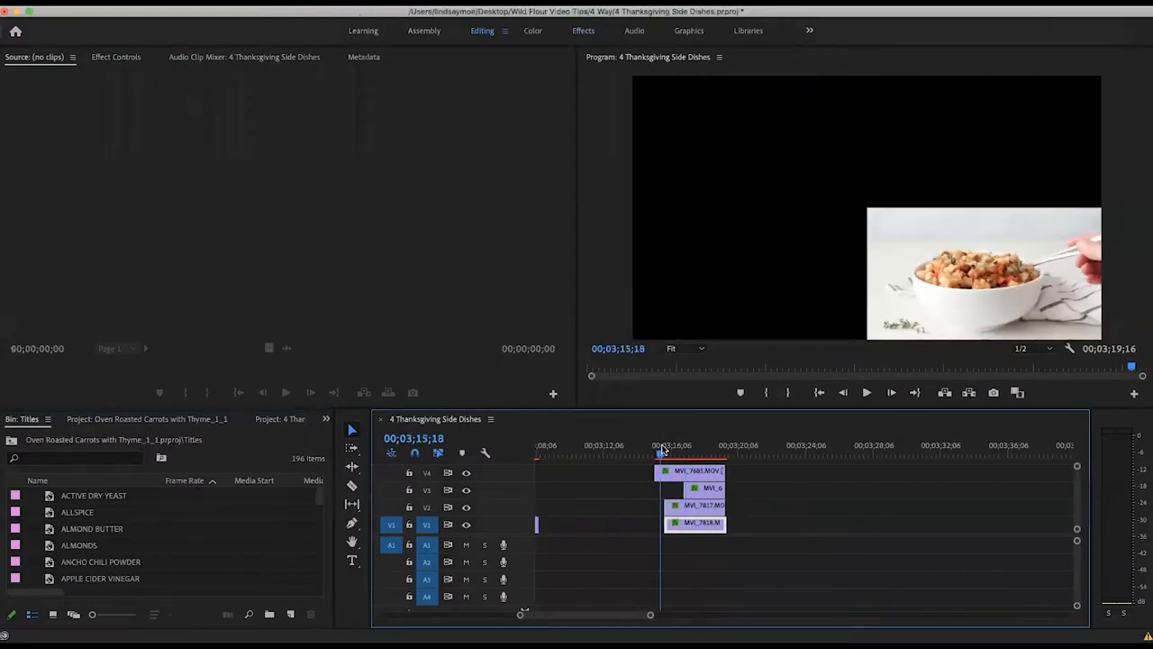
- Scrub through the four-way split screen to preview its start and end
{"action": "left_click", "coordinate": [701, 445]}
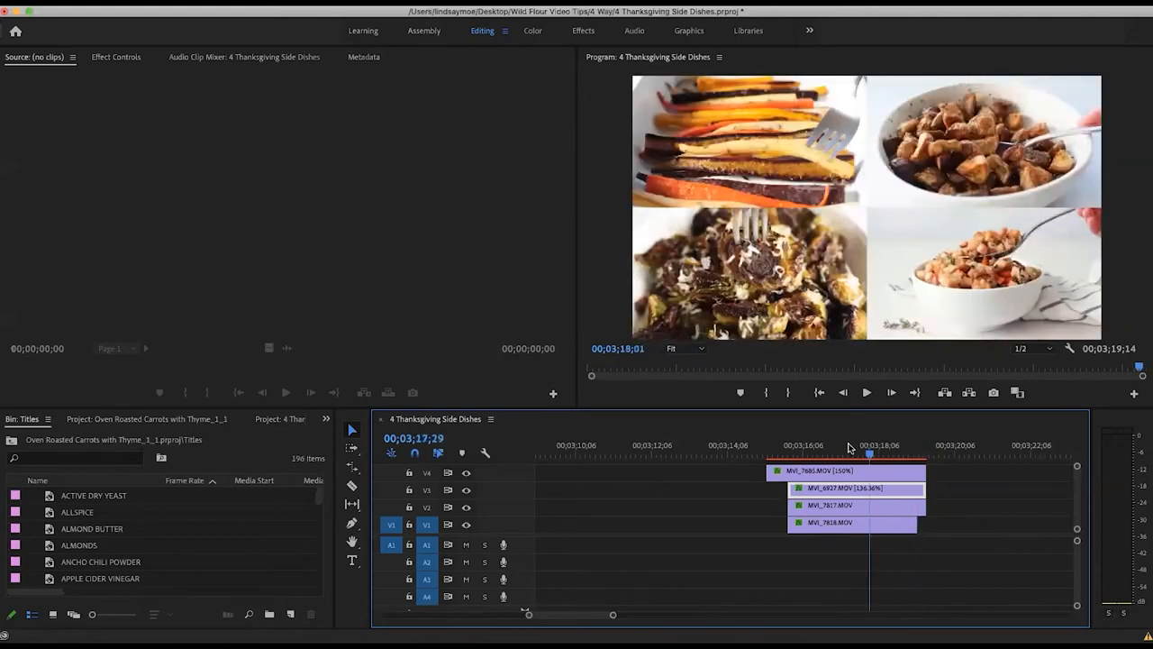
{"action": "left_click_drag", "start_coordinate": [869, 444], "coordinate": [798, 444]}
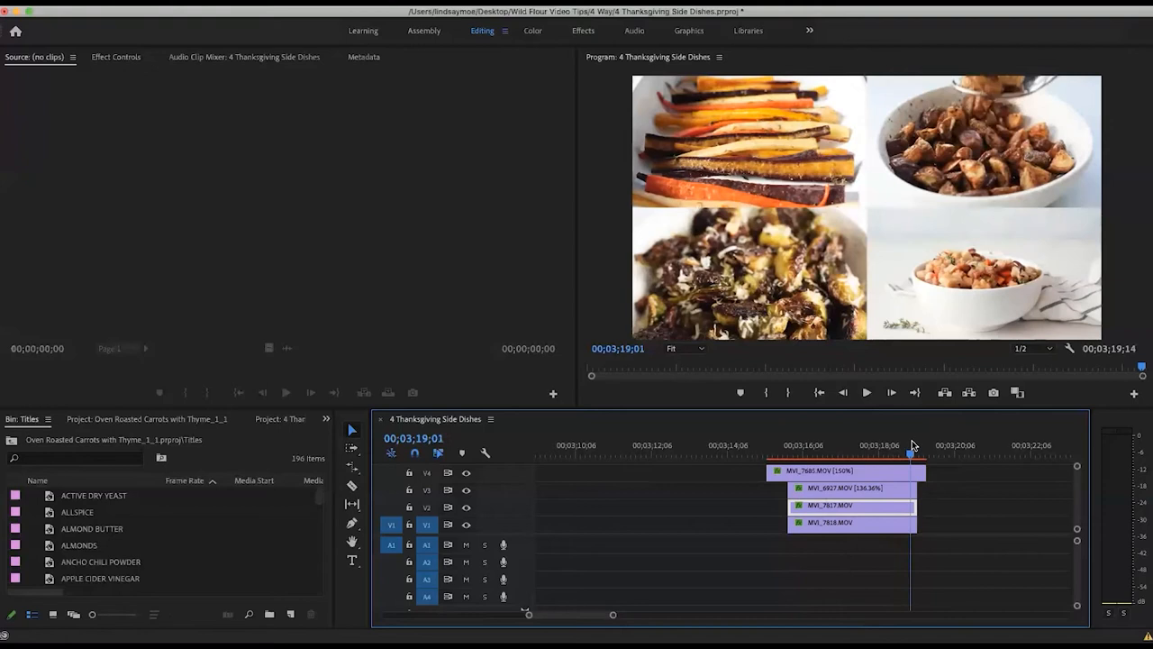
{"action": "left_click_drag", "start_coordinate": [915, 470], "coordinate": [919, 470]}
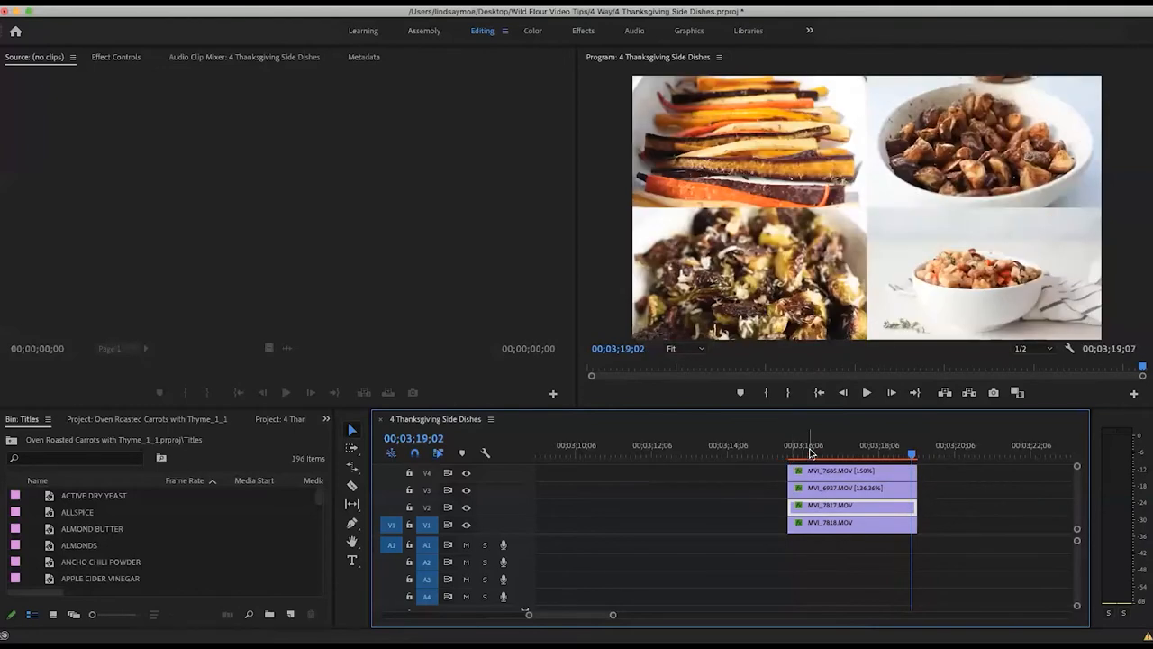
{"action": "left_click", "coordinate": [865, 392]}
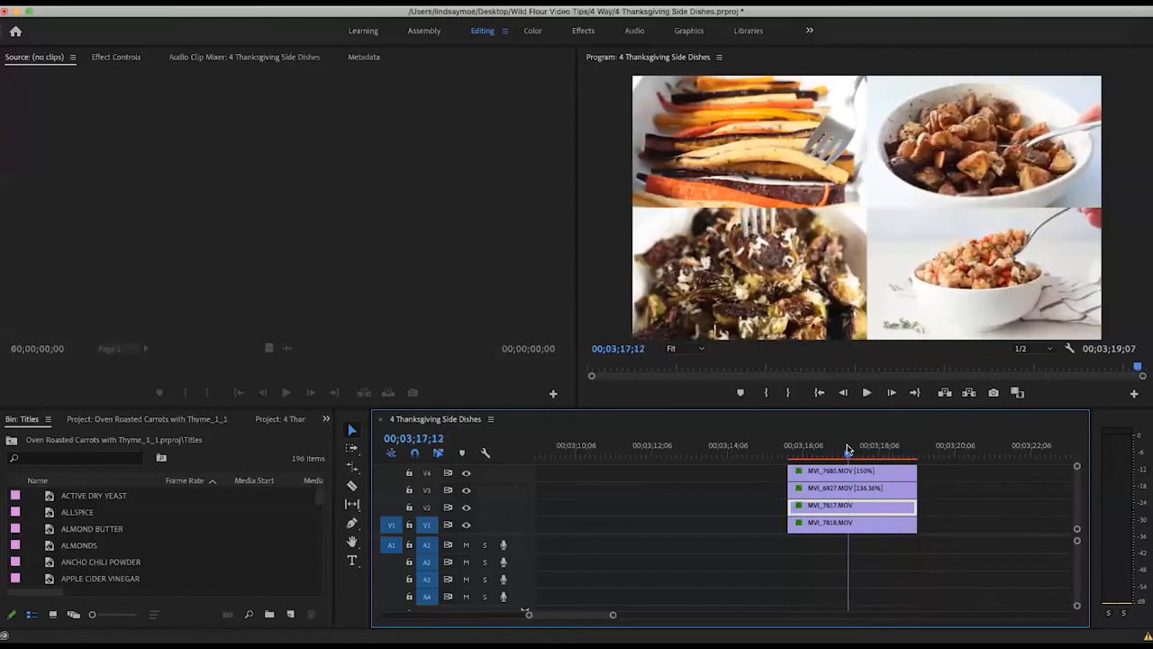
{"action": "left_click", "coordinate": [888, 445]}
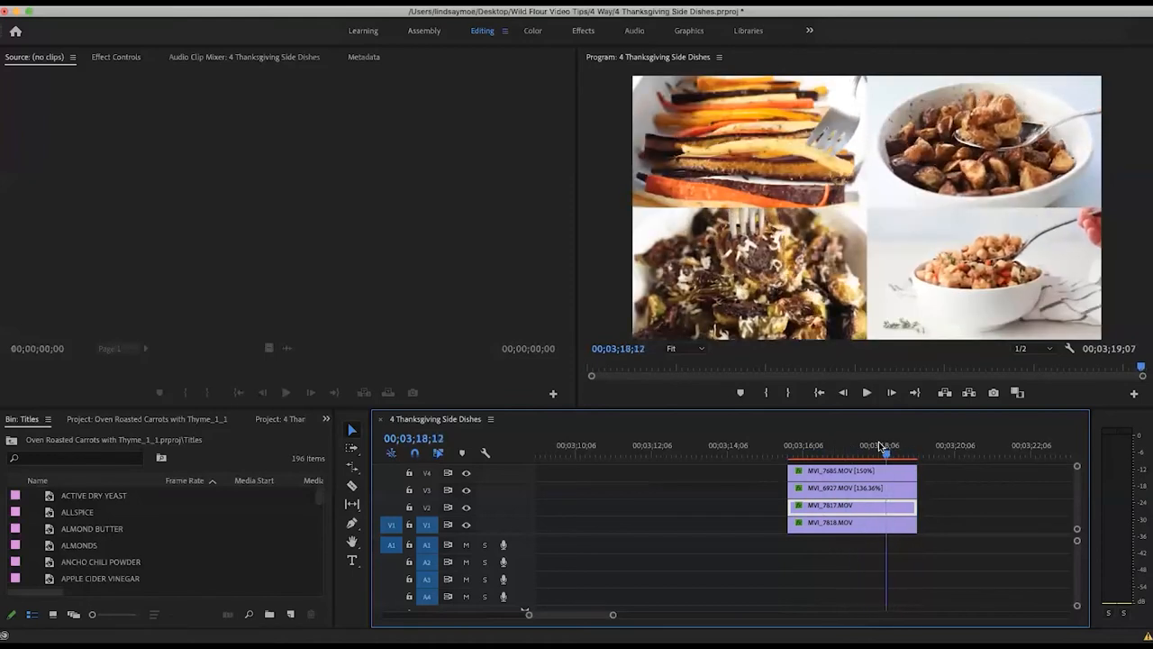
{"action": "left_click_drag", "start_coordinate": [886, 445], "coordinate": [873, 445]}
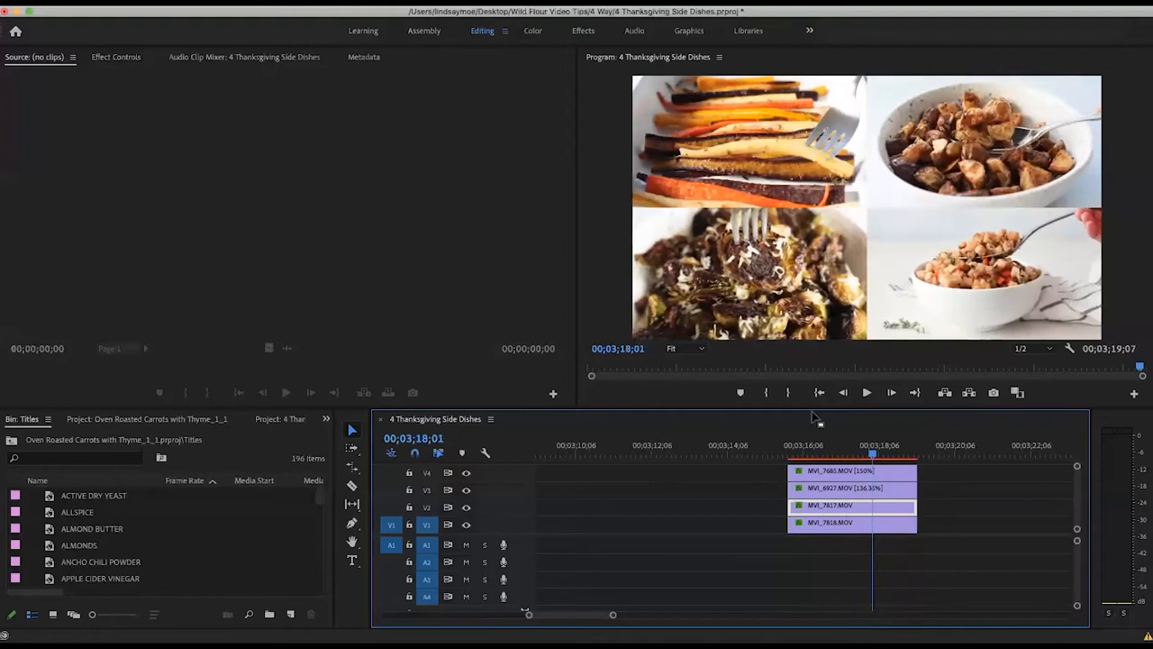
{"action": "left_click_drag", "start_coordinate": [872, 453], "coordinate": [851, 454]}
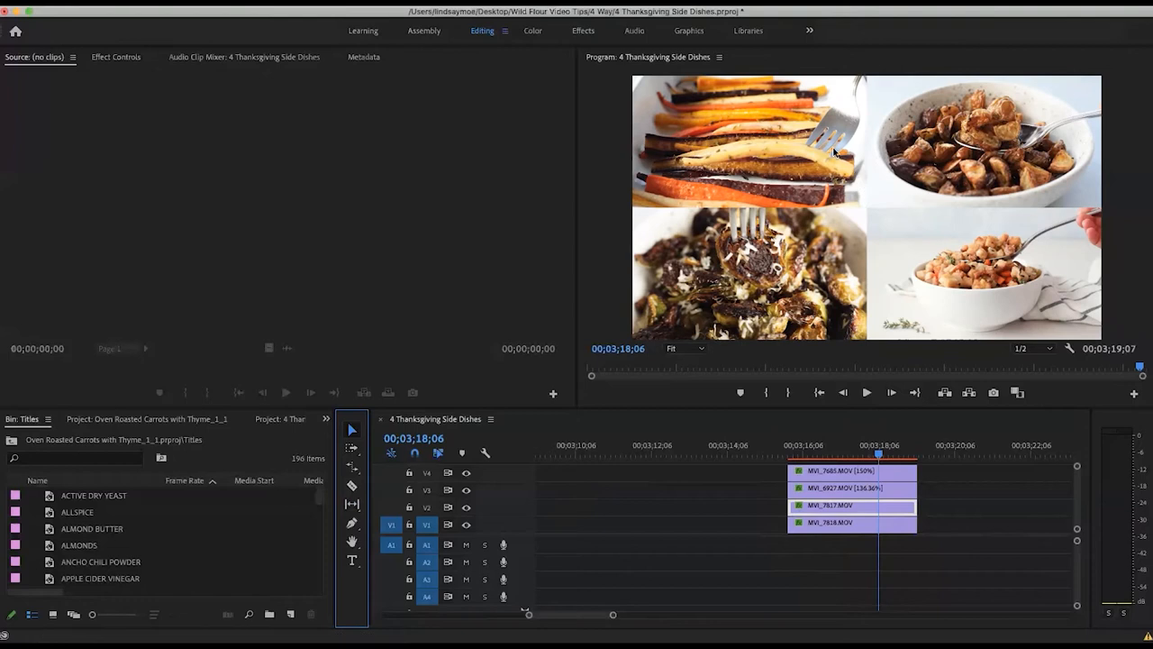
{"action": "mouse_move", "coordinate": [806, 162]}
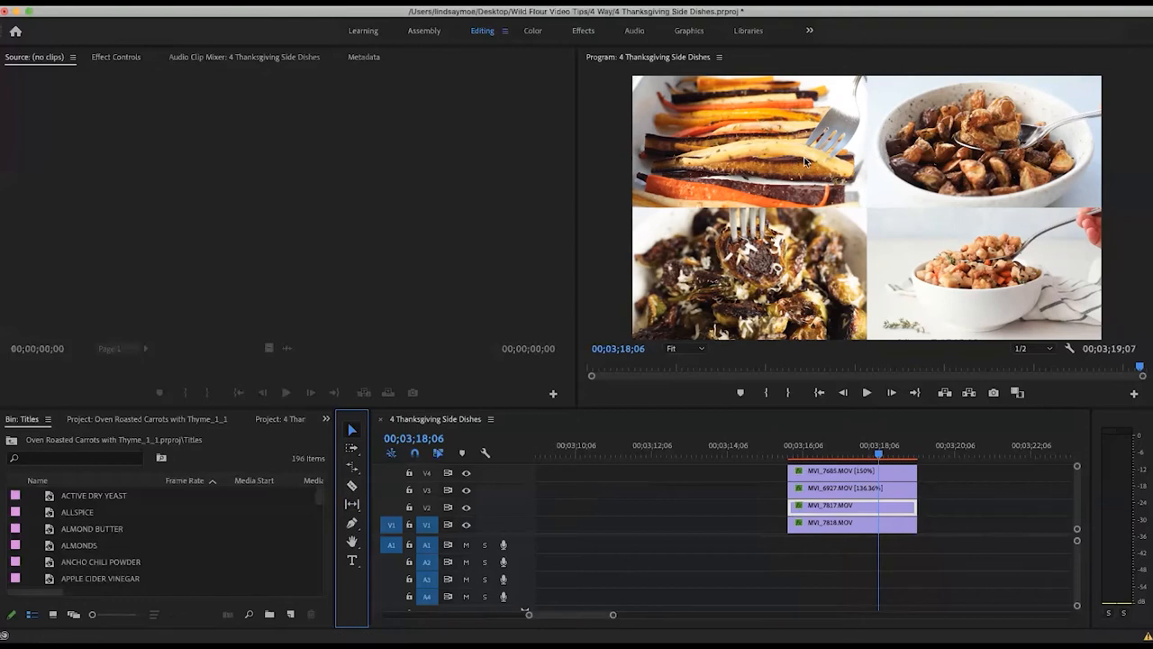
{"action": "mouse_move", "coordinate": [802, 451]}
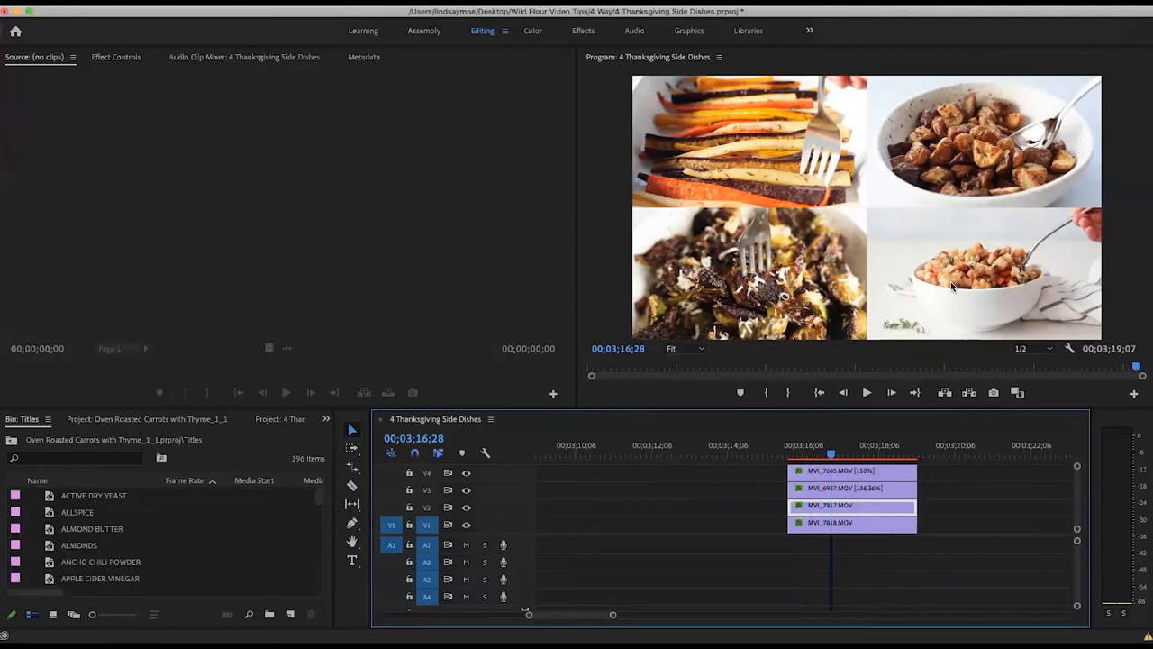
{"action": "mouse_move", "coordinate": [803, 173]}
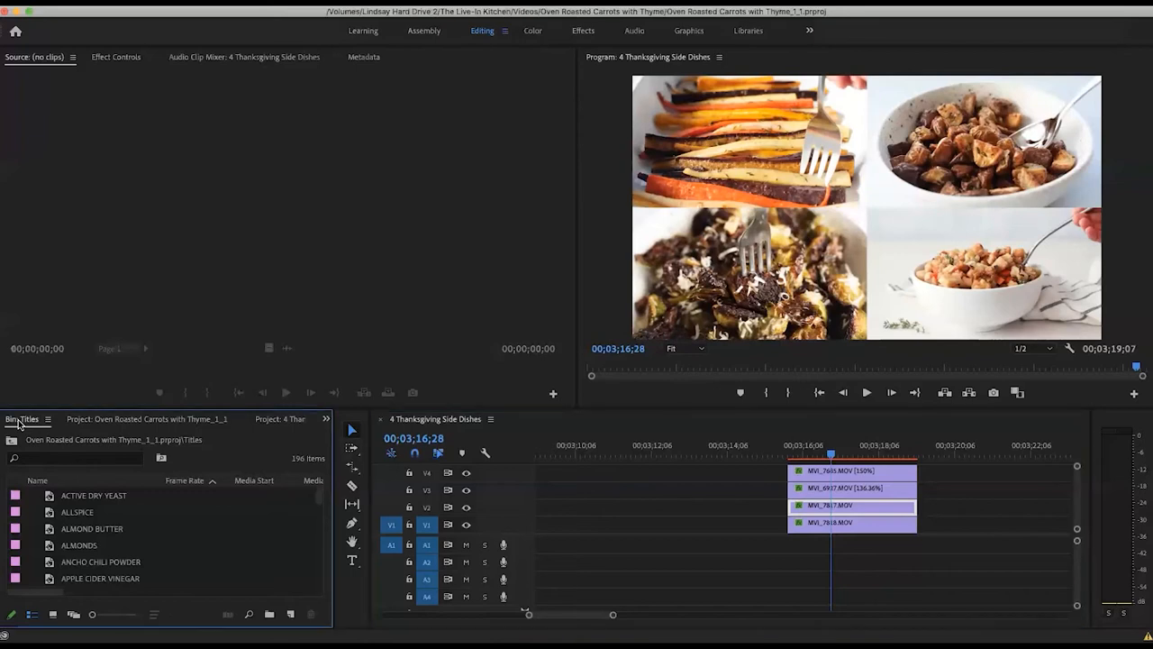
- Search the effects for 'horizon' and drag Horizontal Flip onto the carrots clip
{"action": "left_click", "coordinate": [252, 418]}
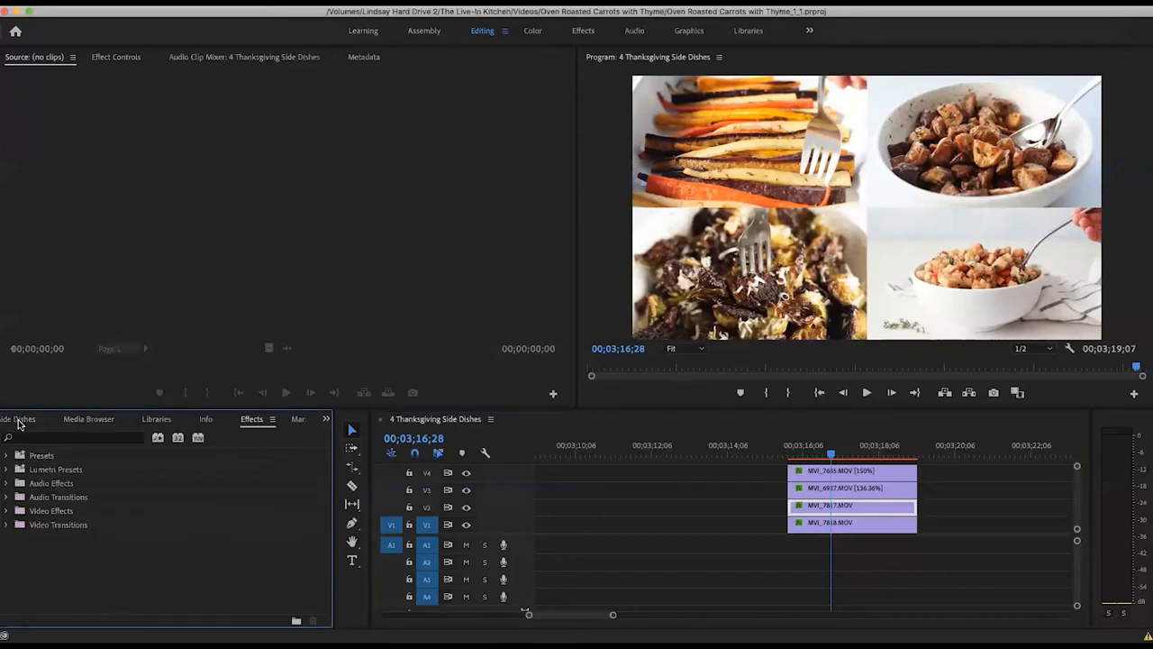
{"action": "key", "text": "shift+7"}
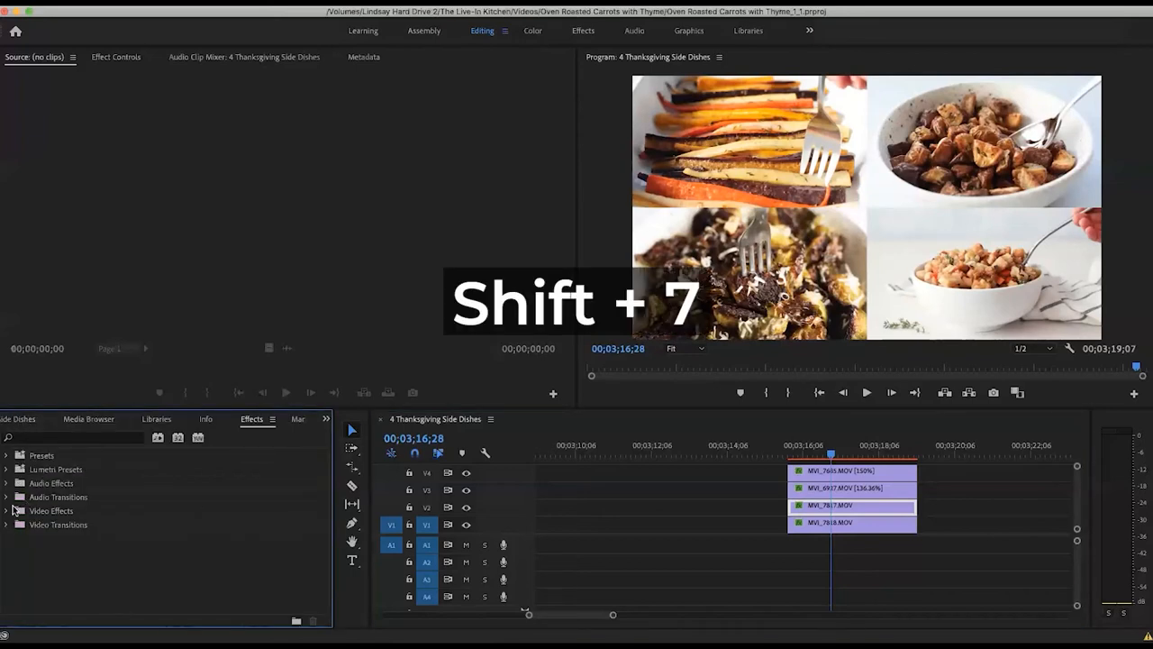
{"action": "key", "text": "shift+7"}
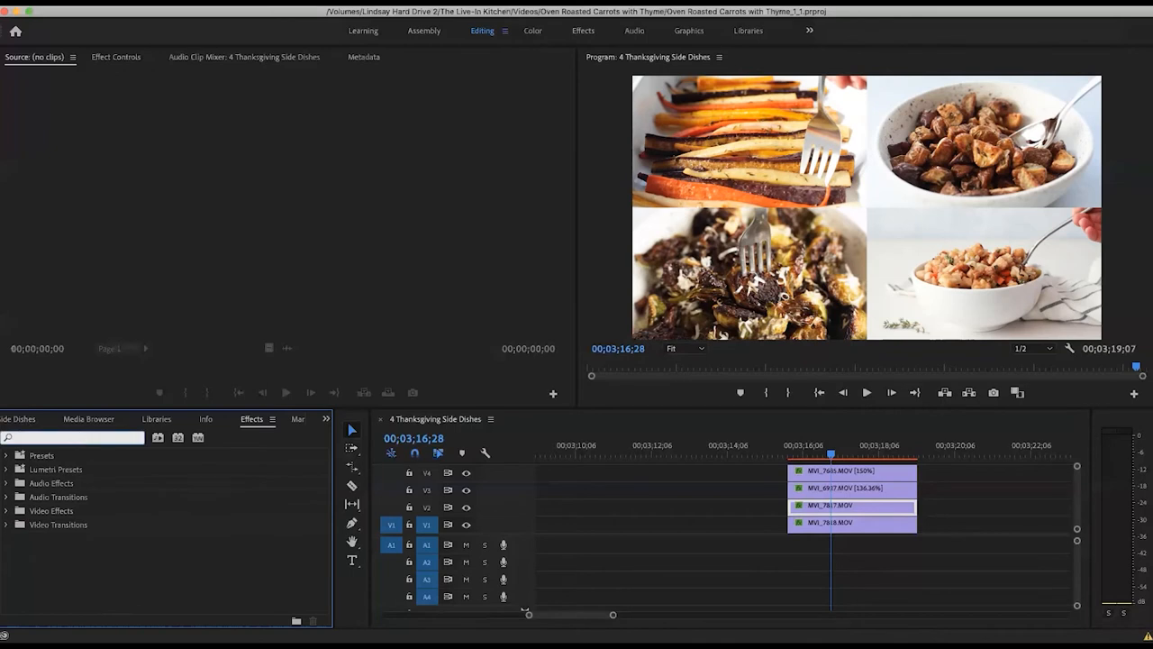
{"action": "type", "text": "horizon"}
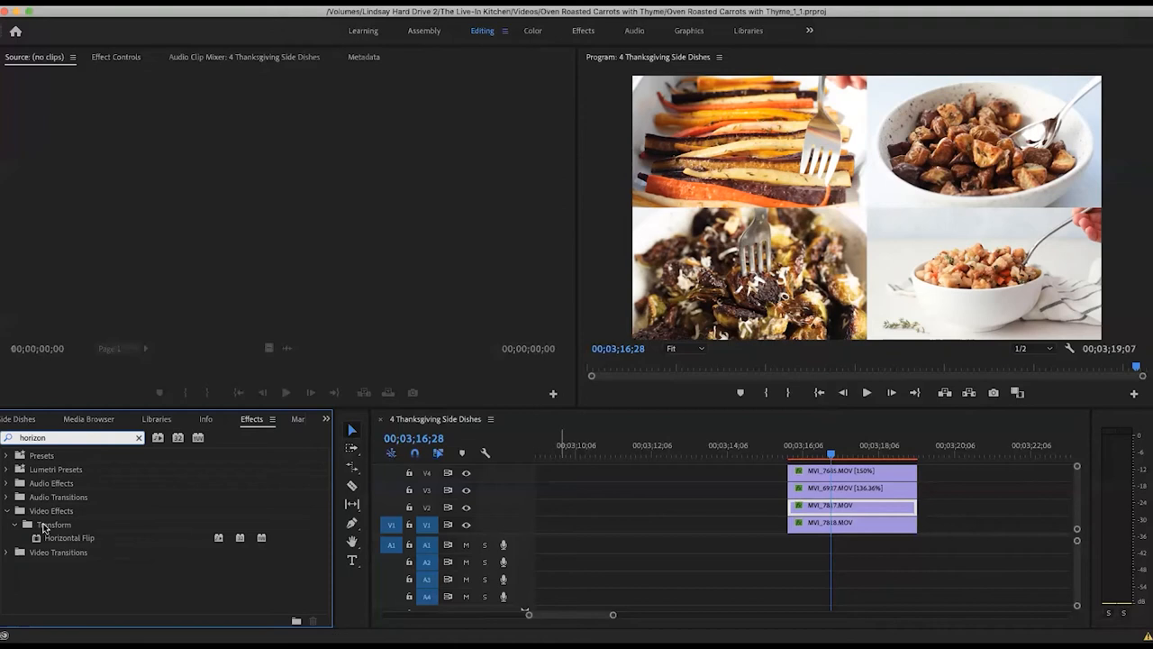
{"action": "left_click_drag", "start_coordinate": [68, 537], "coordinate": [851, 524]}
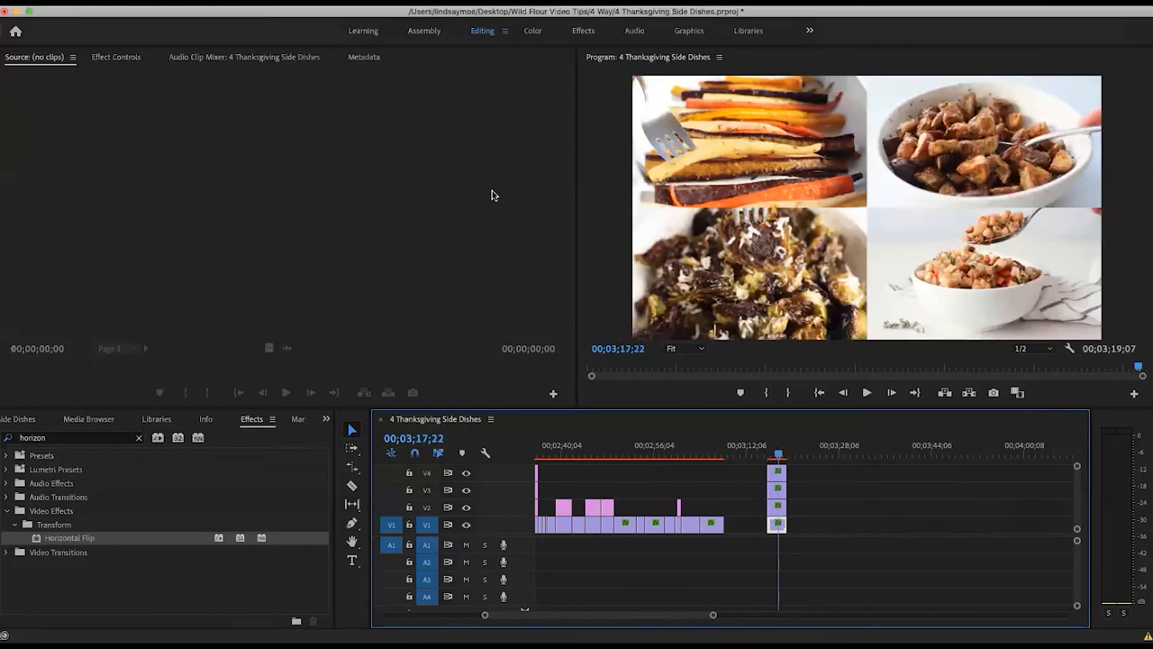
{"action": "mouse_move", "coordinate": [779, 178]}
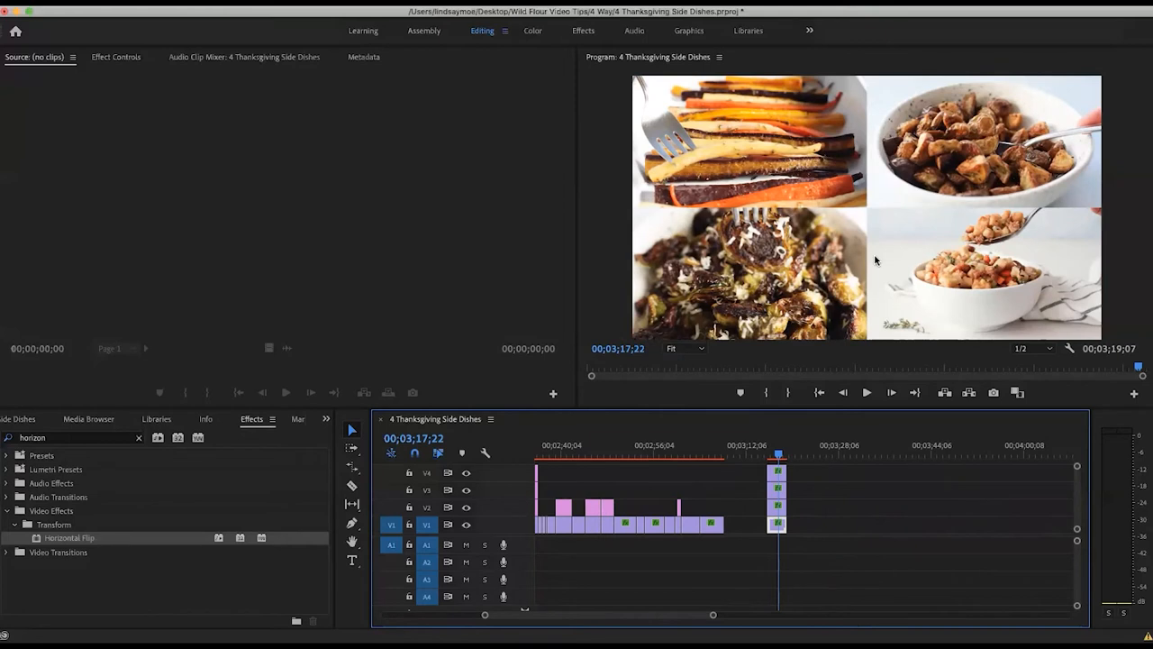
{"action": "mouse_move", "coordinate": [661, 210]}
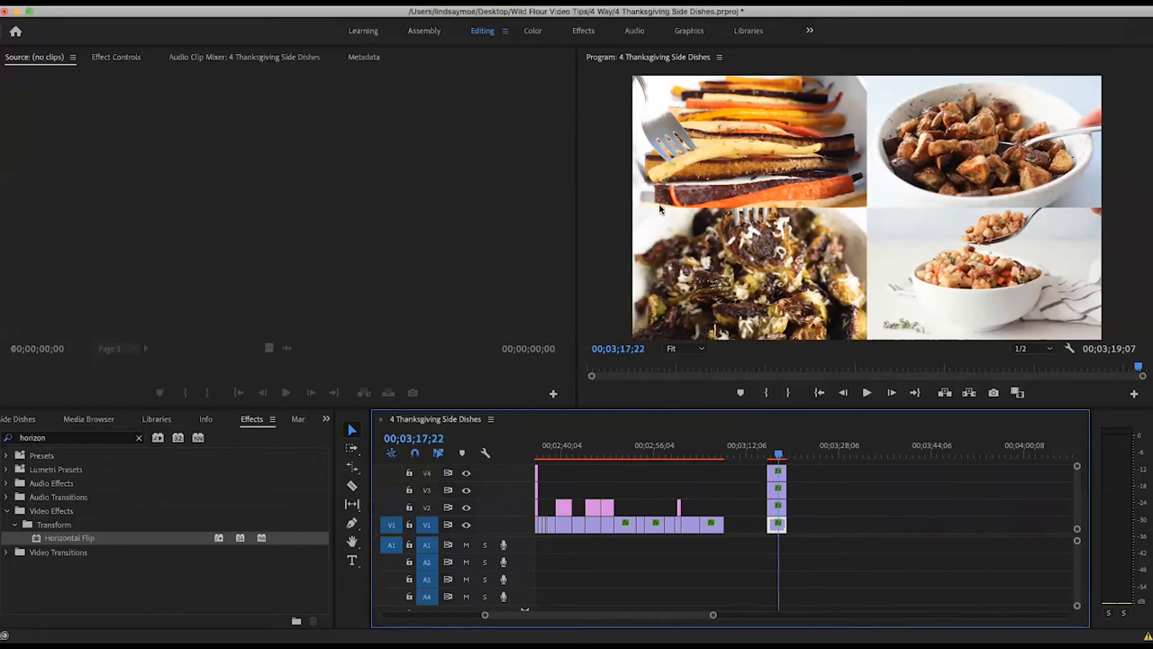
{"action": "mouse_move", "coordinate": [863, 245]}
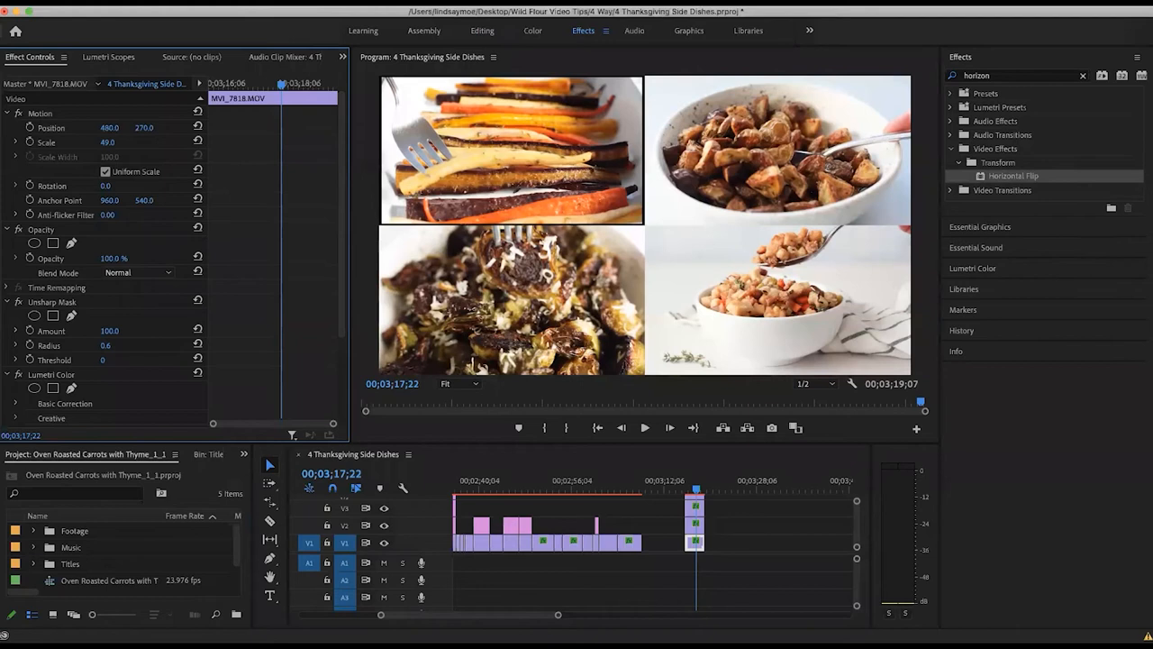
{"action": "mouse_move", "coordinate": [534, 270]}
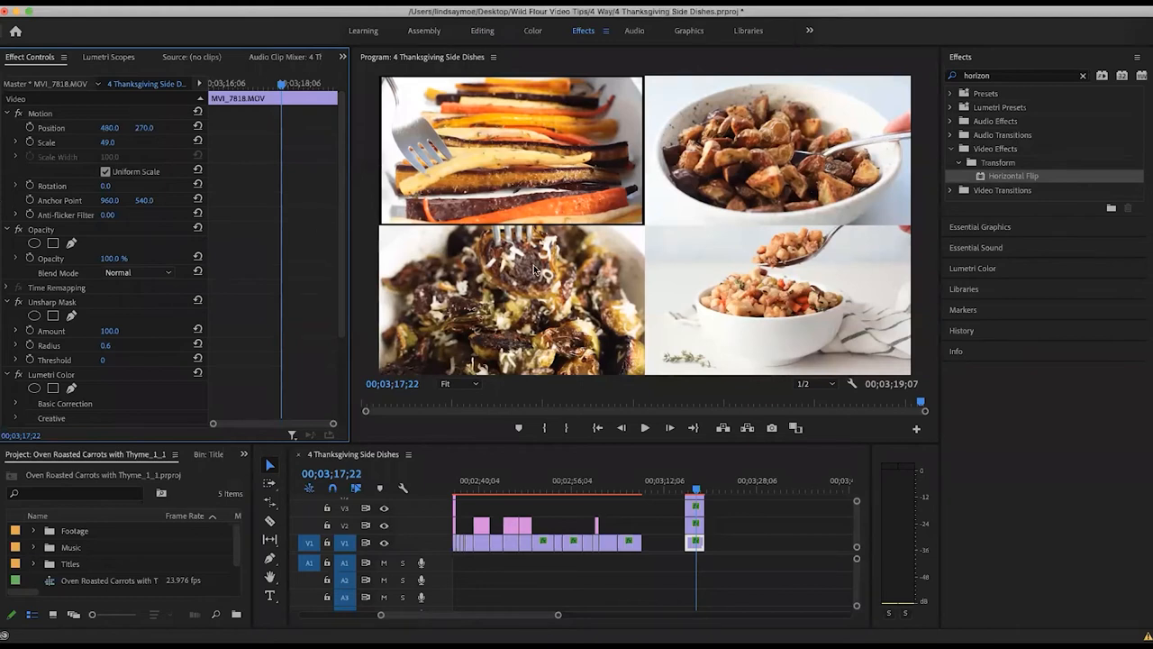
{"action": "mouse_move", "coordinate": [525, 84]}
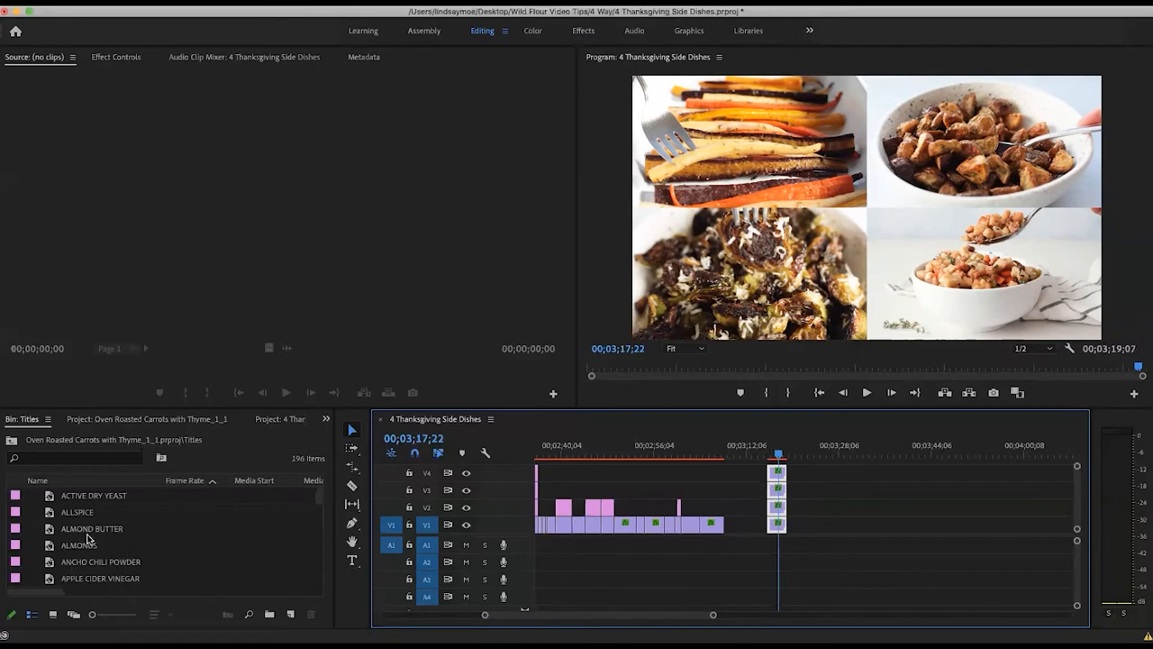
- Switch to the 4 Thanksgiving Side Dishes project and create a new sequence
{"action": "left_click", "coordinate": [326, 419]}
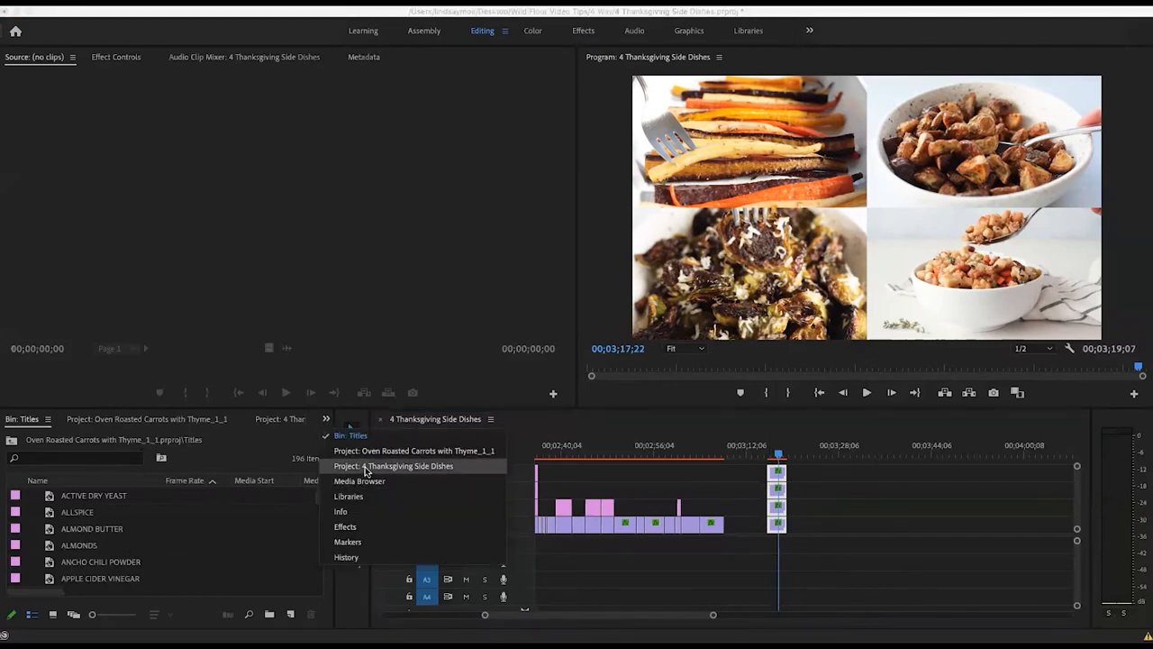
{"action": "left_click", "coordinate": [392, 465]}
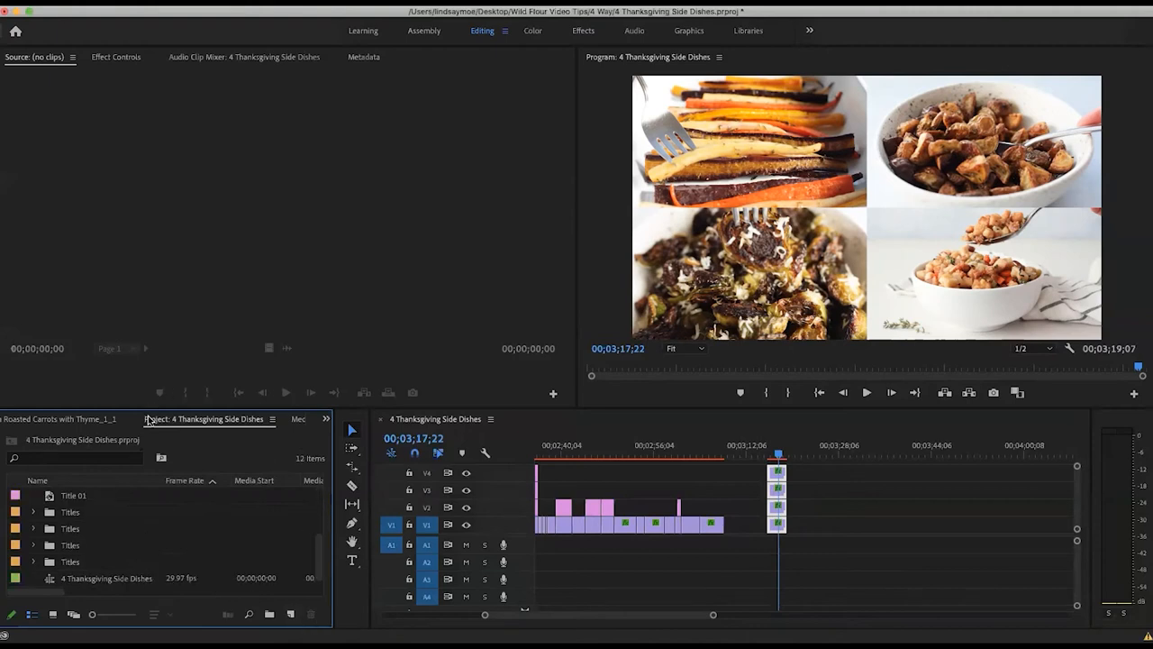
{"action": "left_click", "coordinate": [290, 615]}
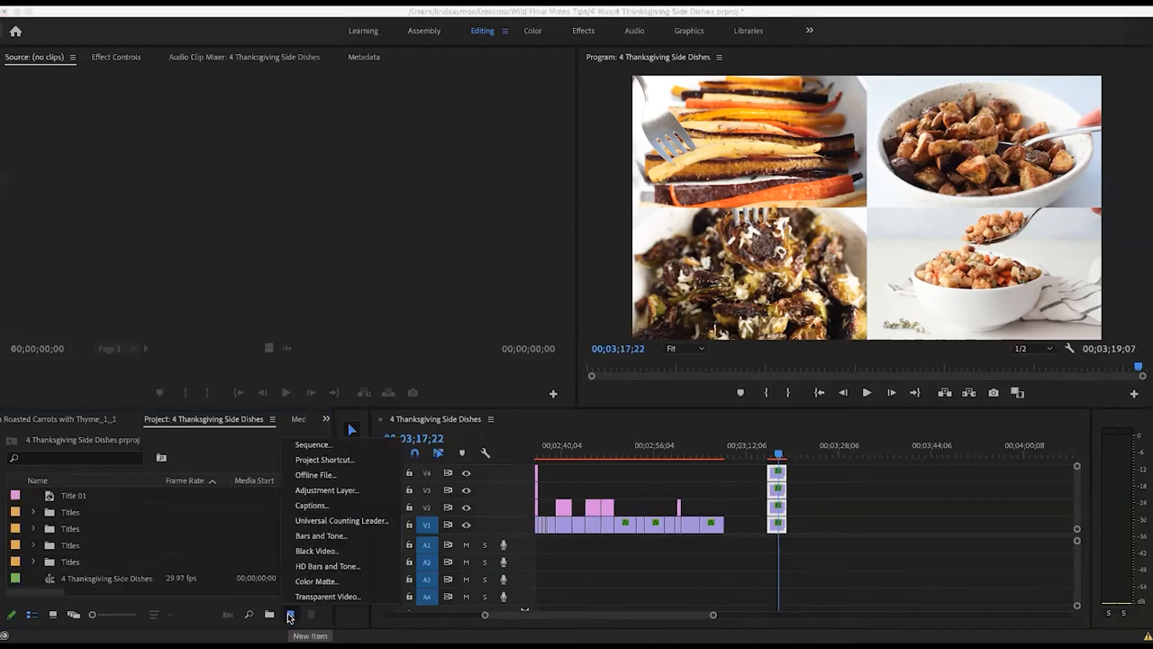
{"action": "left_click", "coordinate": [313, 444]}
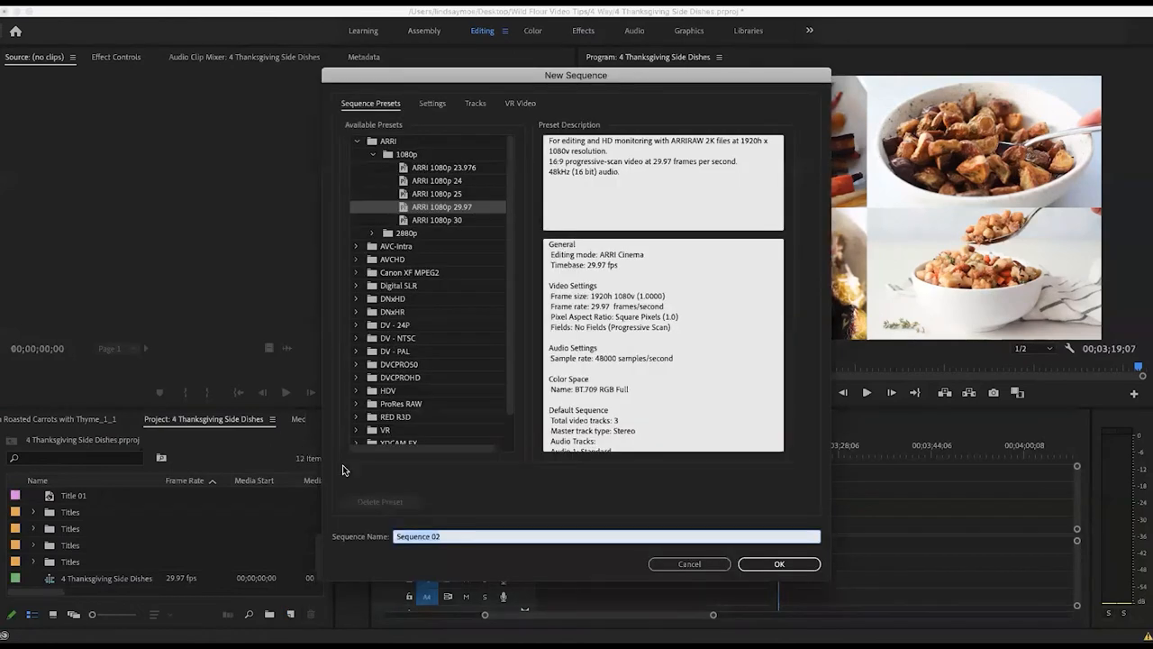
{"action": "left_click", "coordinate": [778, 563]}
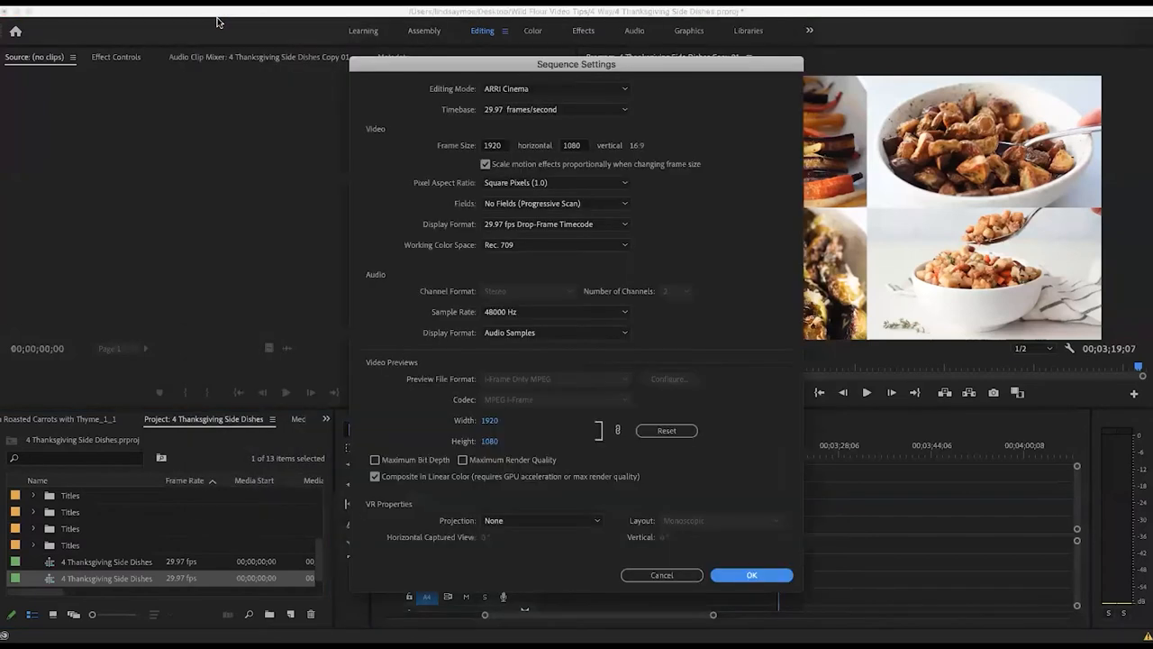
- Change the sequence frame width to 1080 for a square 1080×1080 frame and confirm
{"action": "left_click", "coordinate": [493, 145]}
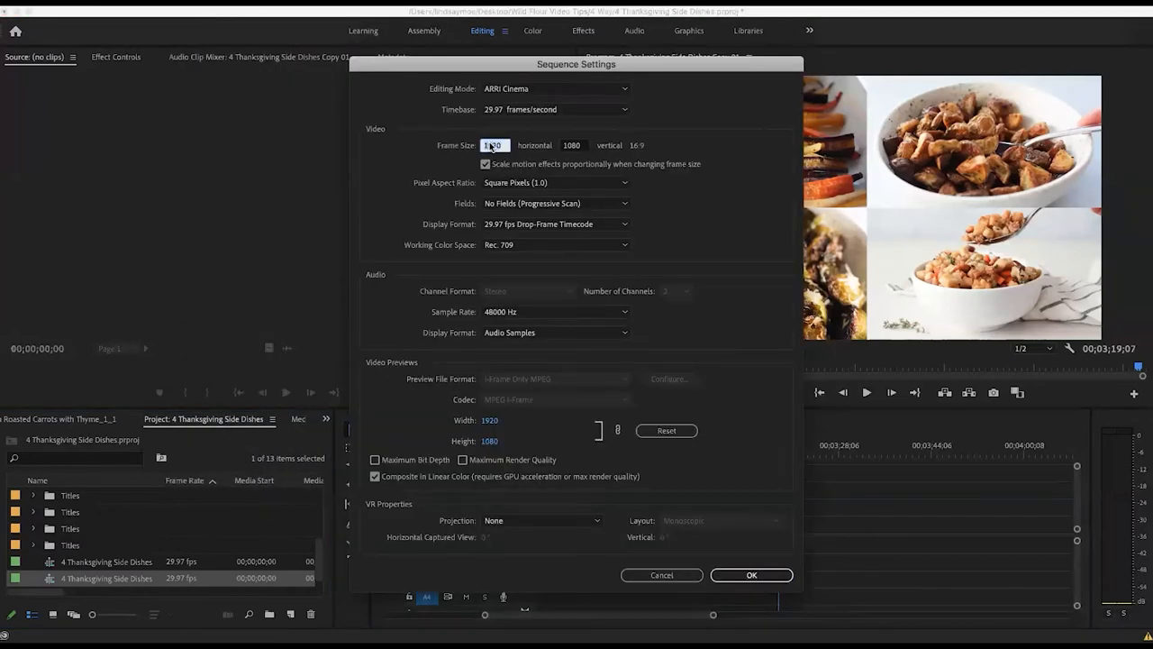
{"action": "type", "text": "1080"}
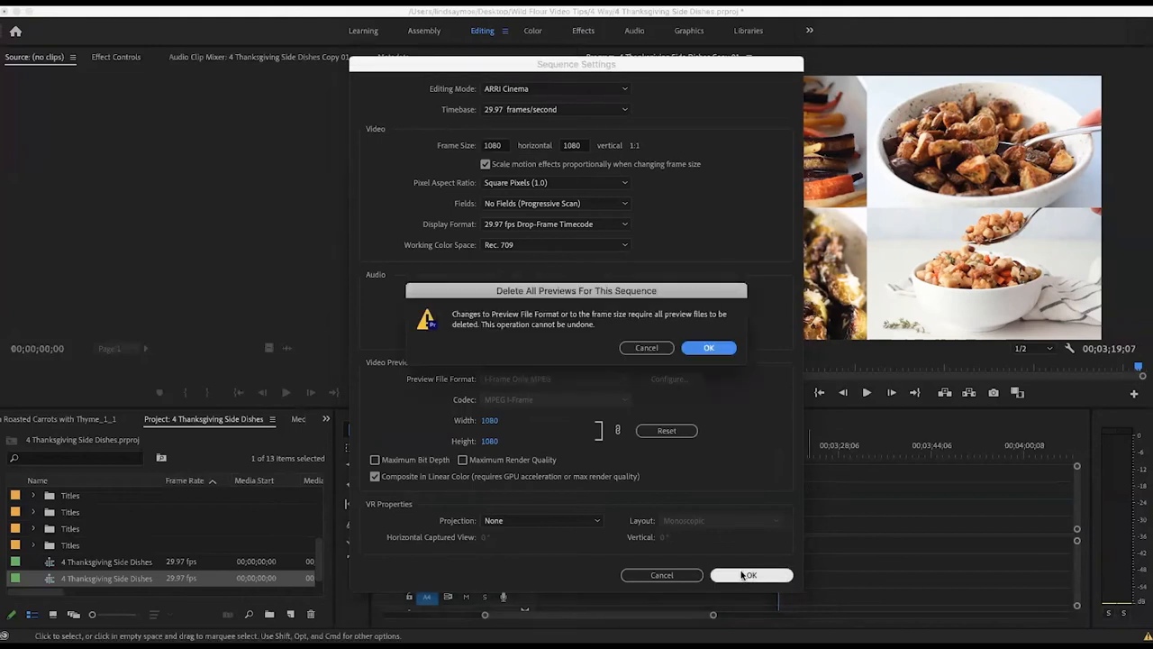
{"action": "left_click", "coordinate": [750, 575]}
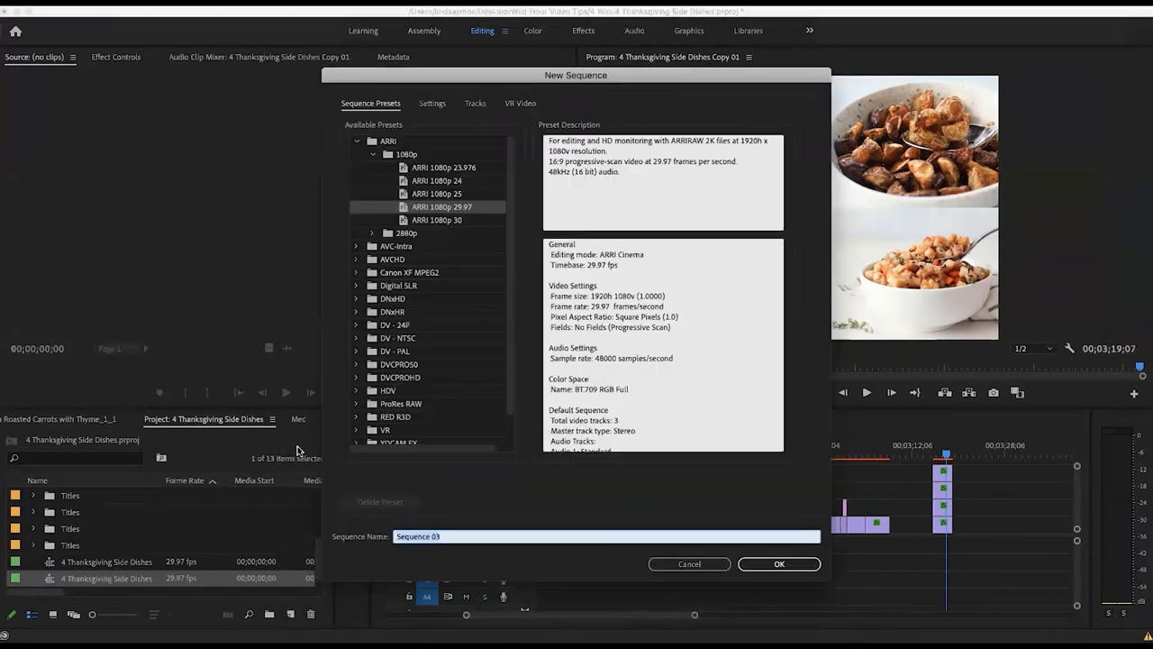
{"action": "mouse_move", "coordinate": [417, 415]}
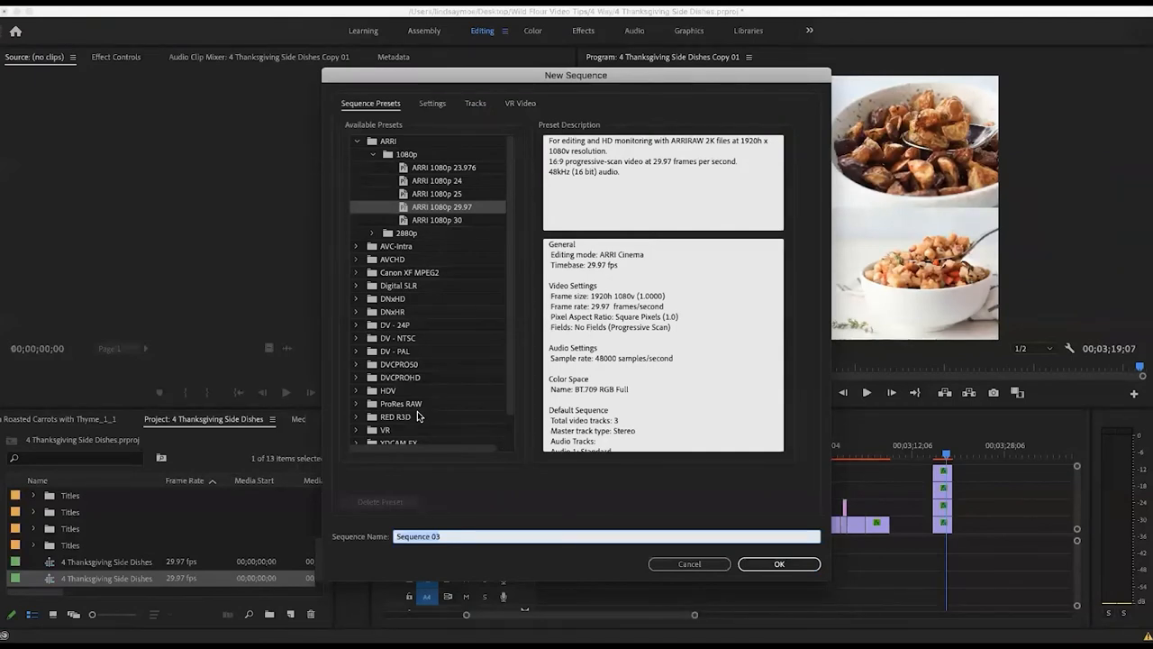
- Name the new sequence 'Square Exports' and return to the Copy 01 split-screen sequence
{"action": "type", "text": "Squa"}
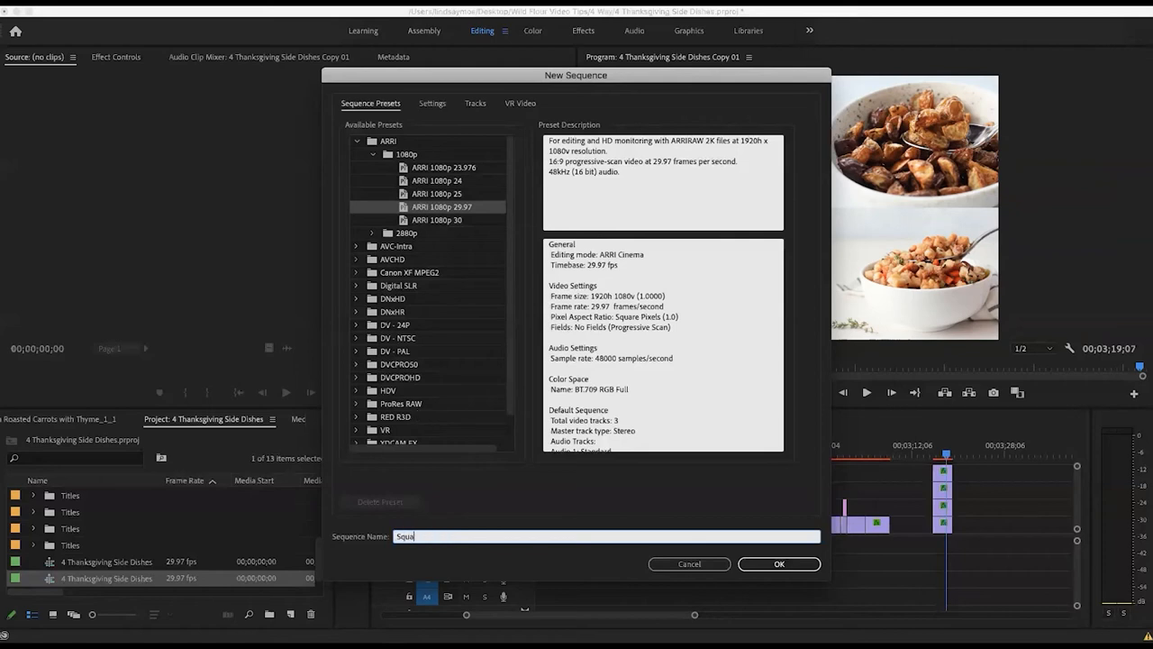
{"action": "left_click", "coordinate": [778, 563]}
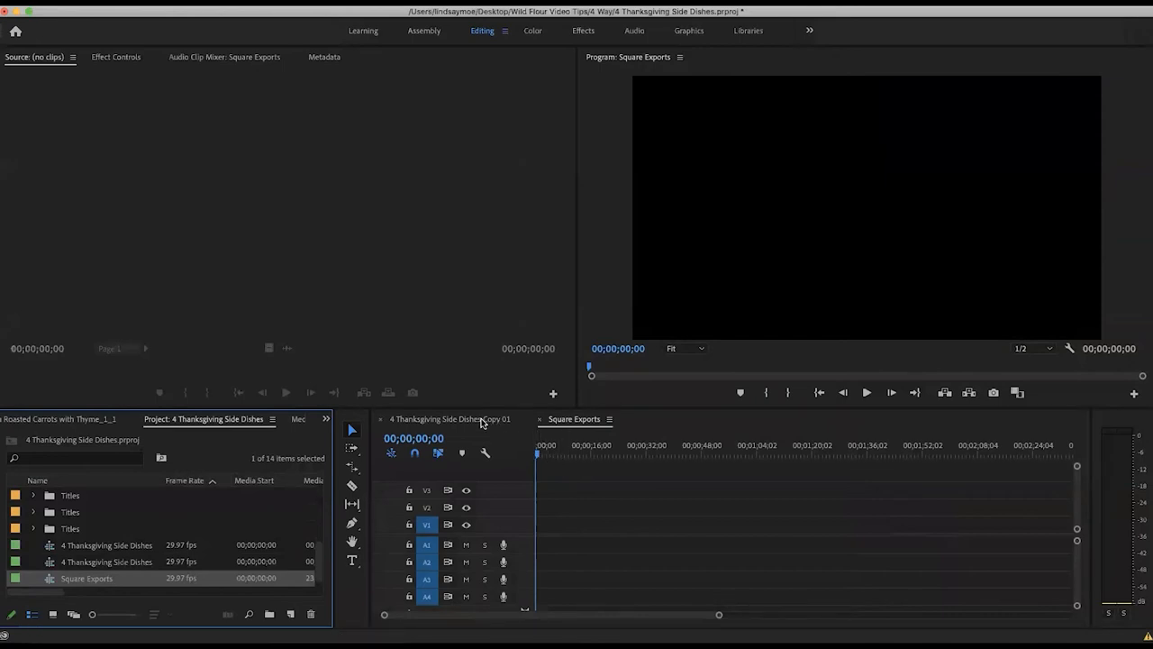
{"action": "left_click", "coordinate": [441, 418]}
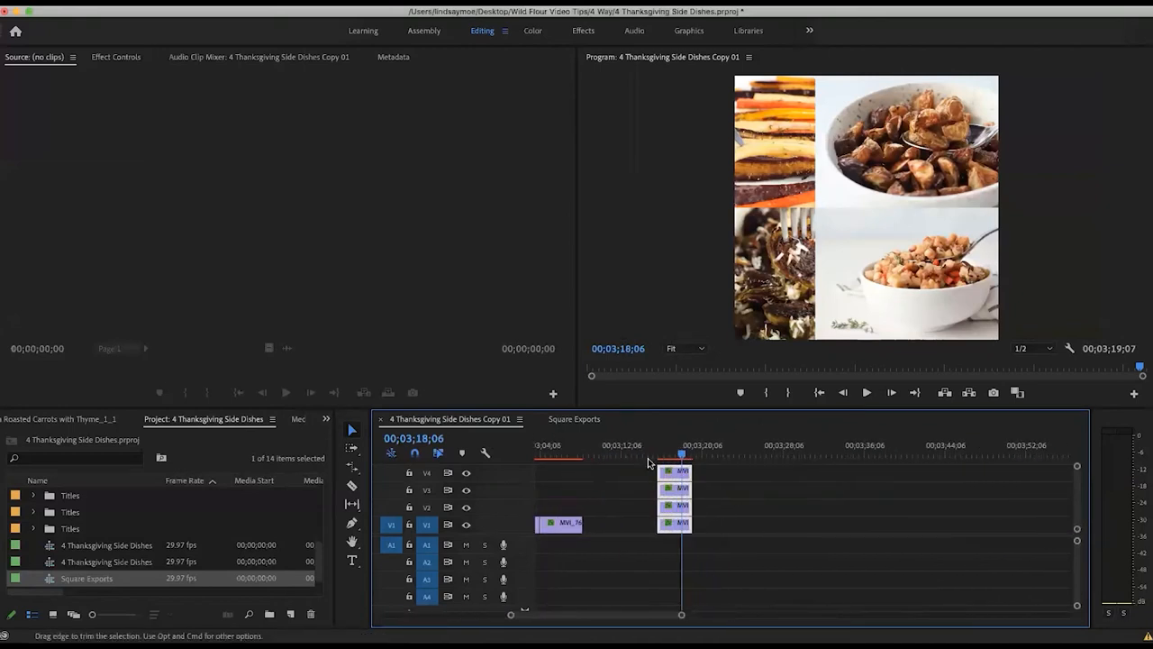
- Review the clips' Motion settings in Effect Controls, committing an edited anchor point value
{"action": "left_click", "coordinate": [574, 418]}
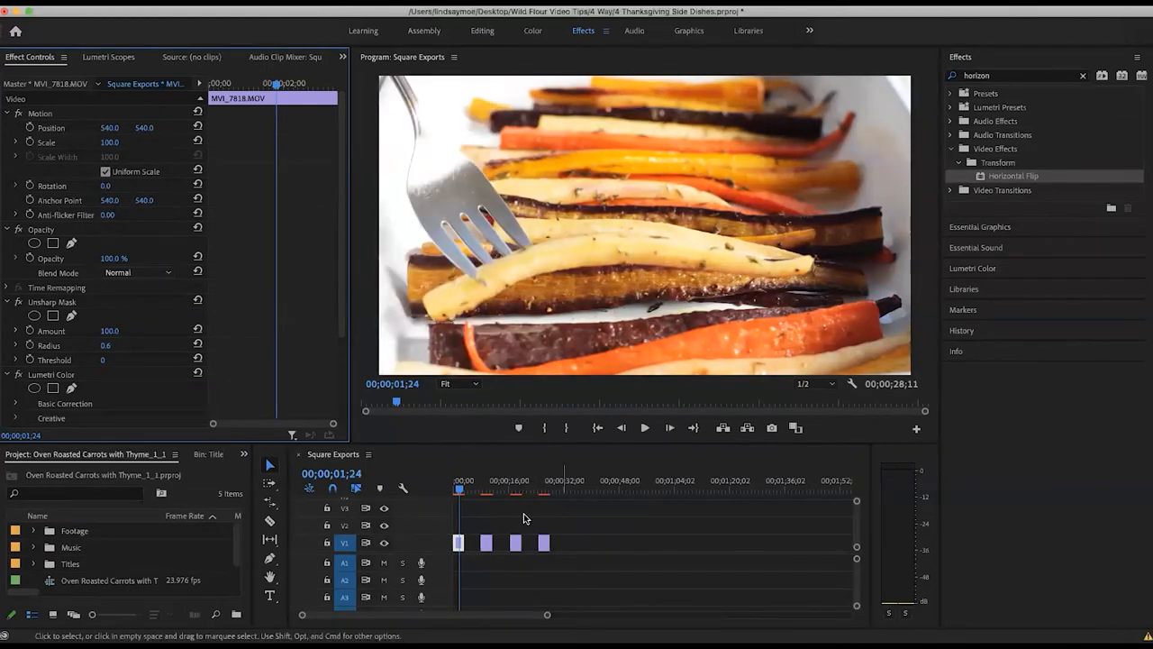
{"action": "left_click", "coordinate": [485, 491]}
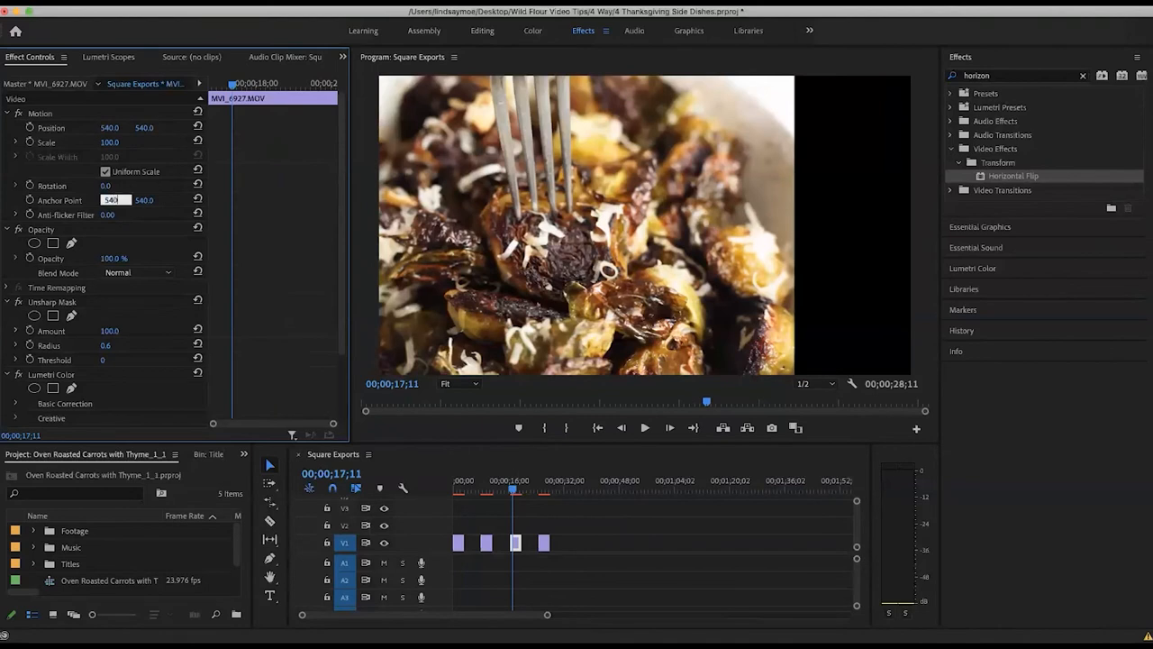
{"action": "left_click", "coordinate": [543, 491]}
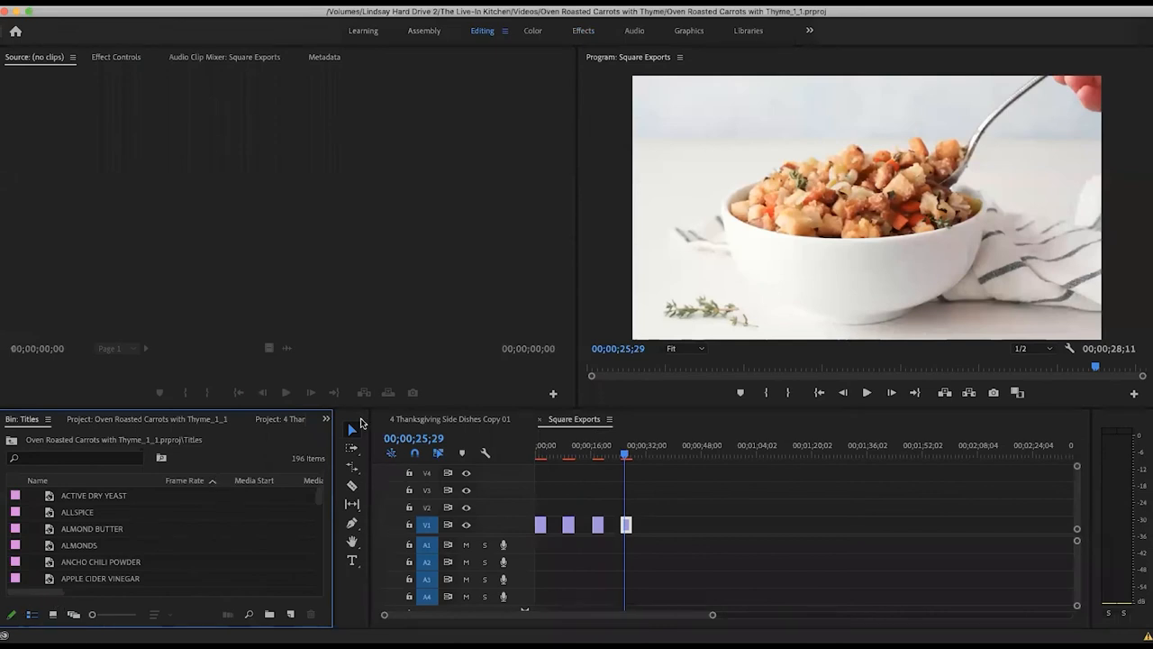
- Select the Square Exports sequence in the project and open its Sequence Settings
{"action": "left_click", "coordinate": [327, 421]}
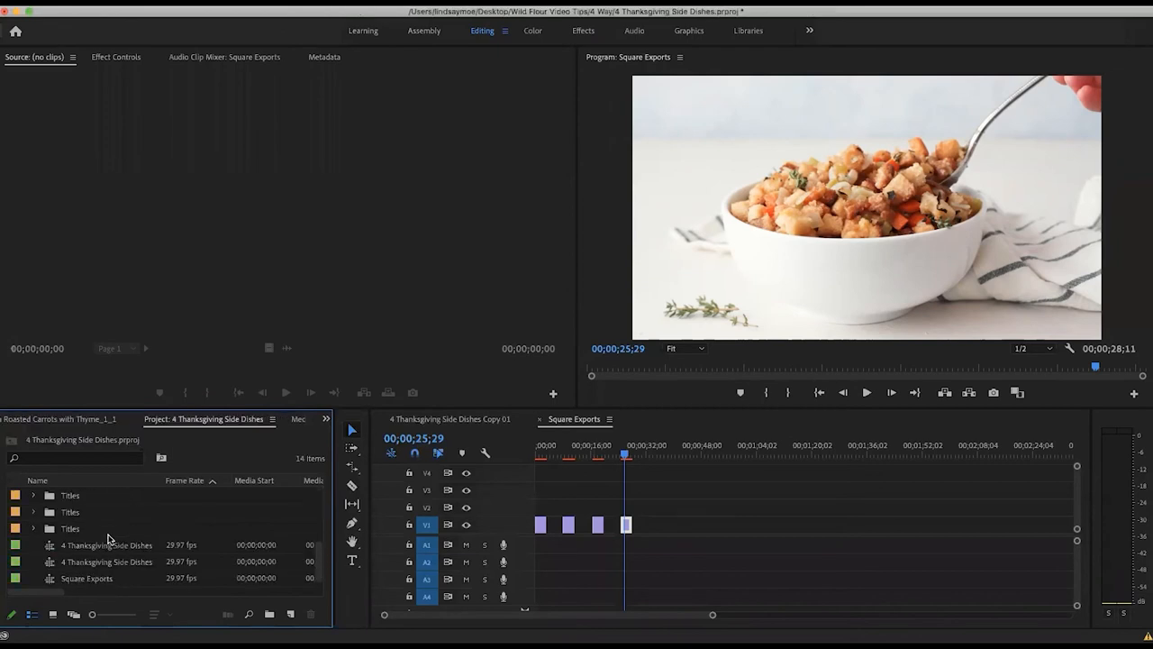
{"action": "left_click", "coordinate": [86, 579]}
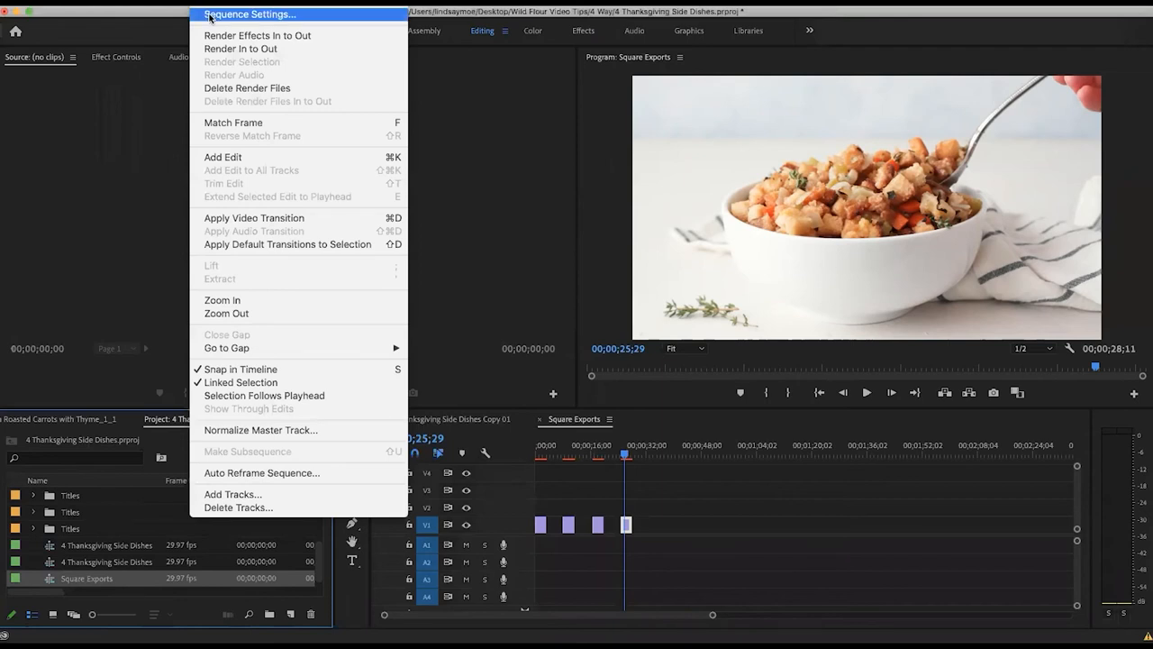
{"action": "left_click", "coordinate": [250, 14]}
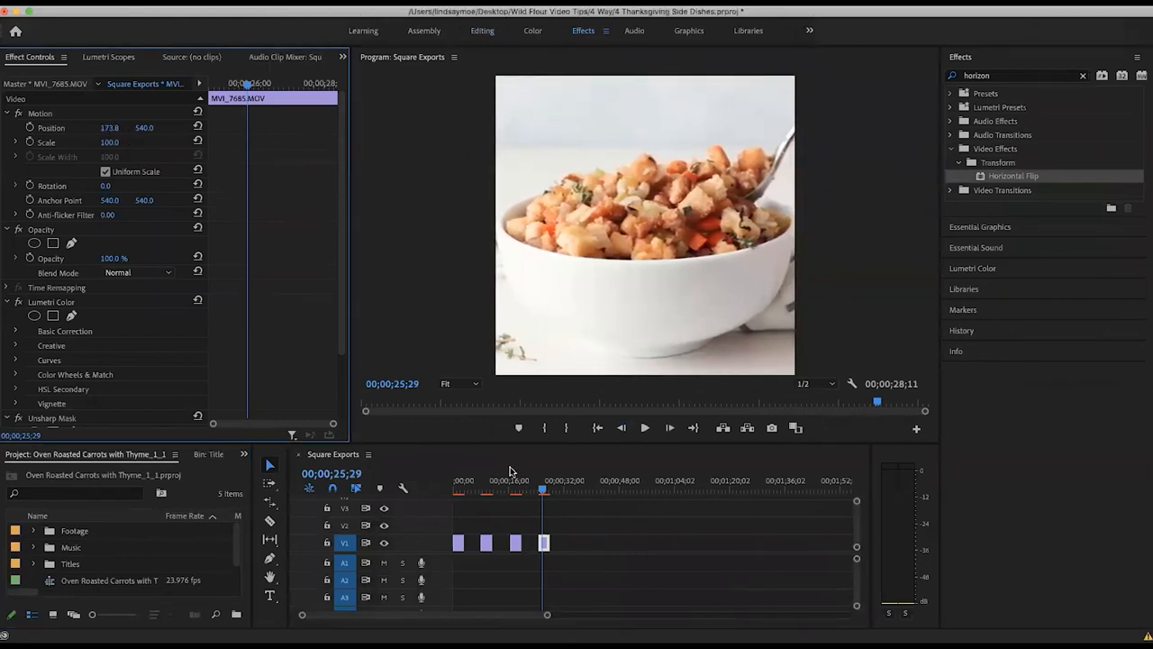
- Jump to the Brussels sprouts clip and adjust its Position value
{"action": "left_click", "coordinate": [514, 491]}
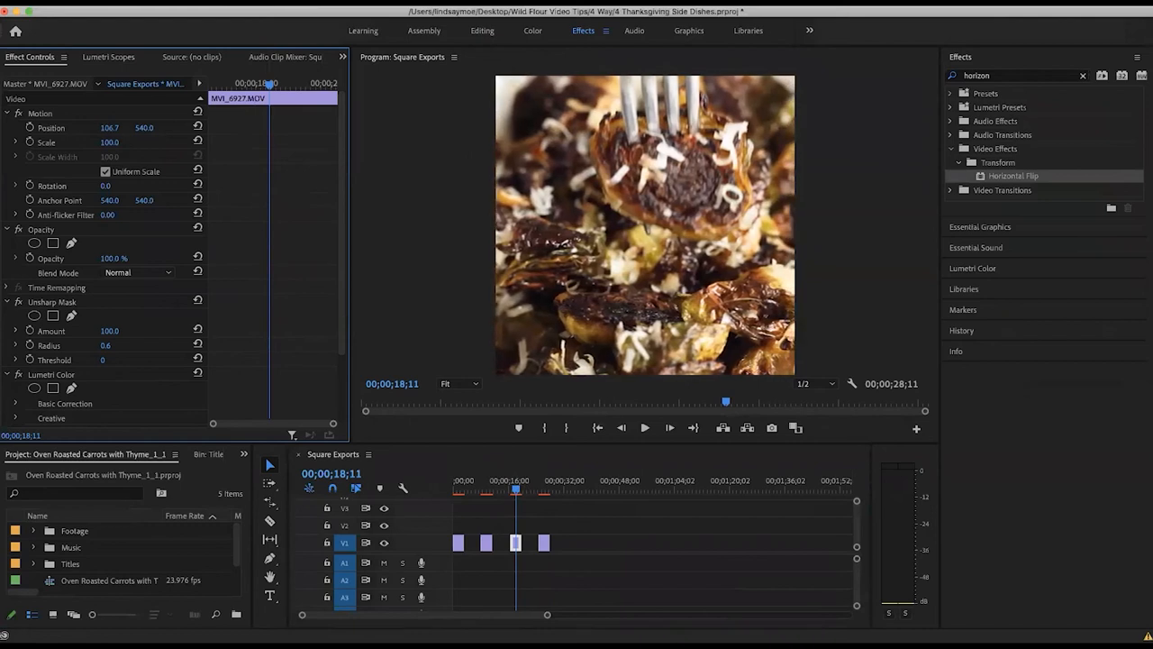
{"action": "left_click", "coordinate": [483, 480]}
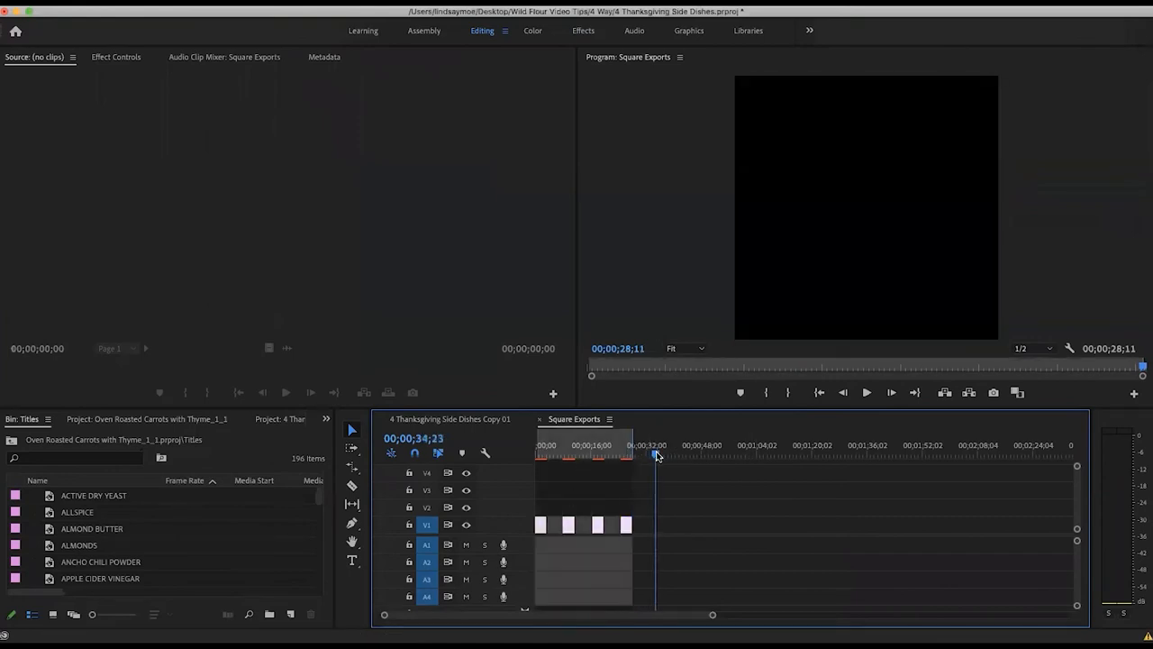
- Select the Square Exports sequence and open its export settings with Cmd+M
{"action": "key", "text": "Left"}
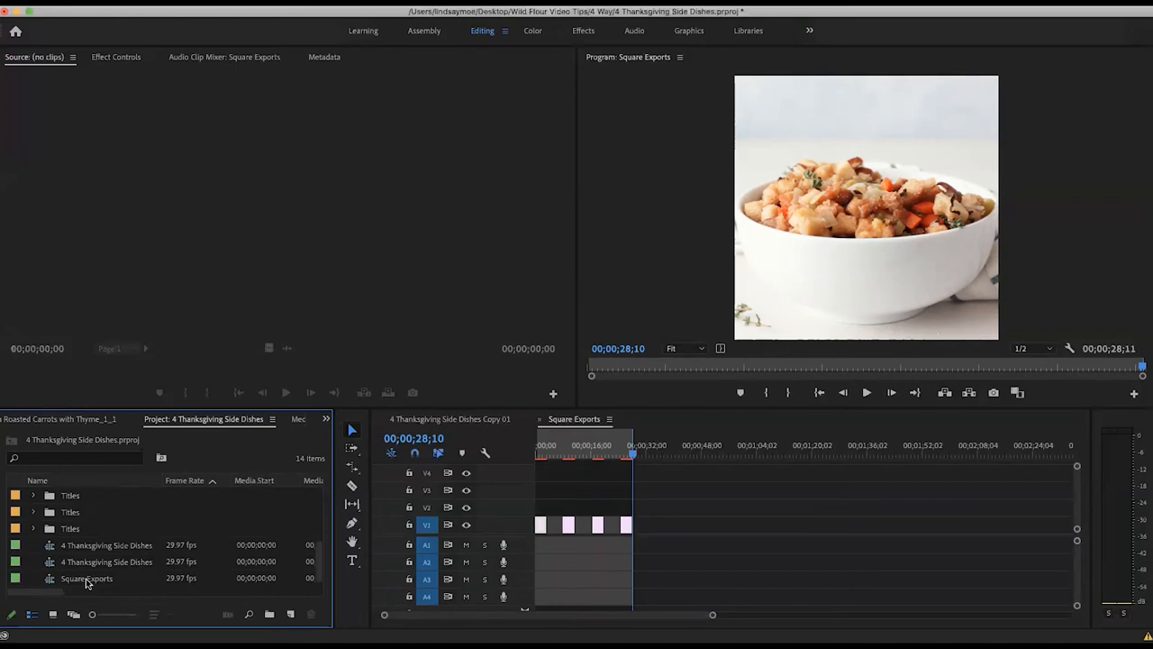
{"action": "mouse_move", "coordinate": [86, 578]}
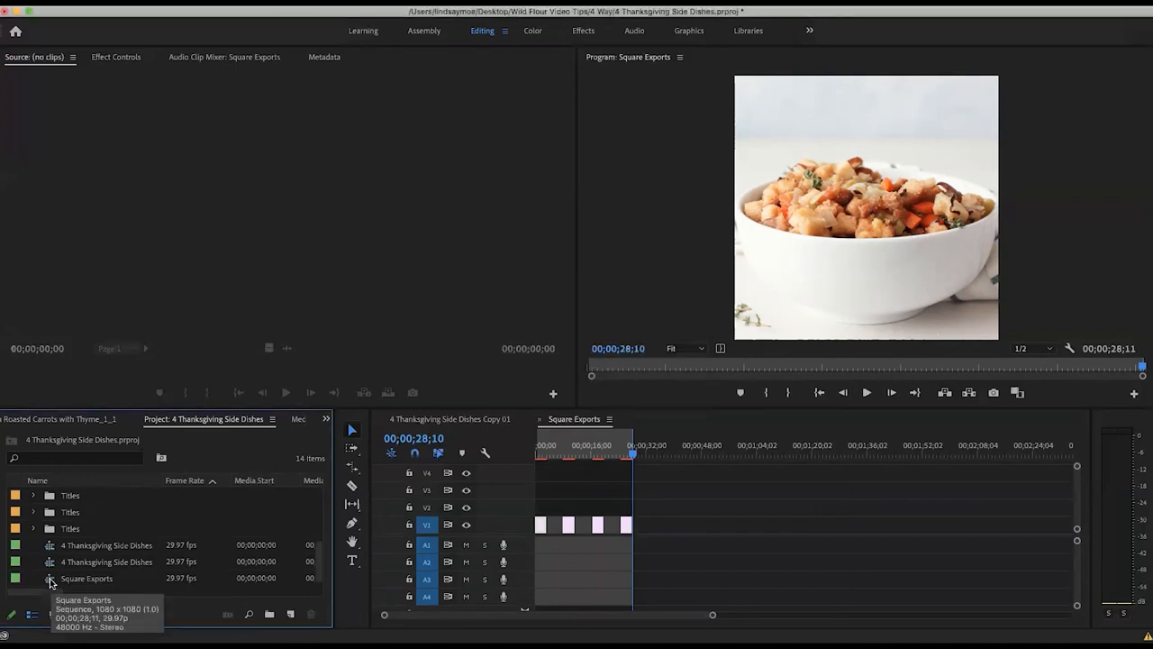
{"action": "left_click", "coordinate": [86, 577]}
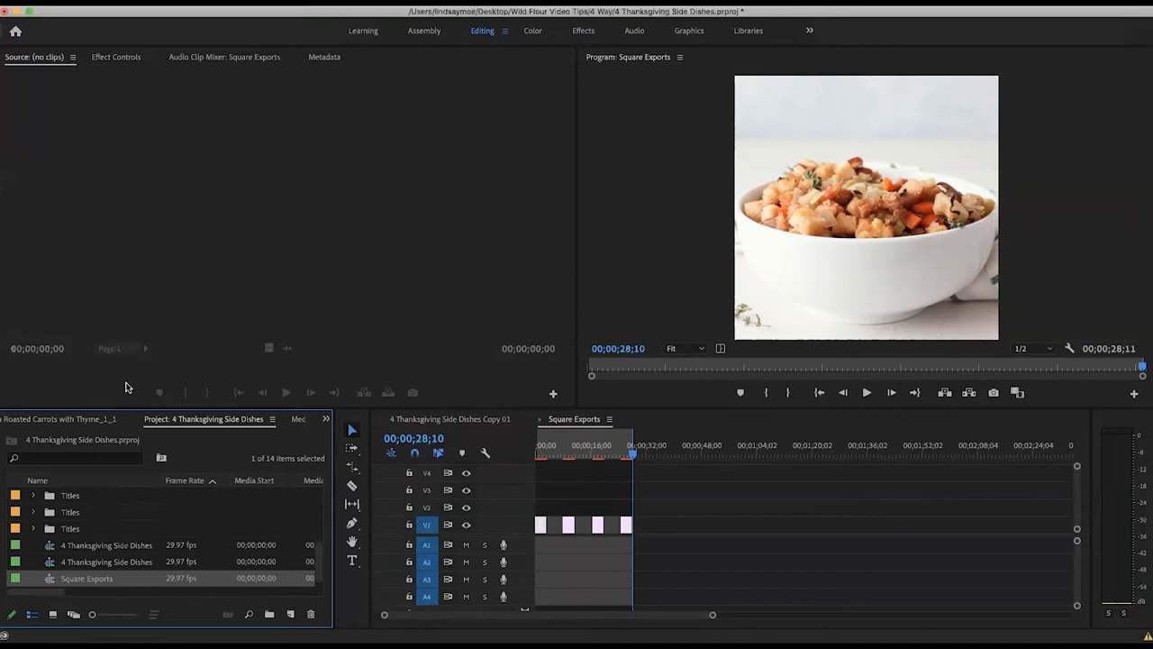
{"action": "key", "text": "cmd+m"}
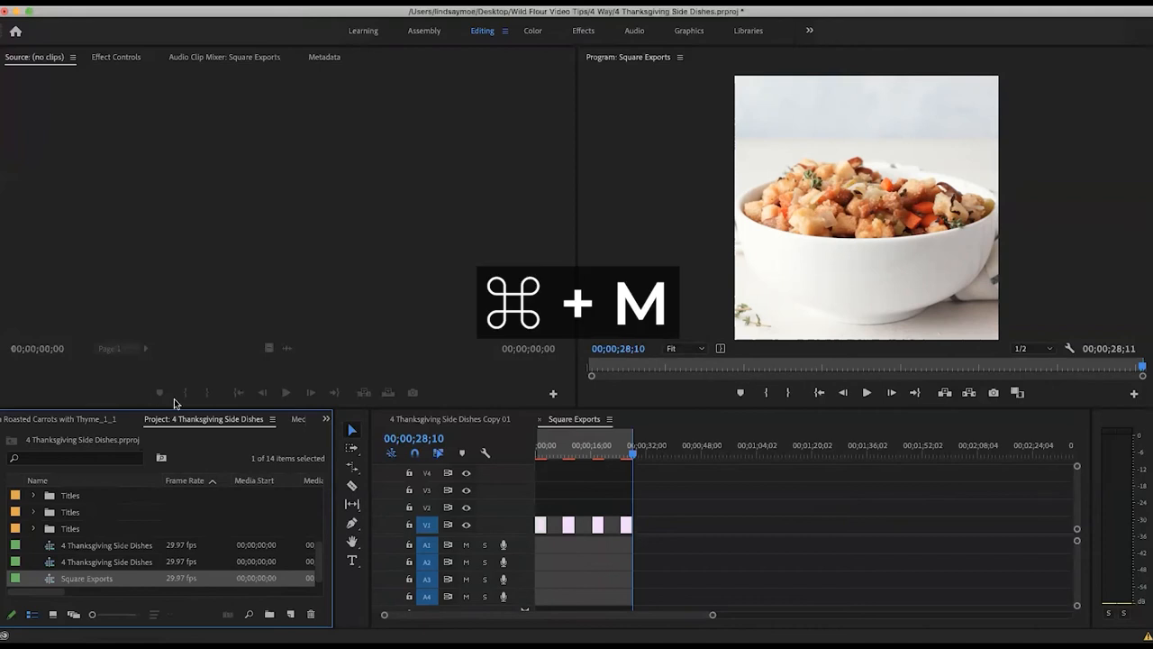
{"action": "key", "text": "cmd+m"}
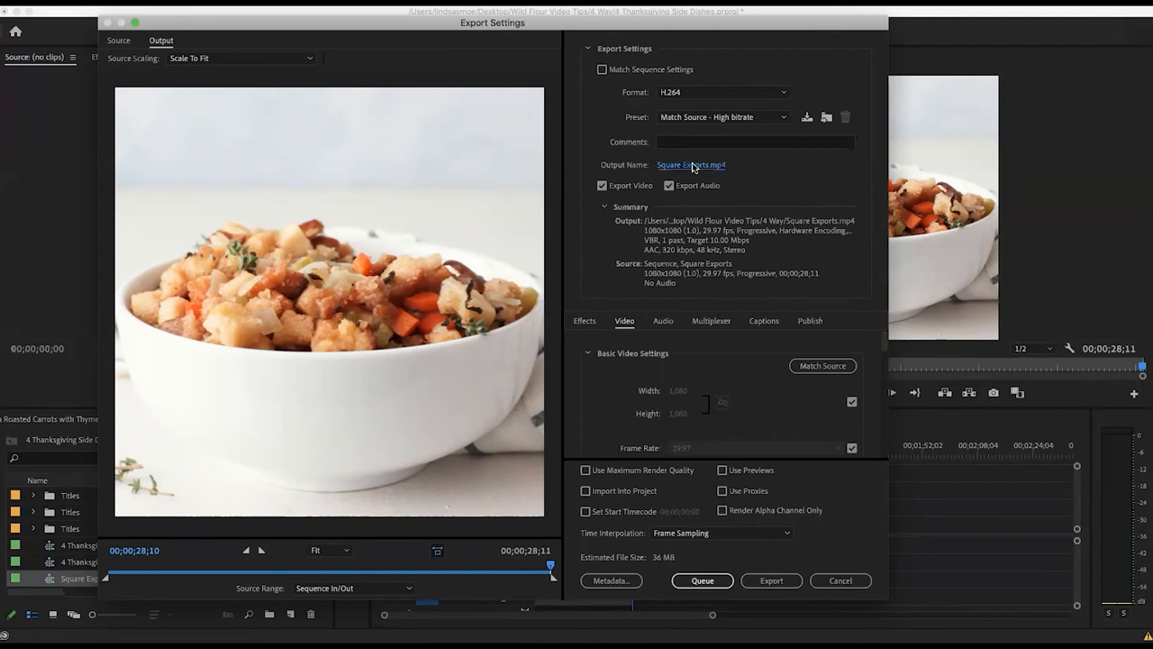
- Name the output file 'Square Exports Thanksgiving' and save it
{"action": "left_click", "coordinate": [691, 164]}
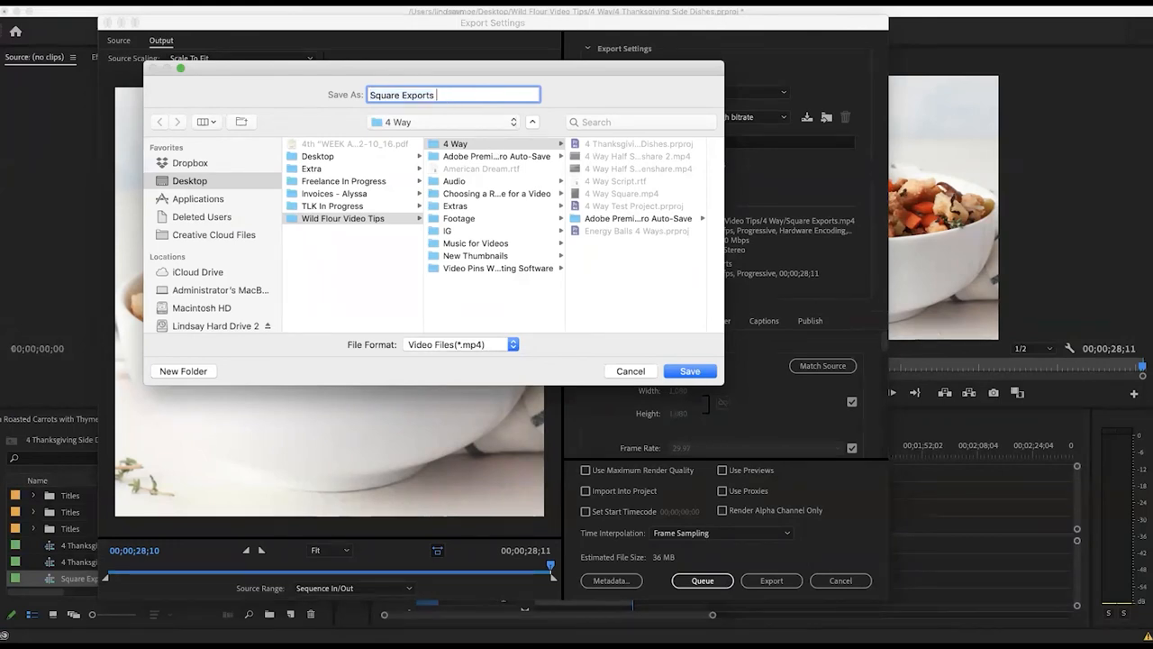
{"action": "type", "text": "Thanksgiving"}
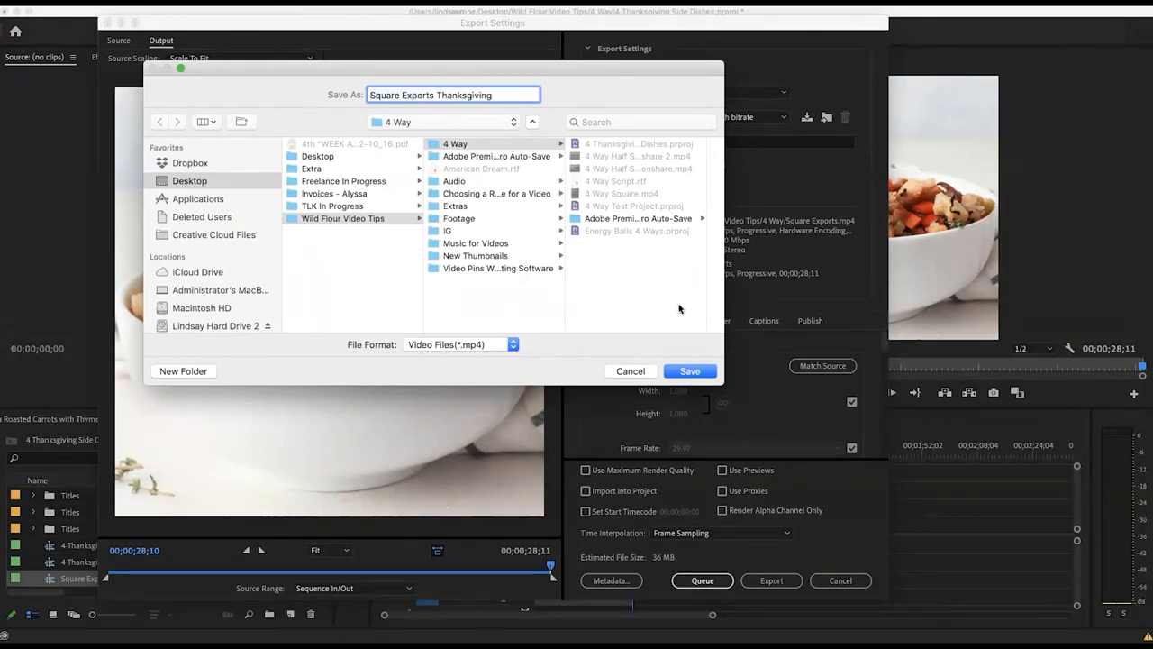
{"action": "left_click", "coordinate": [689, 370]}
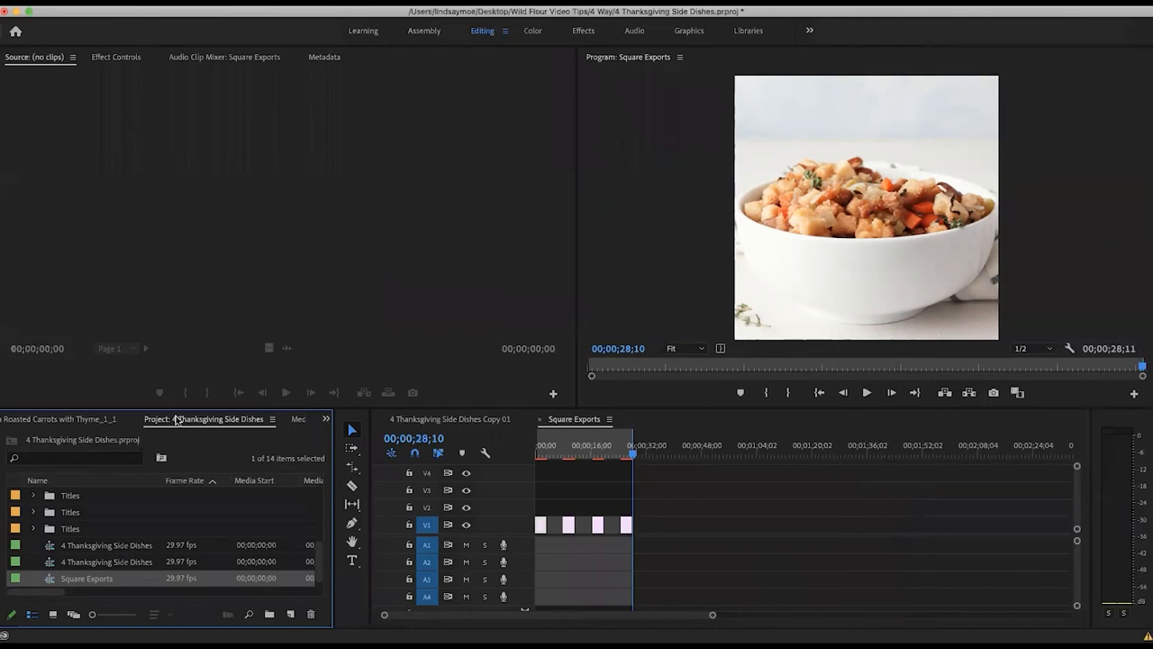
- Import Square Exports Thanksgiving.mp4 from the 4 Way folder with Cmd+I
{"action": "double_click", "coordinate": [86, 577]}
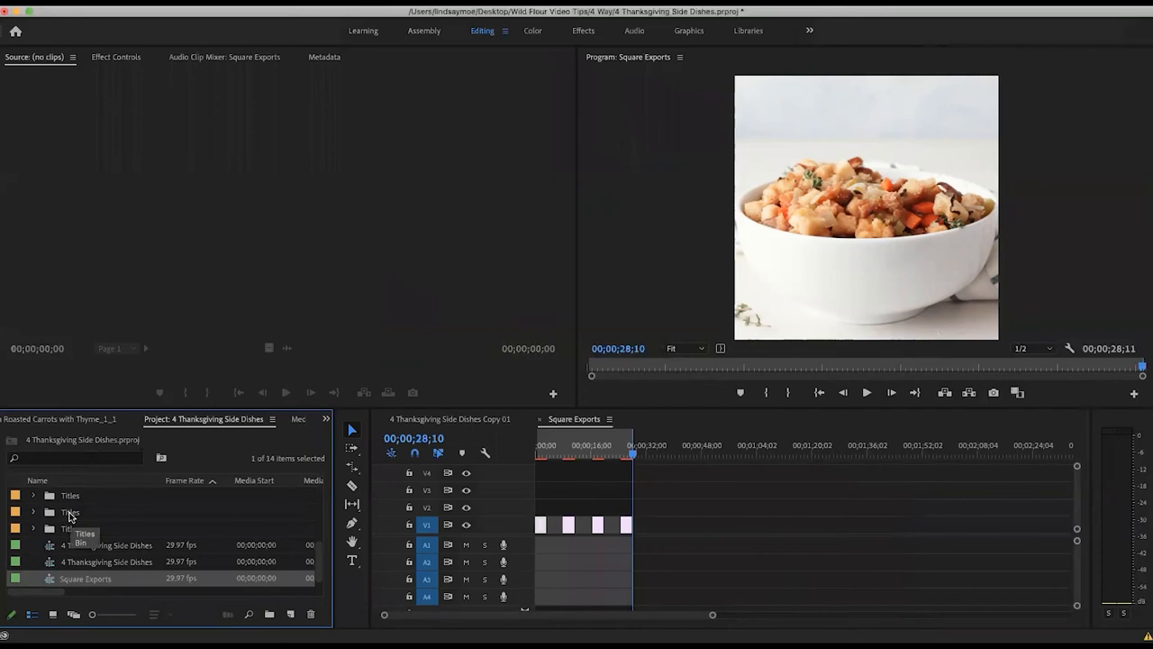
{"action": "key", "text": "cmd+i"}
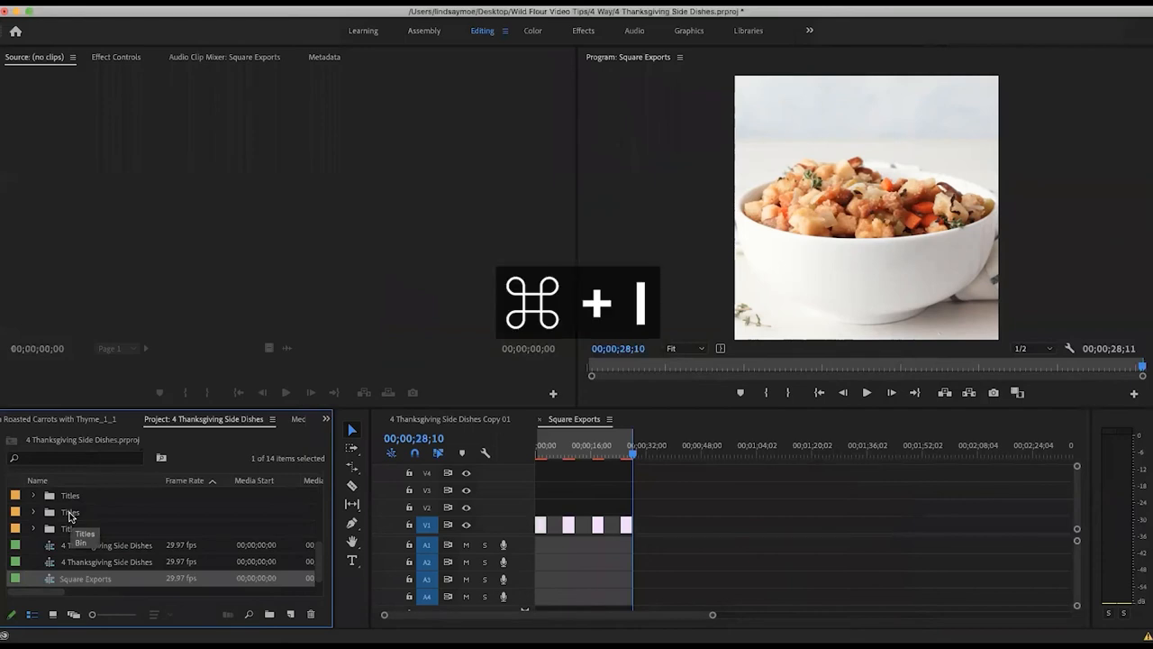
{"action": "key", "text": "cmd+i"}
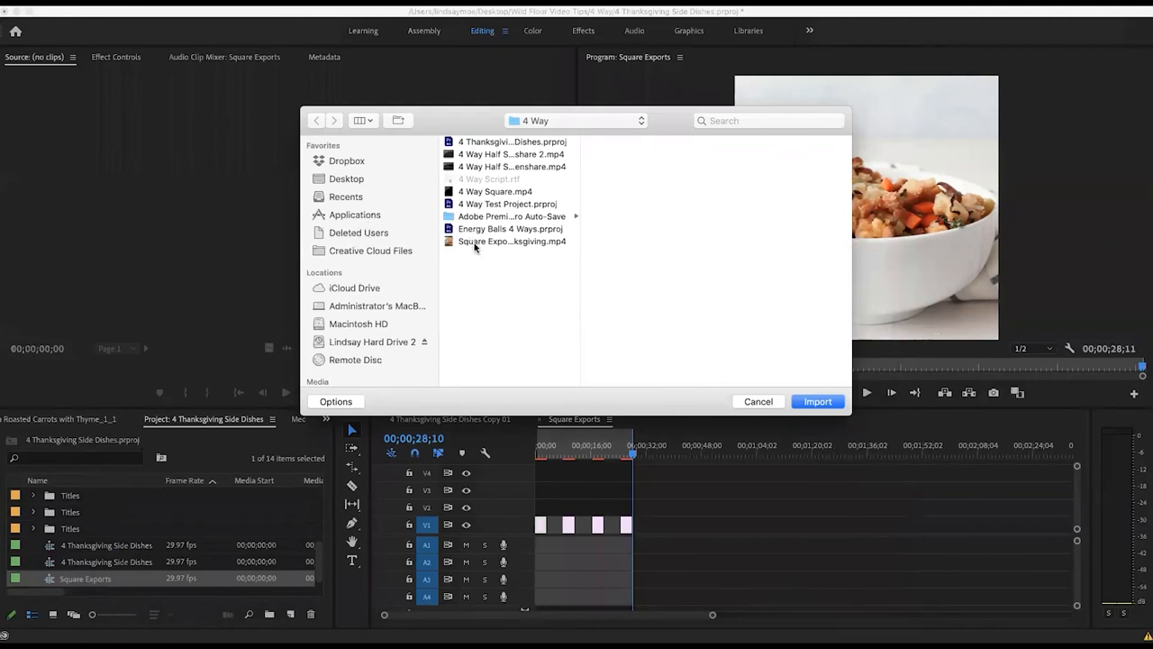
{"action": "left_click", "coordinate": [816, 401]}
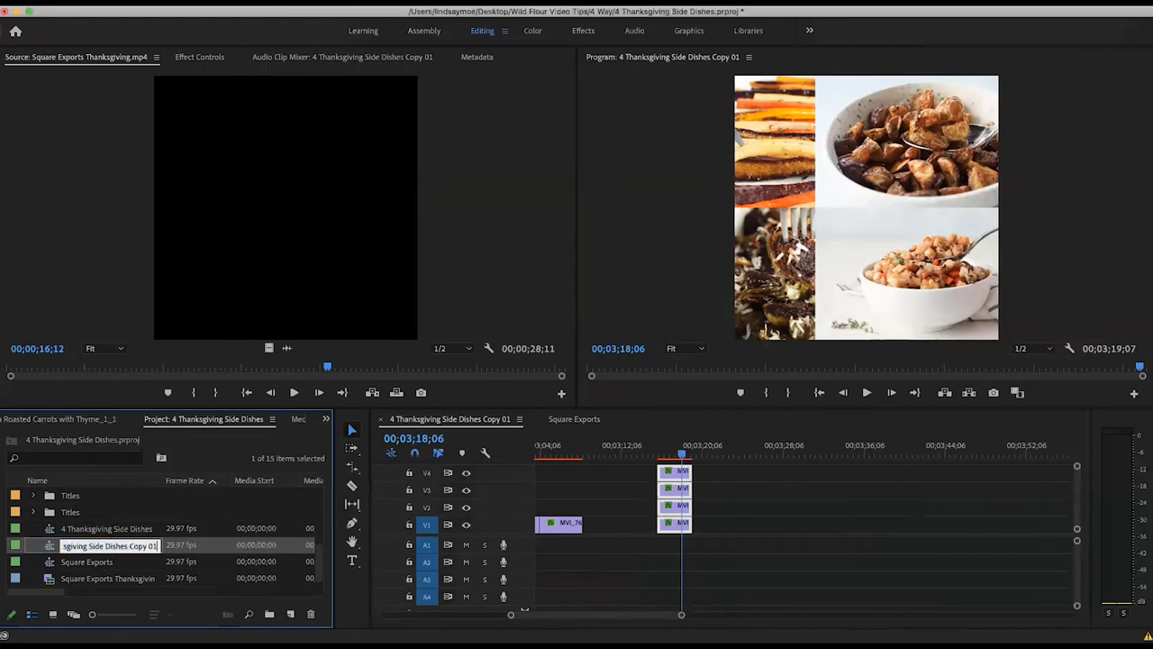
- Rename the Copy 01 sequence to '4 Thanksgiving Side Dishes Square'
{"action": "type", "text": "4 Thanksgiving Side Dishes"}
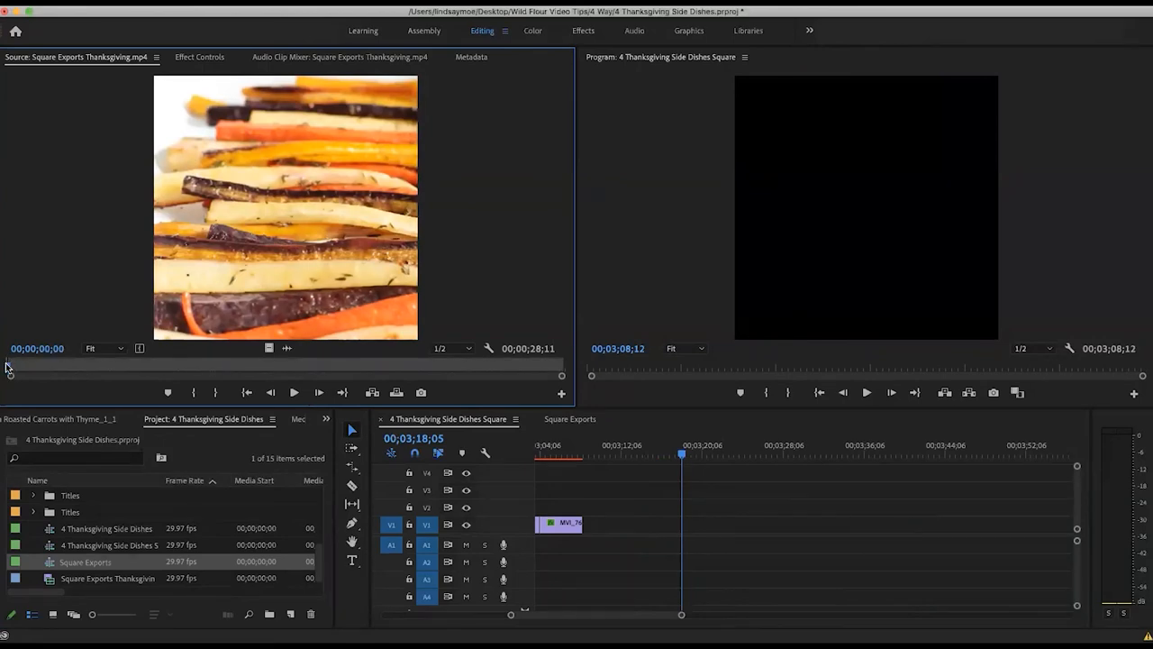
- Scrub the square export in the Source Monitor through the carrot section toward the next dish
{"action": "left_click_drag", "start_coordinate": [9, 368], "coordinate": [62, 368]}
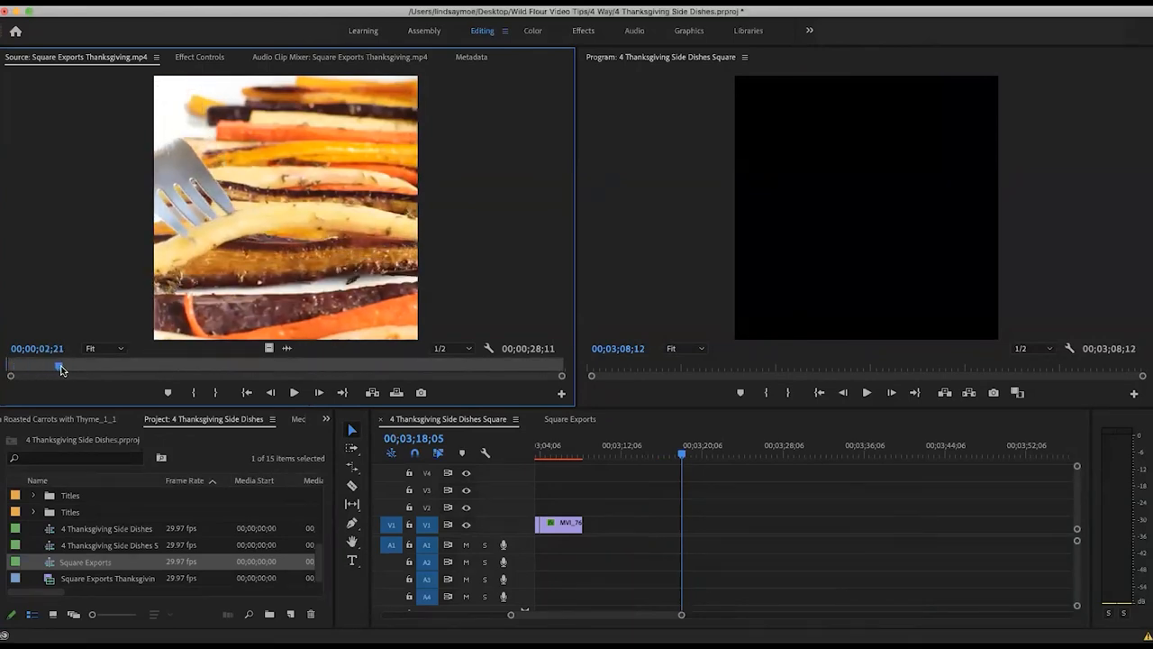
{"action": "left_click_drag", "start_coordinate": [60, 369], "coordinate": [74, 369]}
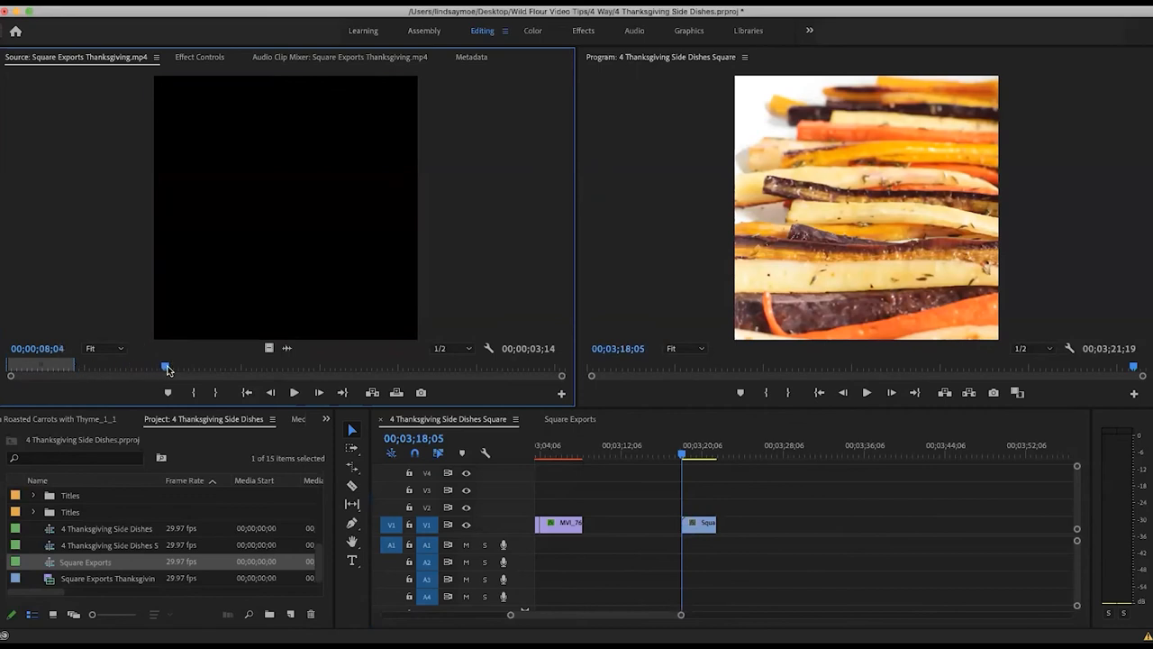
{"action": "left_click_drag", "start_coordinate": [167, 365], "coordinate": [234, 365]}
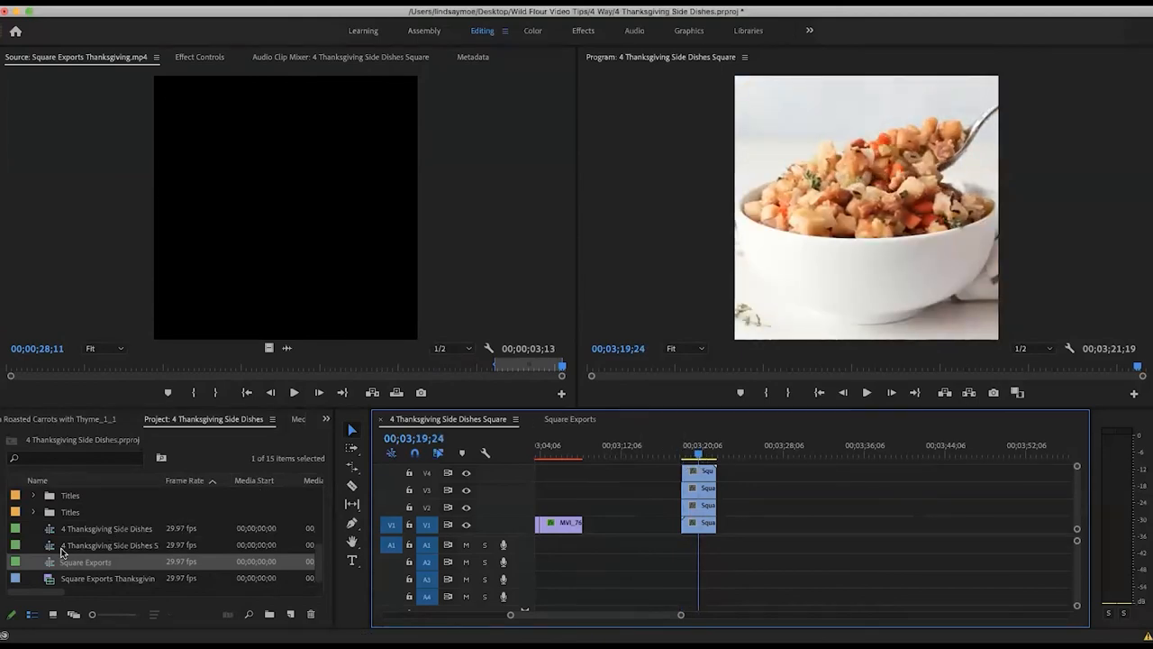
- Paste only the Motion attributes onto the selected clip in the square sequence
{"action": "double_click", "coordinate": [107, 527]}
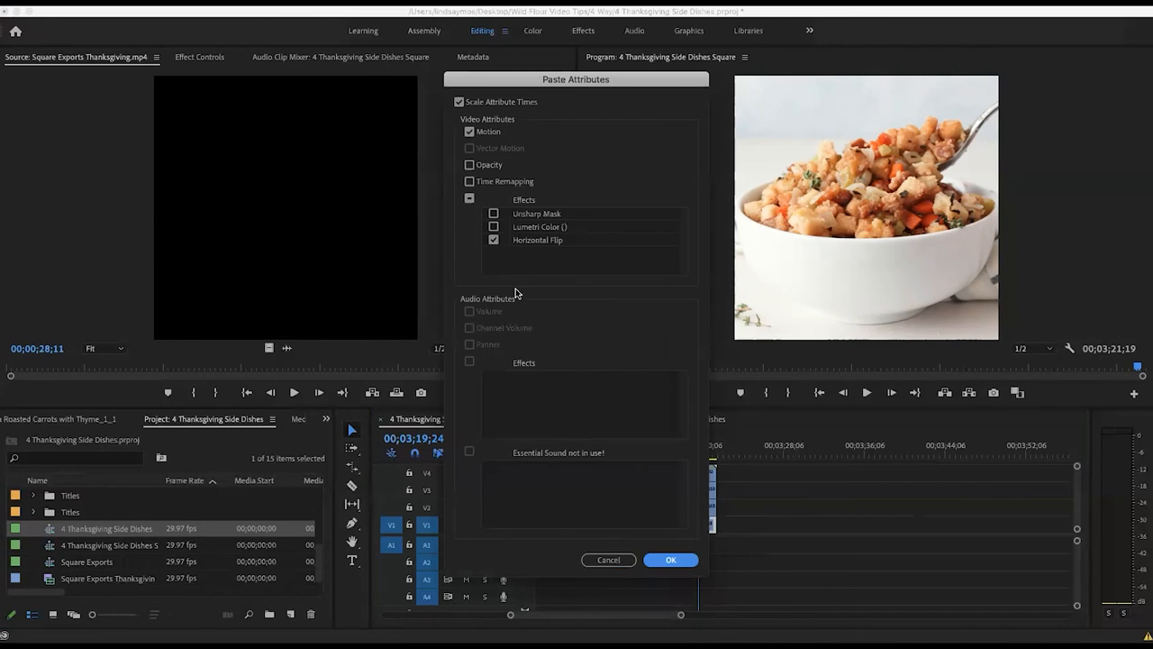
{"action": "mouse_move", "coordinate": [565, 333]}
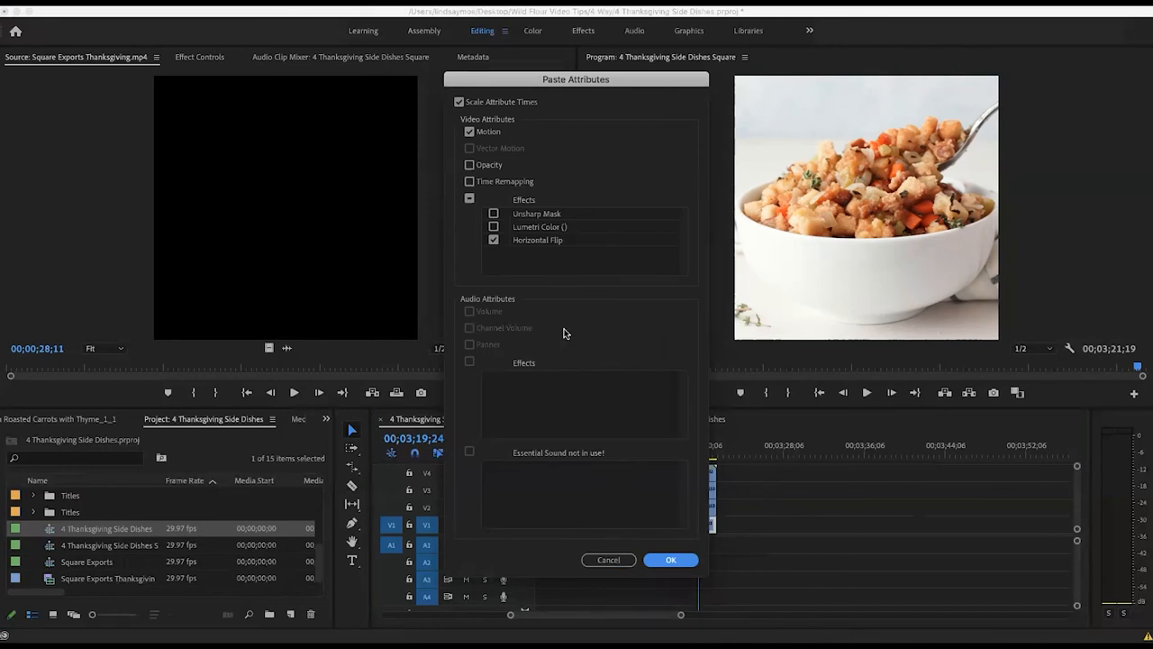
{"action": "left_click", "coordinate": [494, 240]}
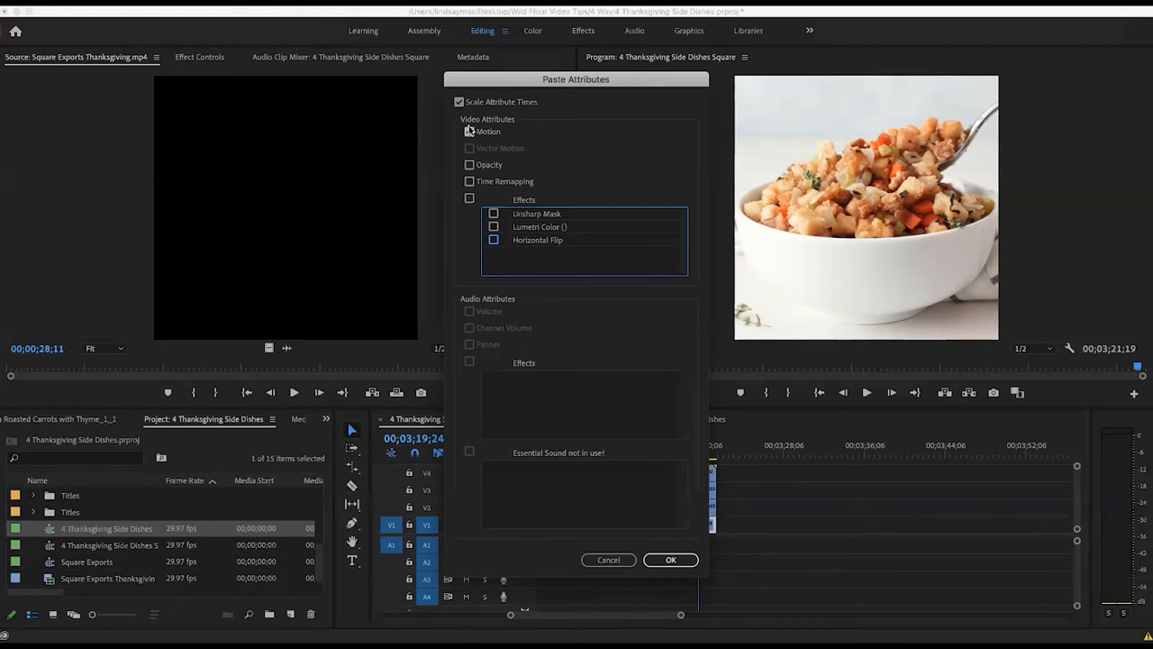
{"action": "left_click", "coordinate": [469, 132]}
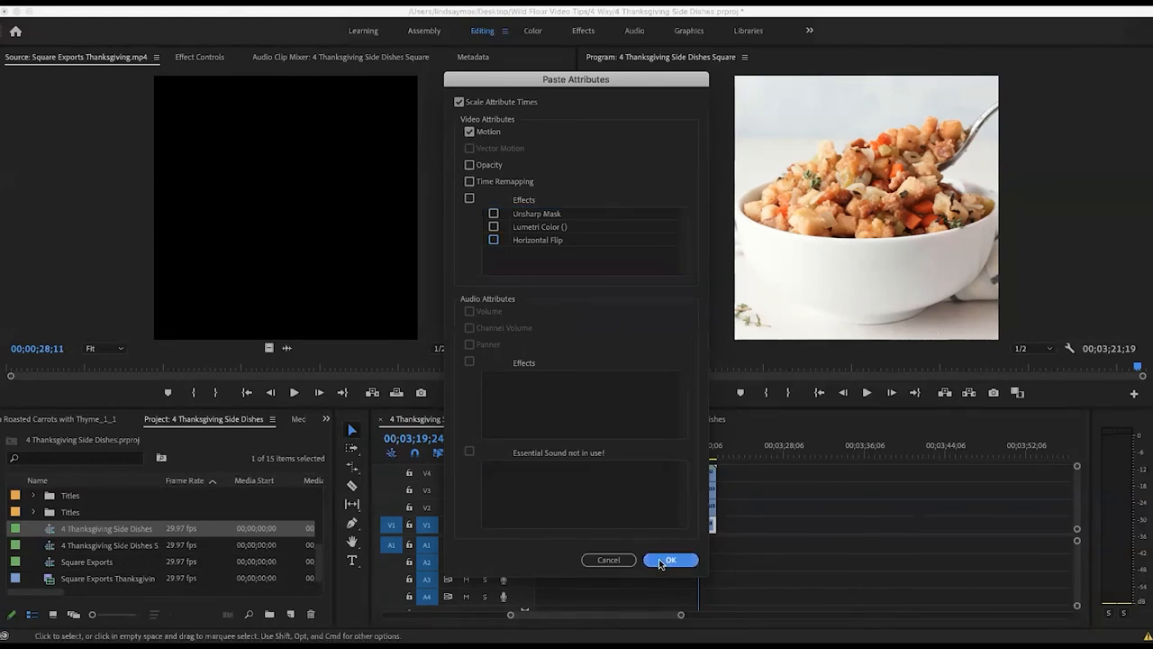
{"action": "left_click", "coordinate": [671, 560]}
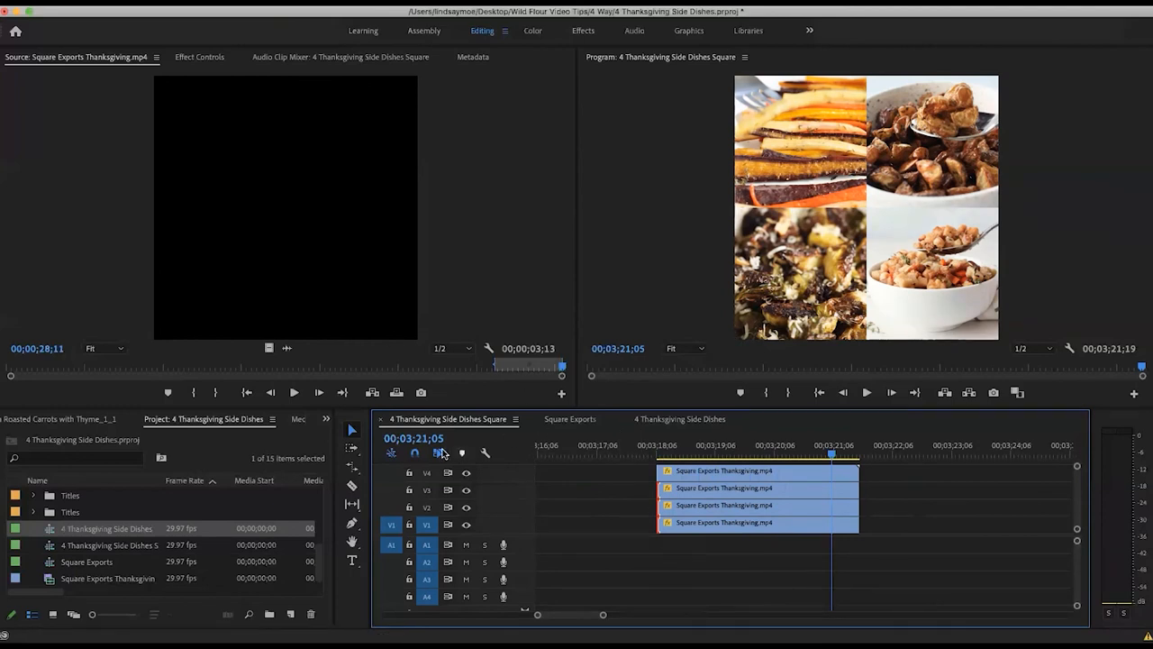
{"action": "mouse_move", "coordinate": [262, 431]}
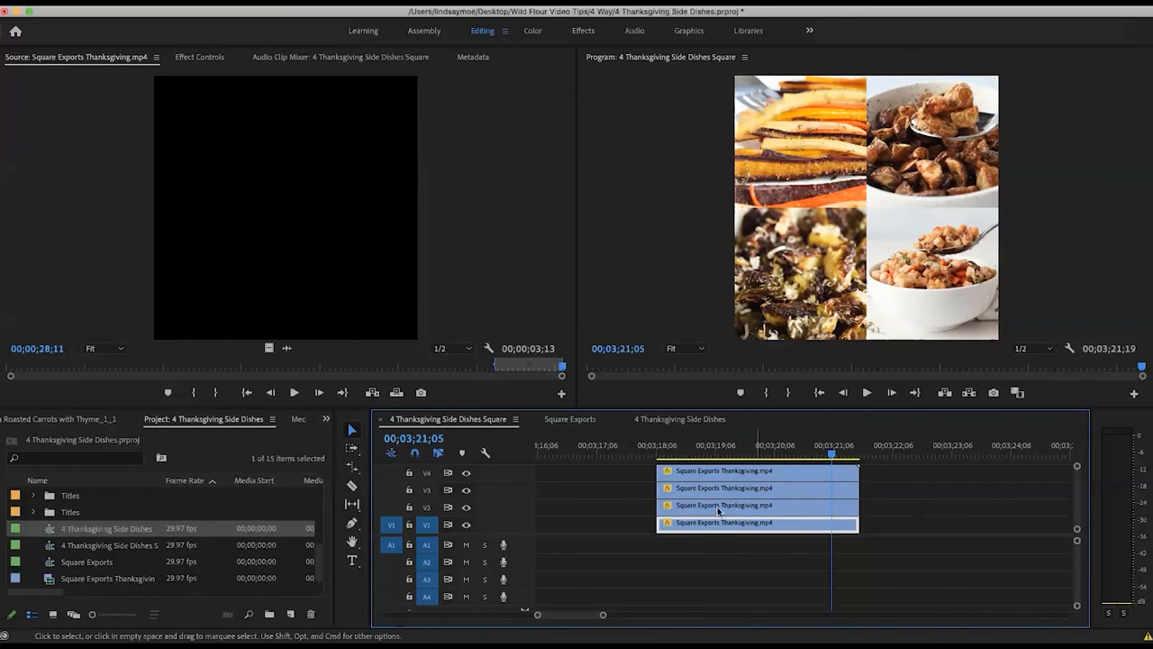
{"action": "mouse_move", "coordinate": [720, 522]}
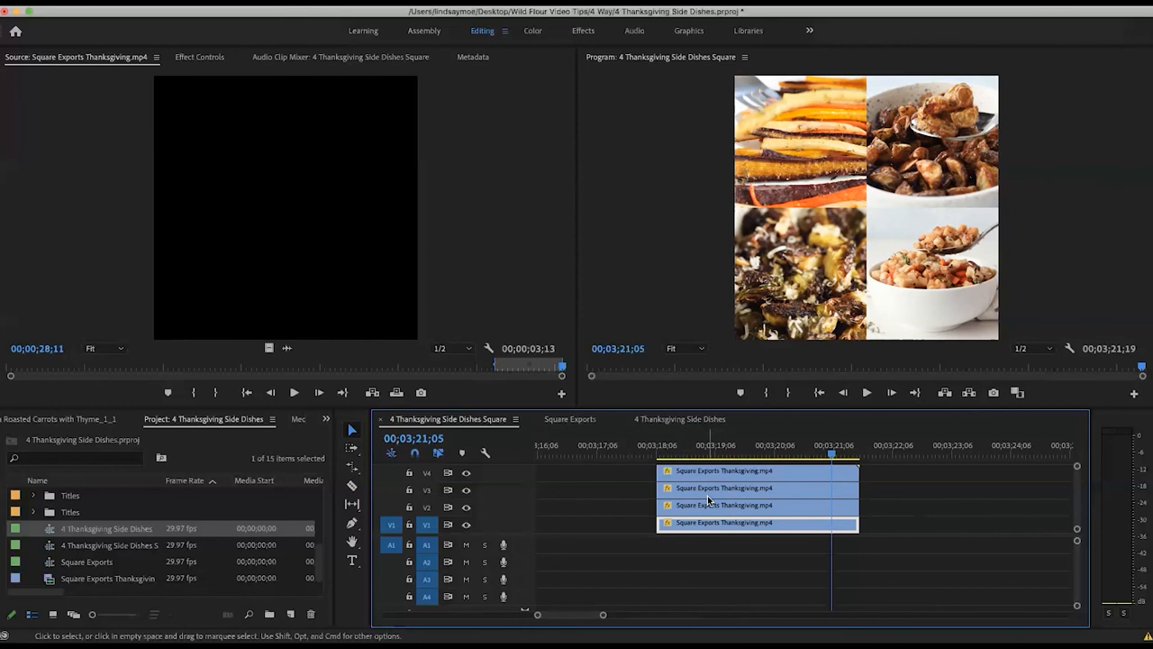
{"action": "mouse_move", "coordinate": [728, 501]}
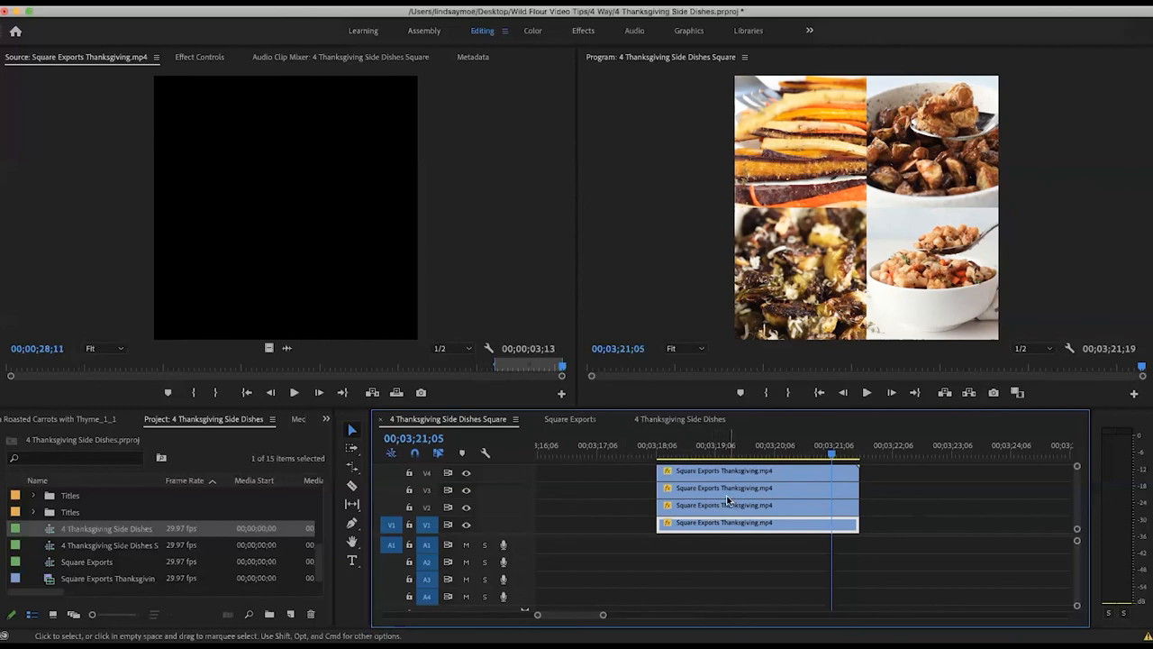
- Select one of the stacked clips in the square sequence
{"action": "left_click", "coordinate": [570, 418]}
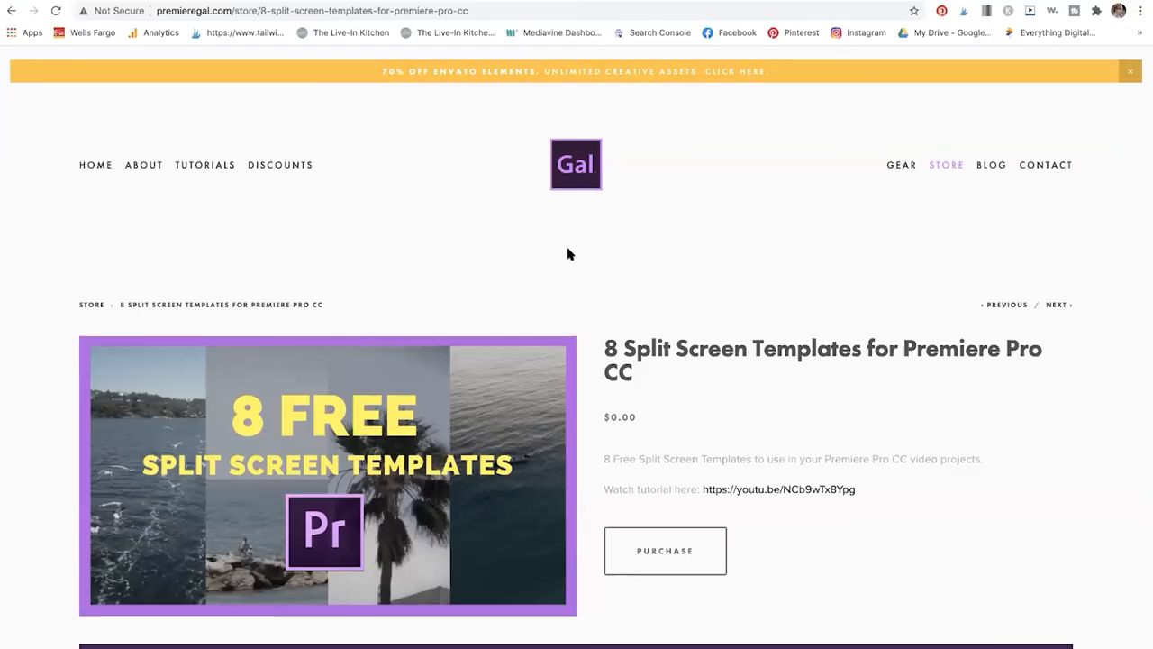
{"action": "mouse_move", "coordinate": [620, 287]}
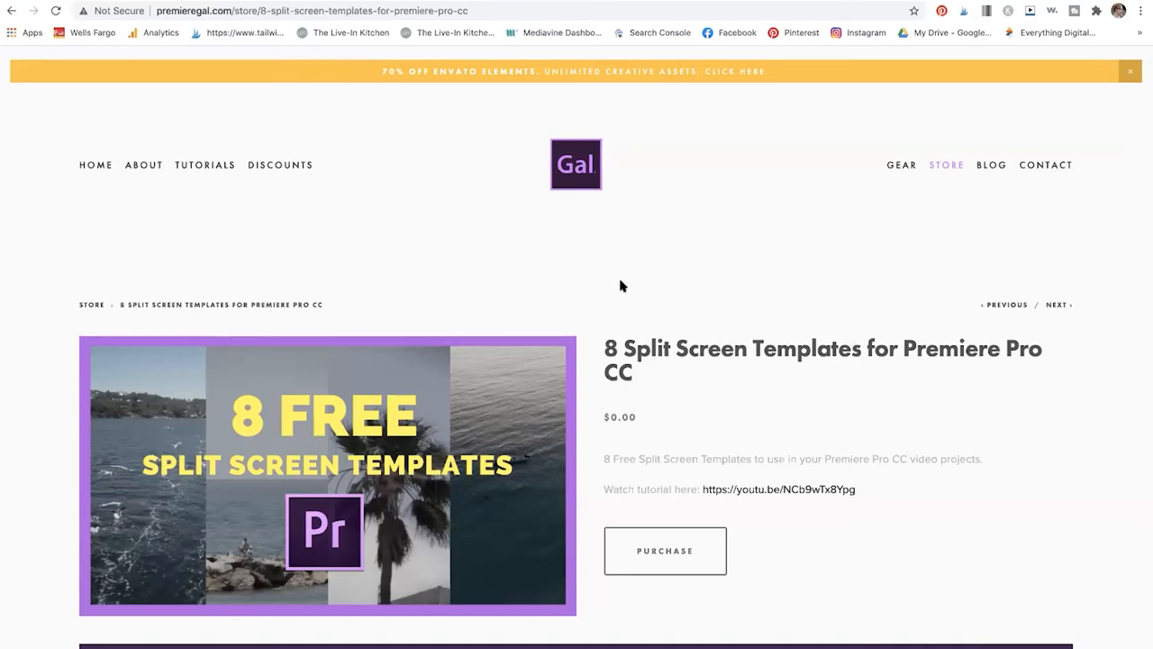
{"action": "mouse_move", "coordinate": [761, 374]}
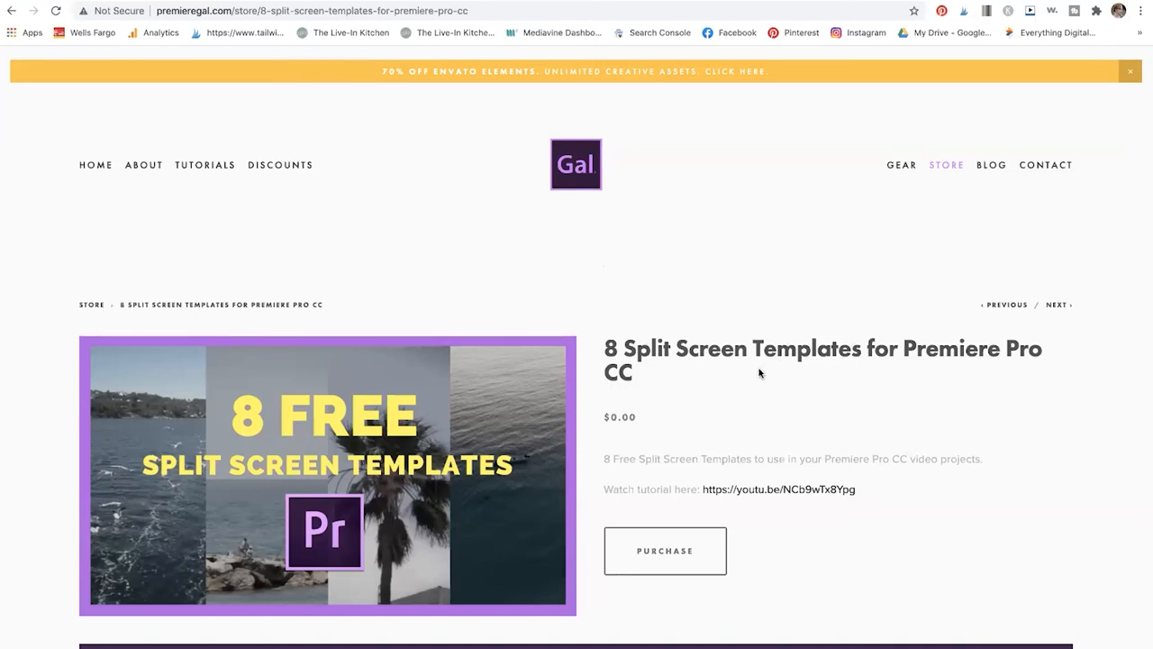
{"action": "mouse_move", "coordinate": [576, 254]}
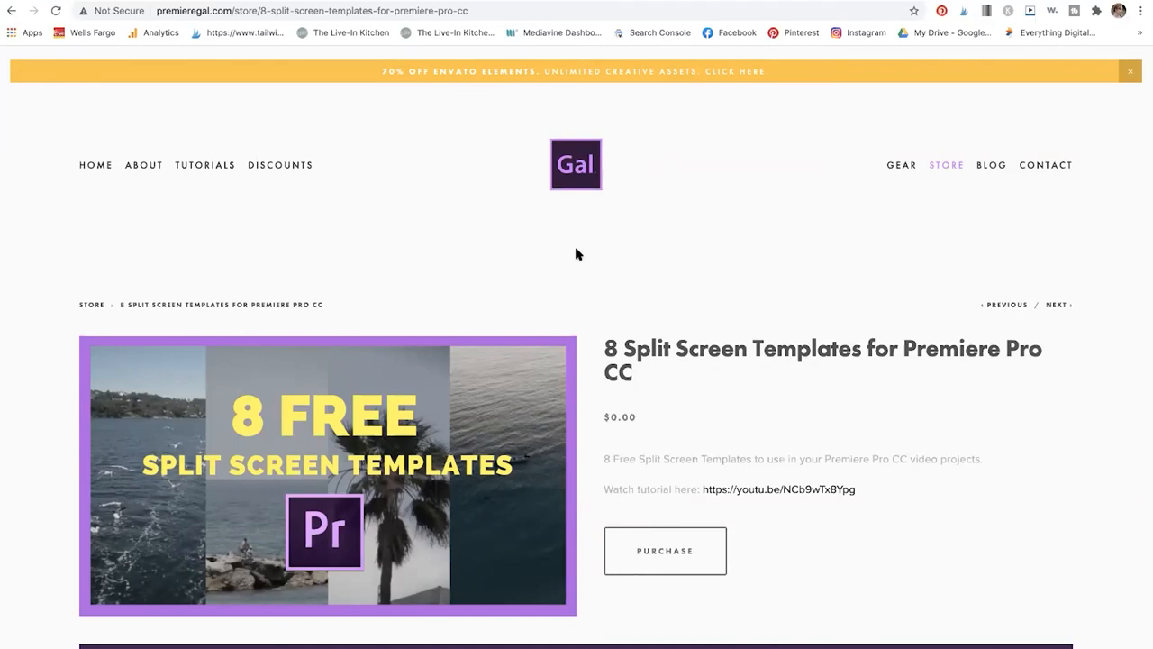
{"action": "mouse_move", "coordinate": [568, 252]}
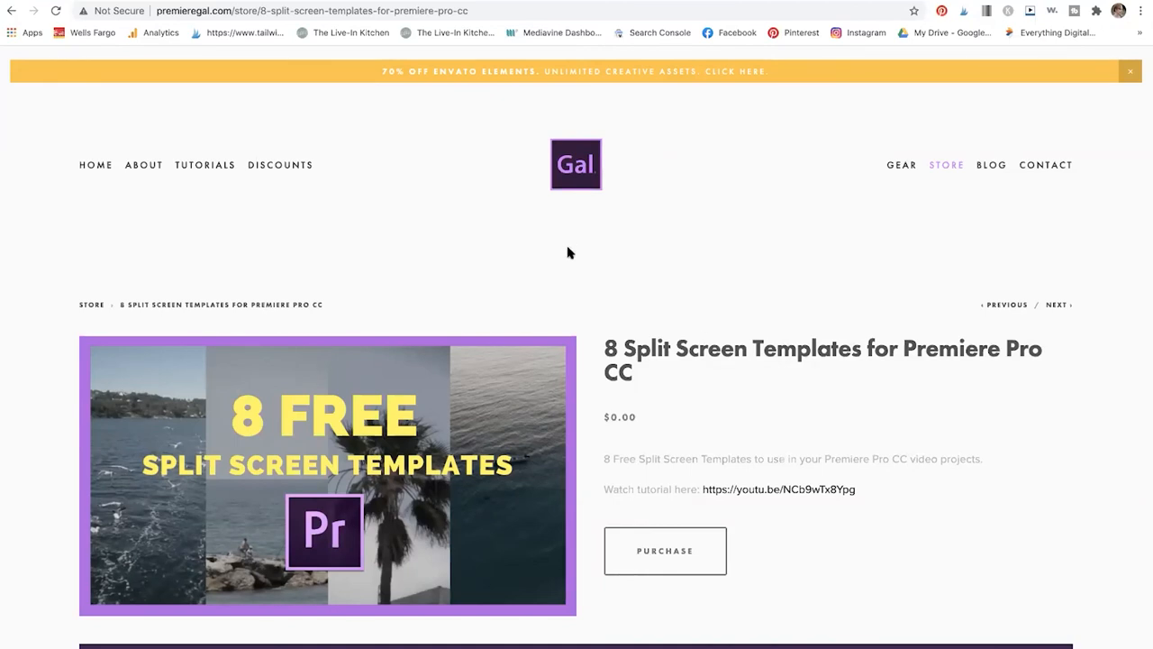
{"action": "mouse_move", "coordinate": [567, 244]}
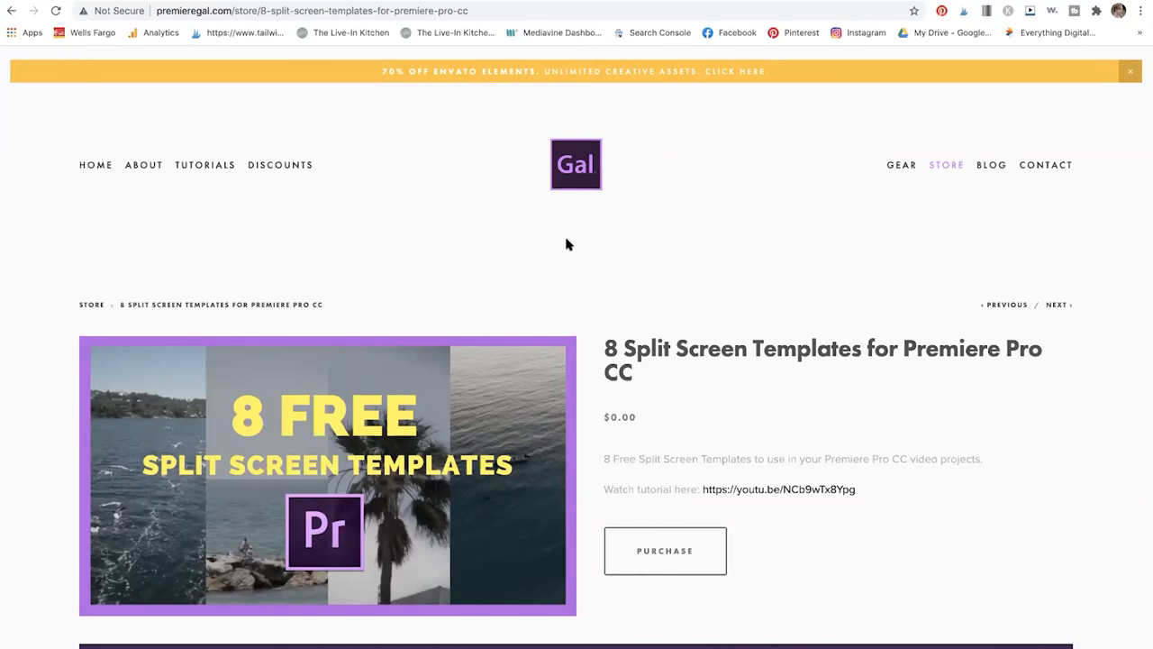
{"action": "mouse_move", "coordinate": [772, 365]}
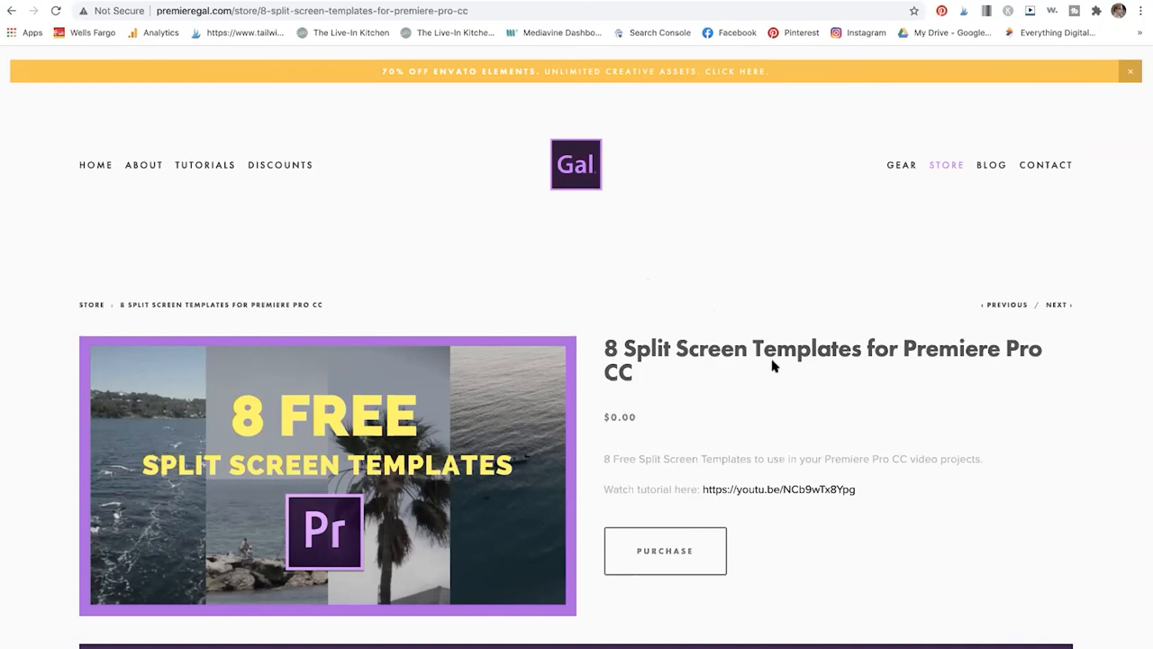
{"action": "mouse_move", "coordinate": [519, 526]}
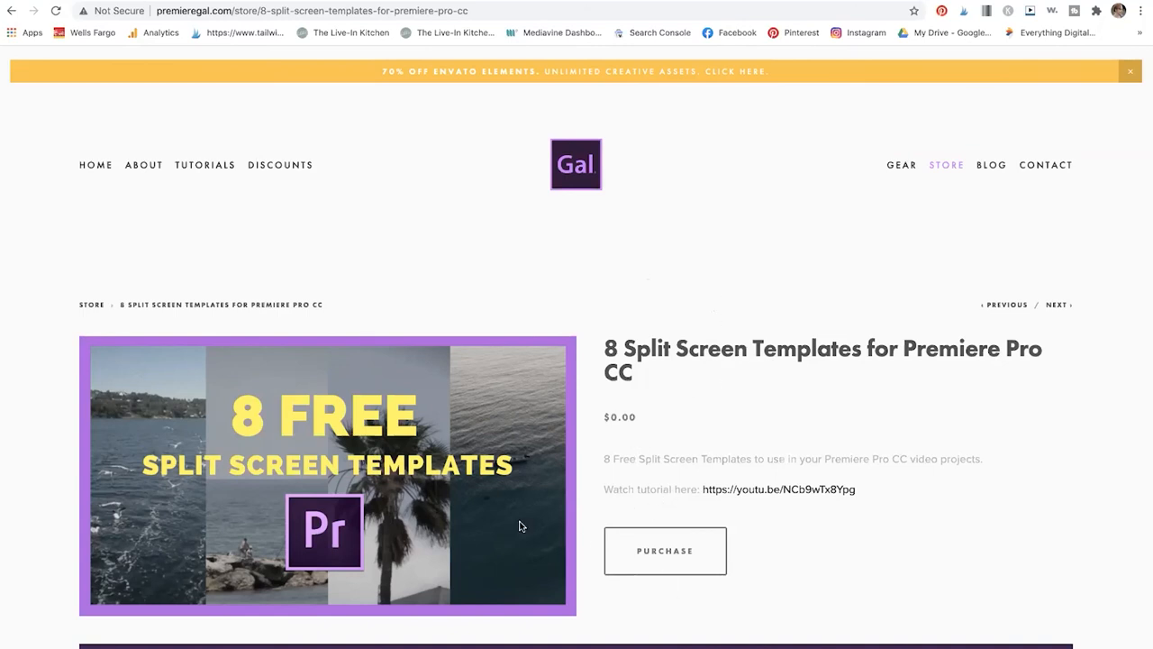
{"action": "mouse_move", "coordinate": [643, 421]}
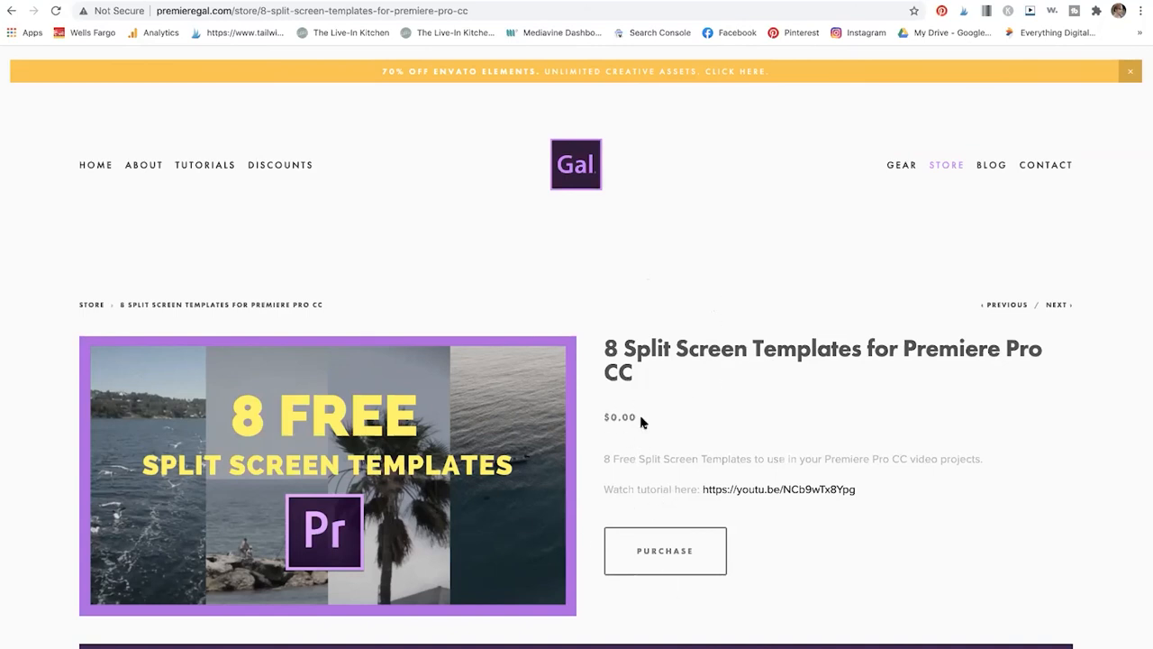
{"action": "mouse_move", "coordinate": [737, 490]}
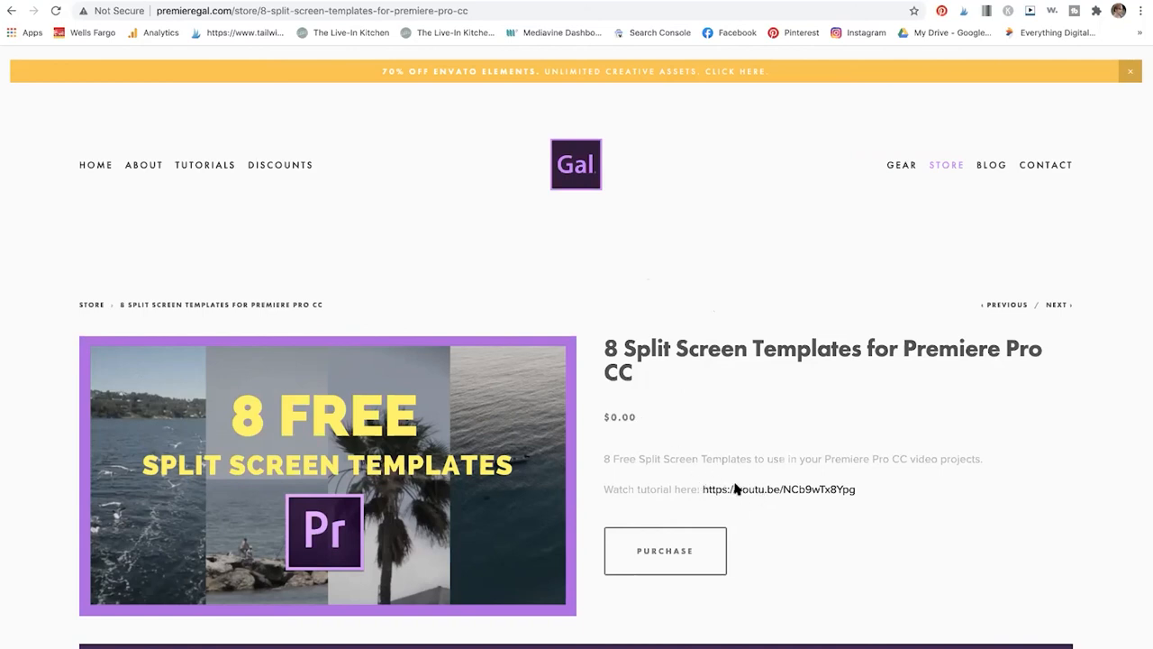
{"action": "mouse_move", "coordinate": [734, 489]}
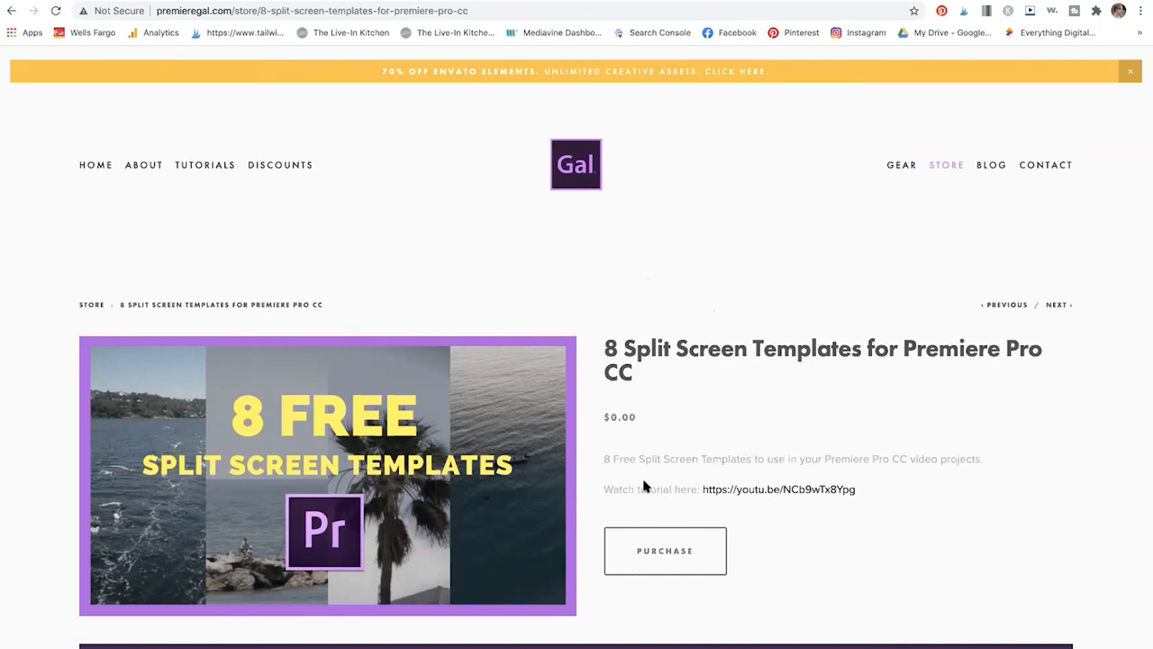
{"action": "mouse_move", "coordinate": [126, 466]}
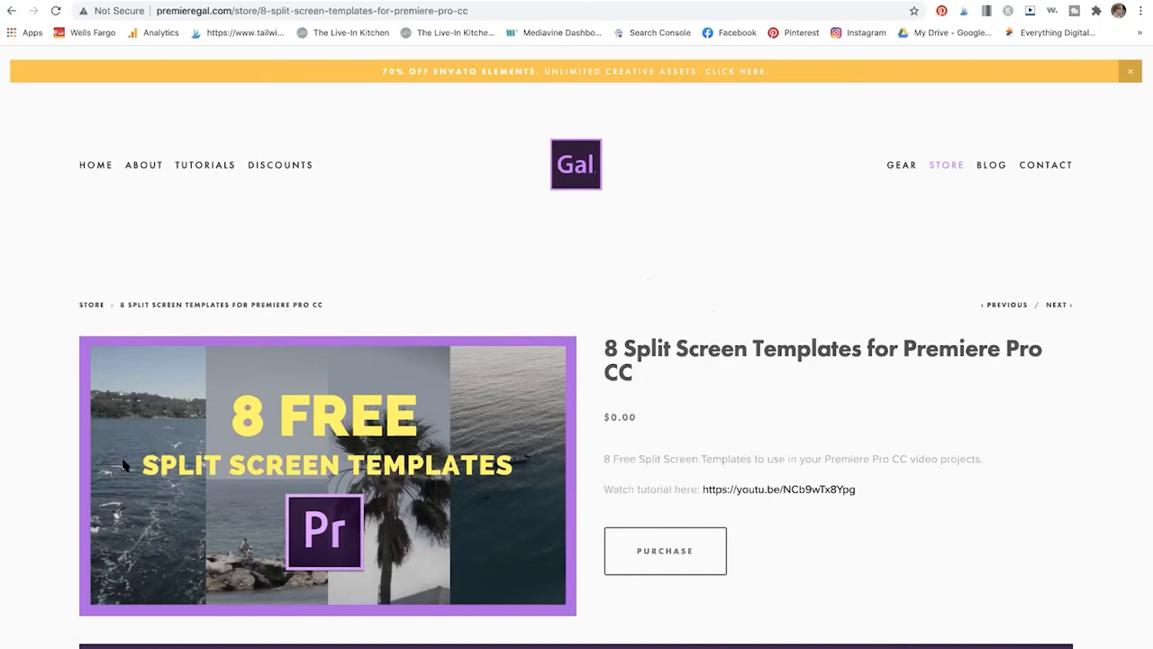
{"action": "mouse_move", "coordinate": [640, 441]}
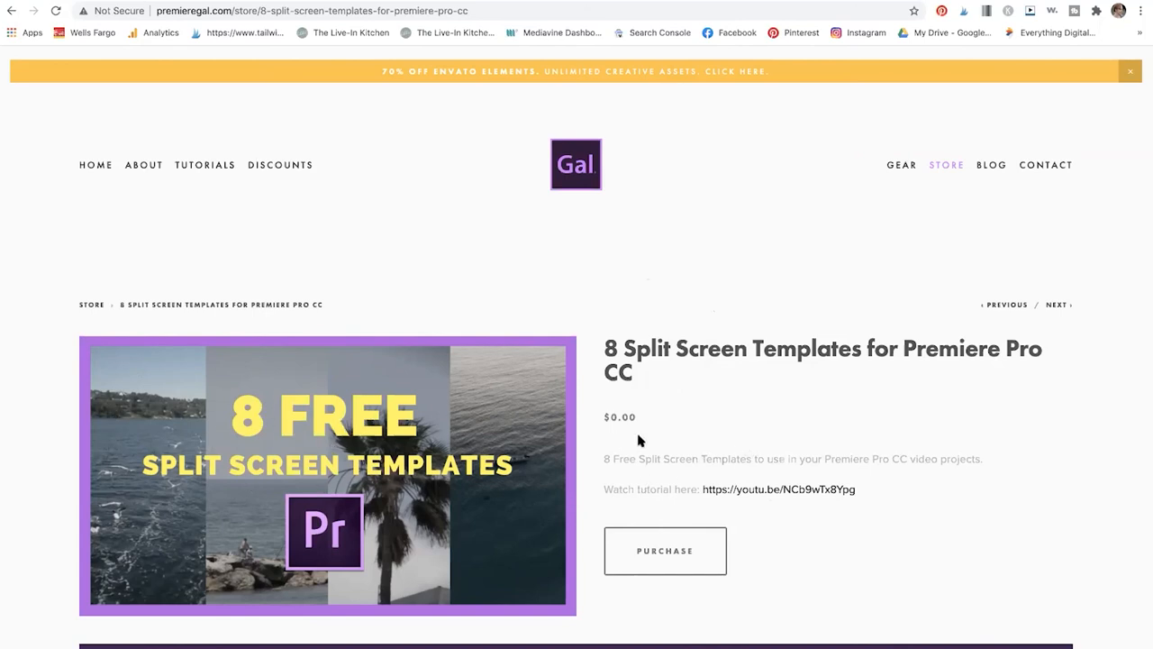
{"action": "mouse_move", "coordinate": [720, 440]}
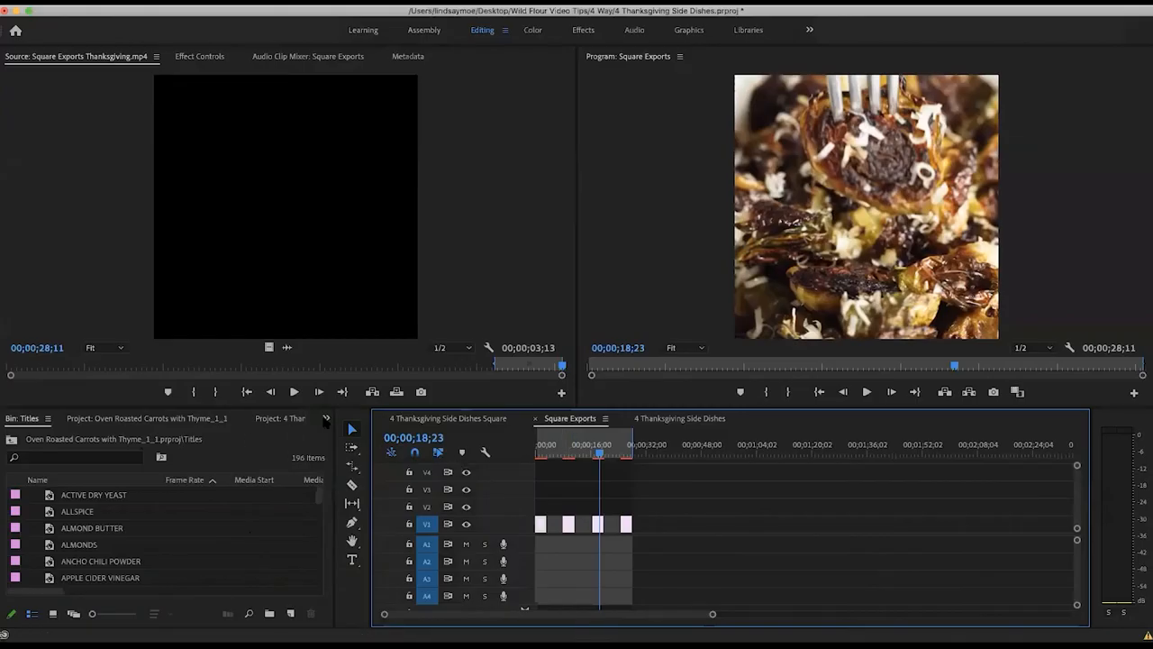
- Open the PremiereGal split-screen template project from the Split-Screen folder
{"action": "left_click", "coordinate": [36, 11]}
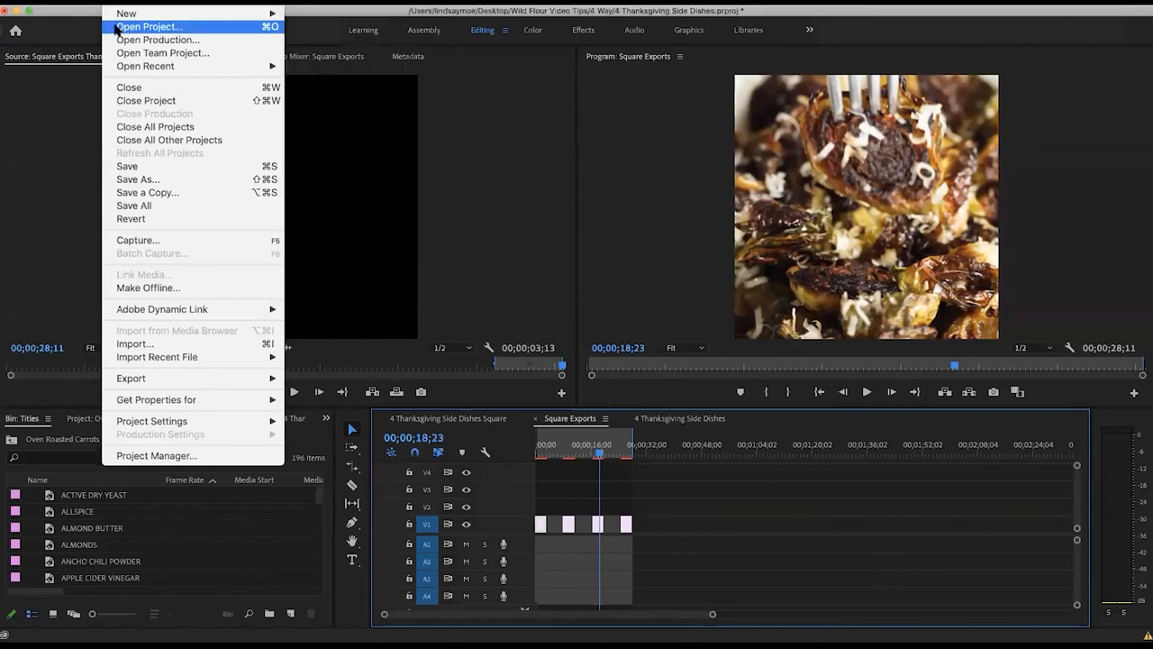
{"action": "left_click", "coordinate": [149, 26]}
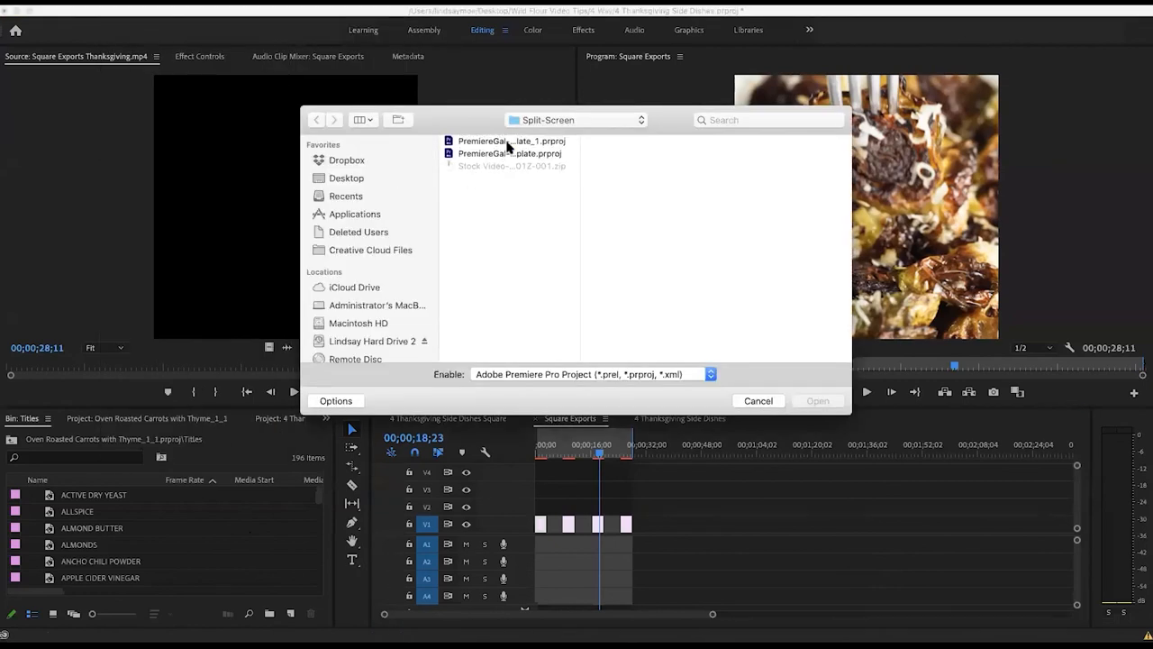
{"action": "double_click", "coordinate": [510, 140]}
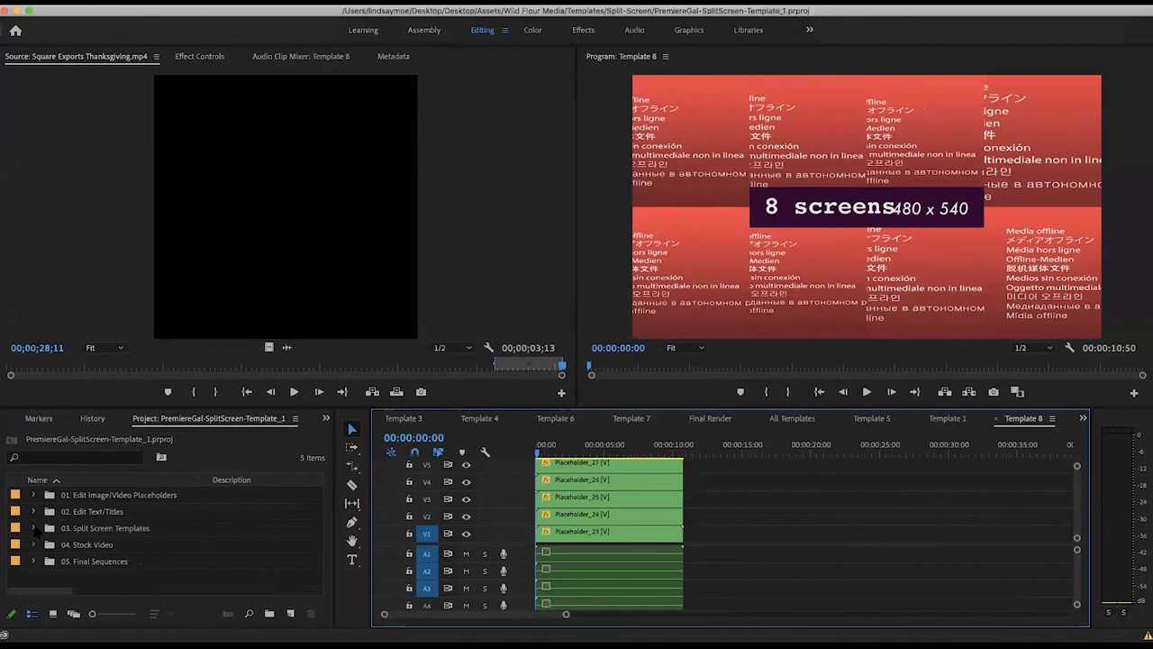
- Expand the 03. Split Screen Templates bin to bring up the Template 3 sequence
{"action": "left_click", "coordinate": [34, 527]}
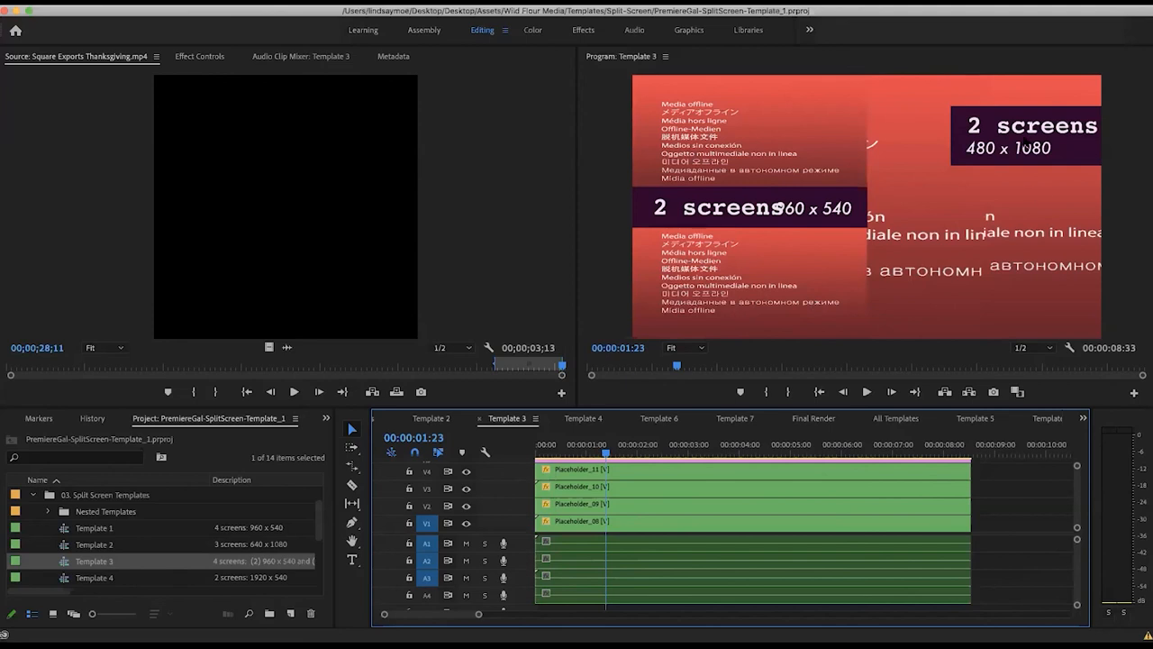
{"action": "mouse_move", "coordinate": [973, 83]}
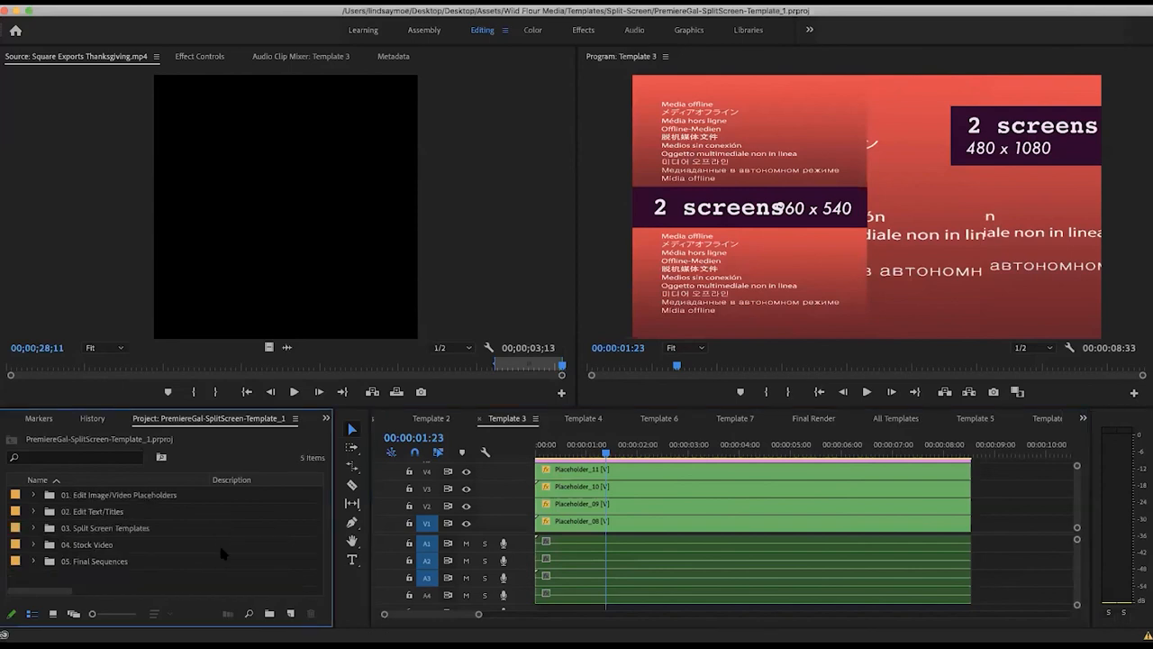
{"action": "mouse_move", "coordinate": [496, 498]}
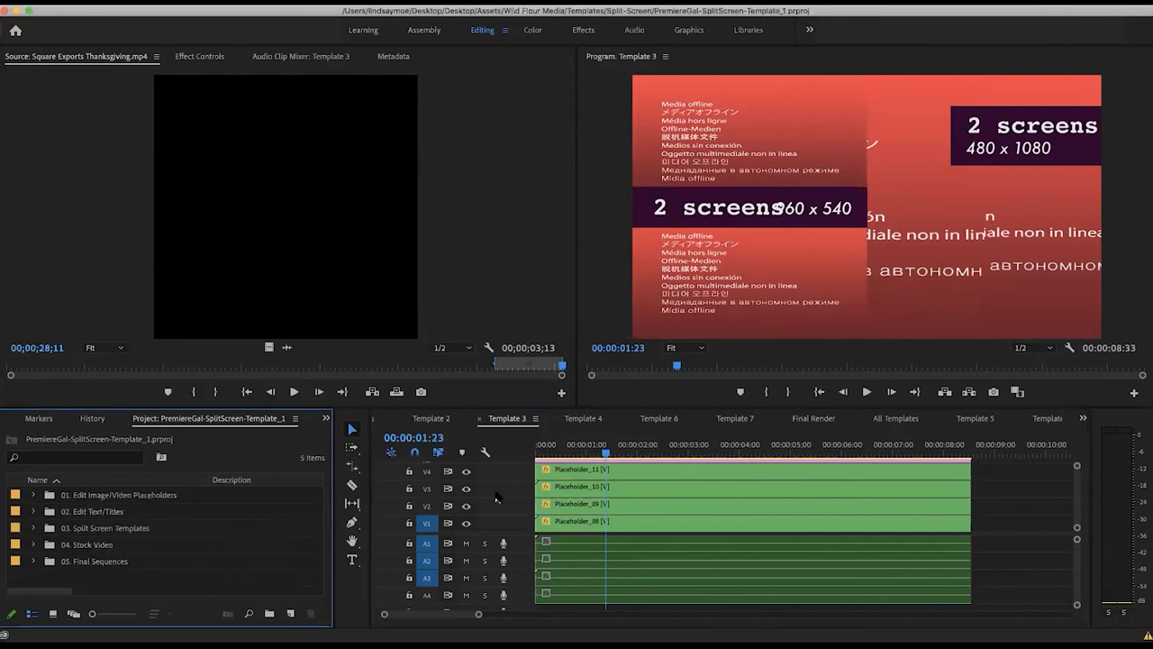